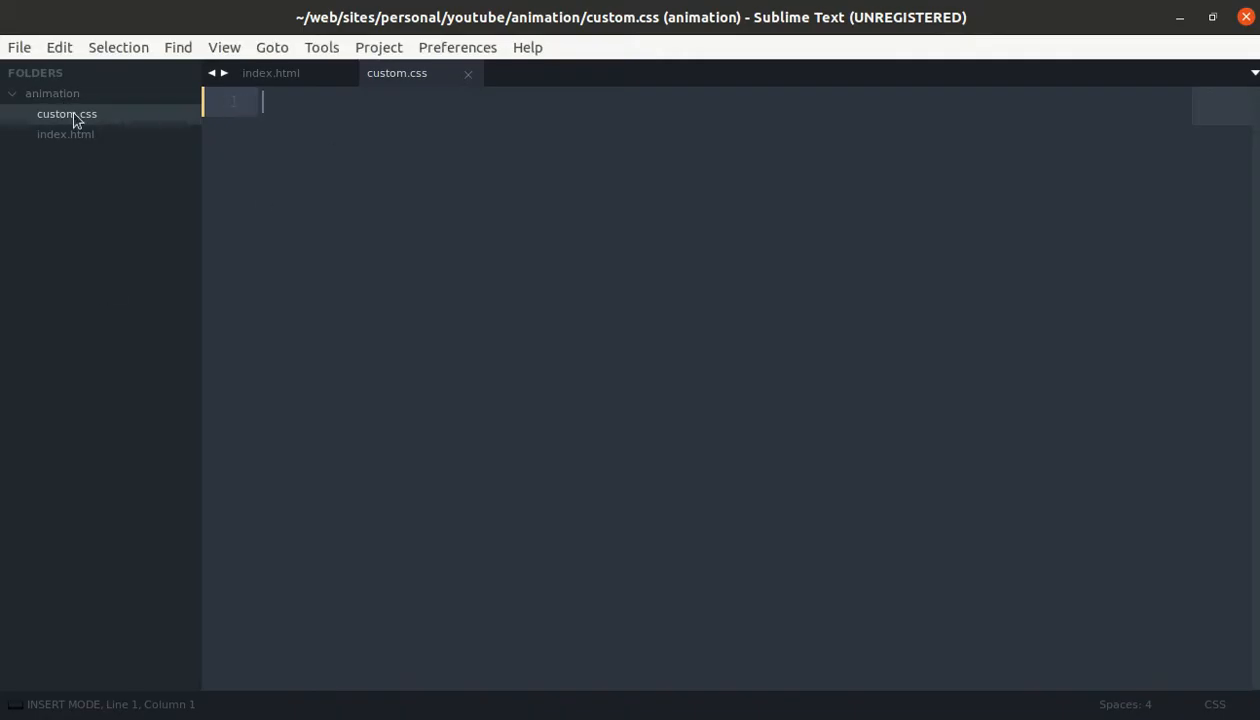
mouse_move(252, 105)
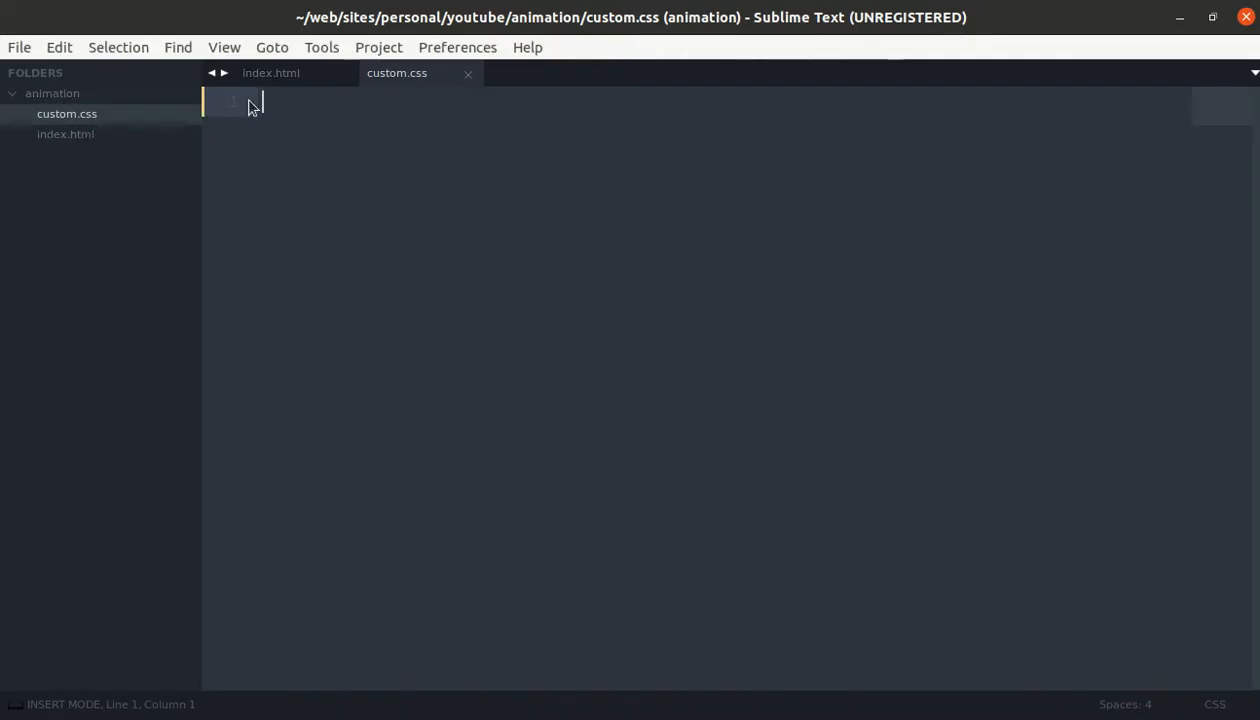
Step: Generate an HTML boilerplate in index.html with the html snippet and start the 'Pulse Animation' title
left_click(66, 134)
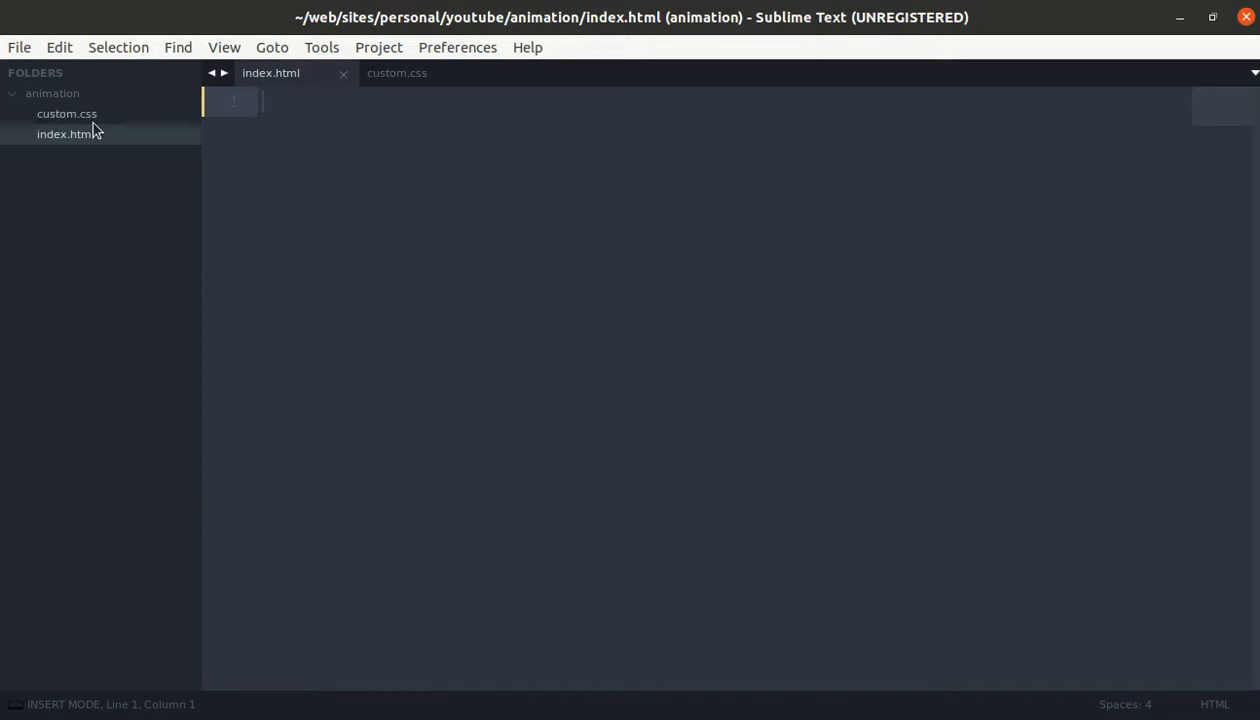
type("<")
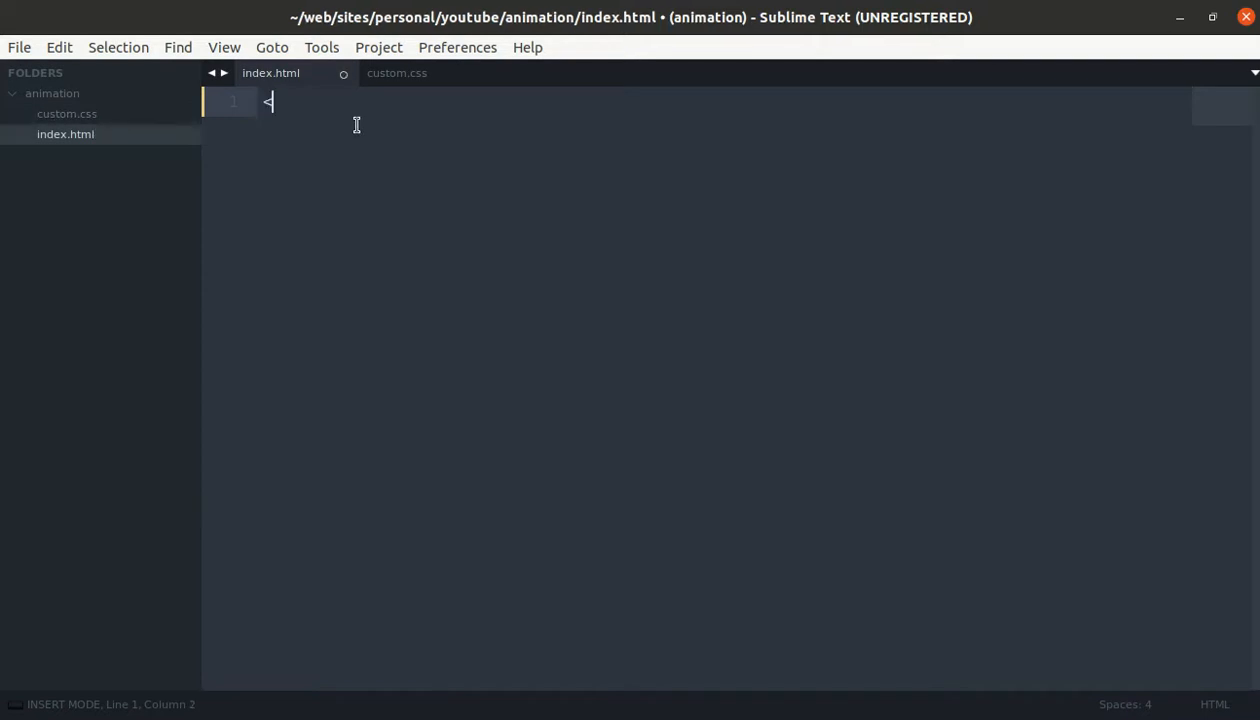
type("html>")
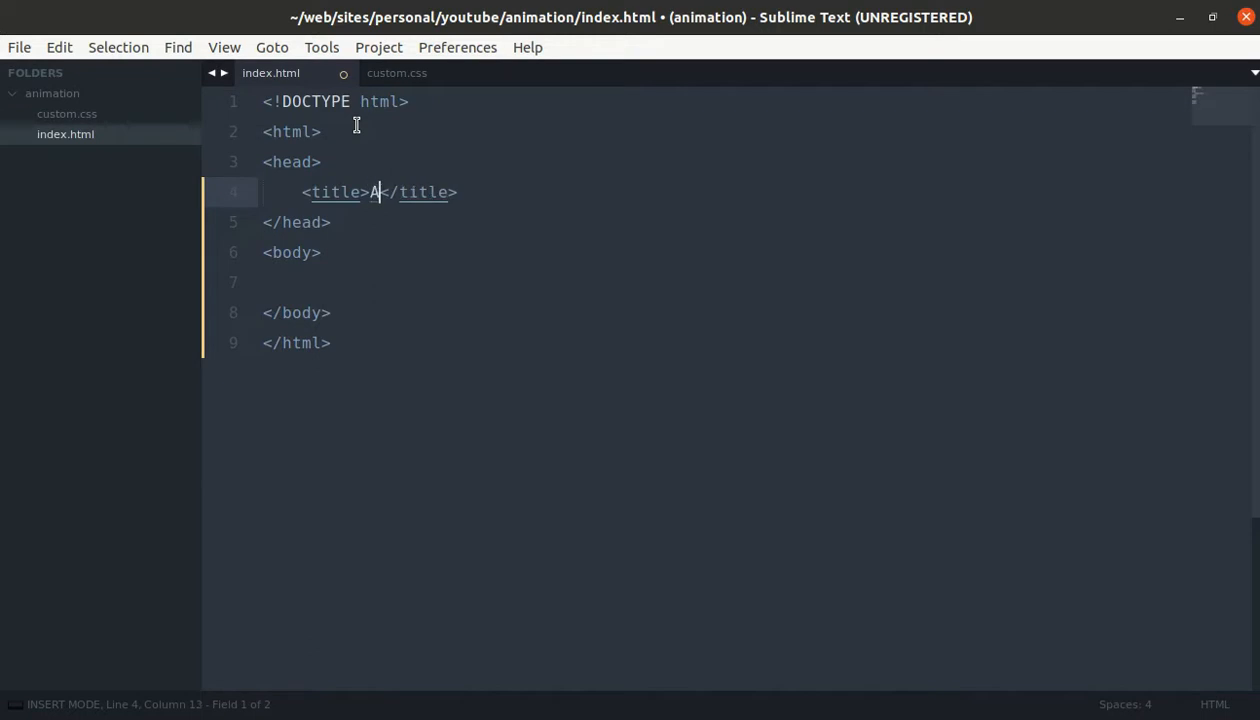
type("ulse Ani")
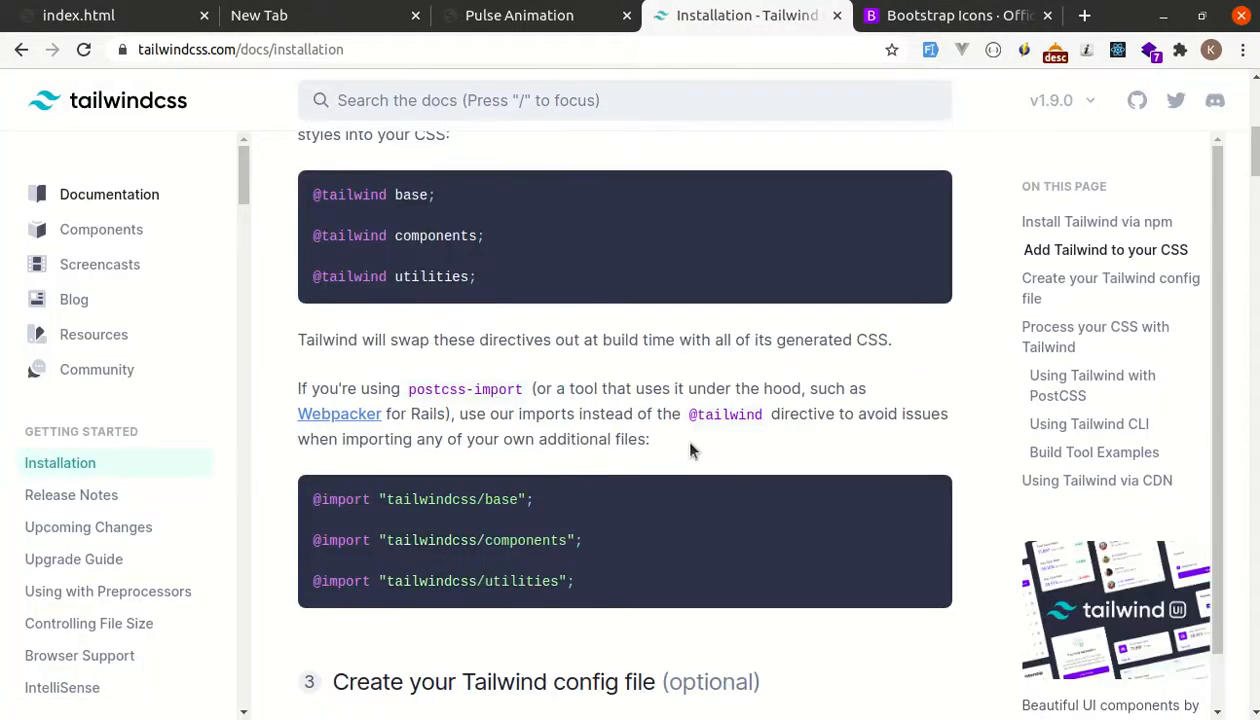
Step: Search the Tailwind installation page for 'cdn' and scroll to the CDN section
type("cdn")
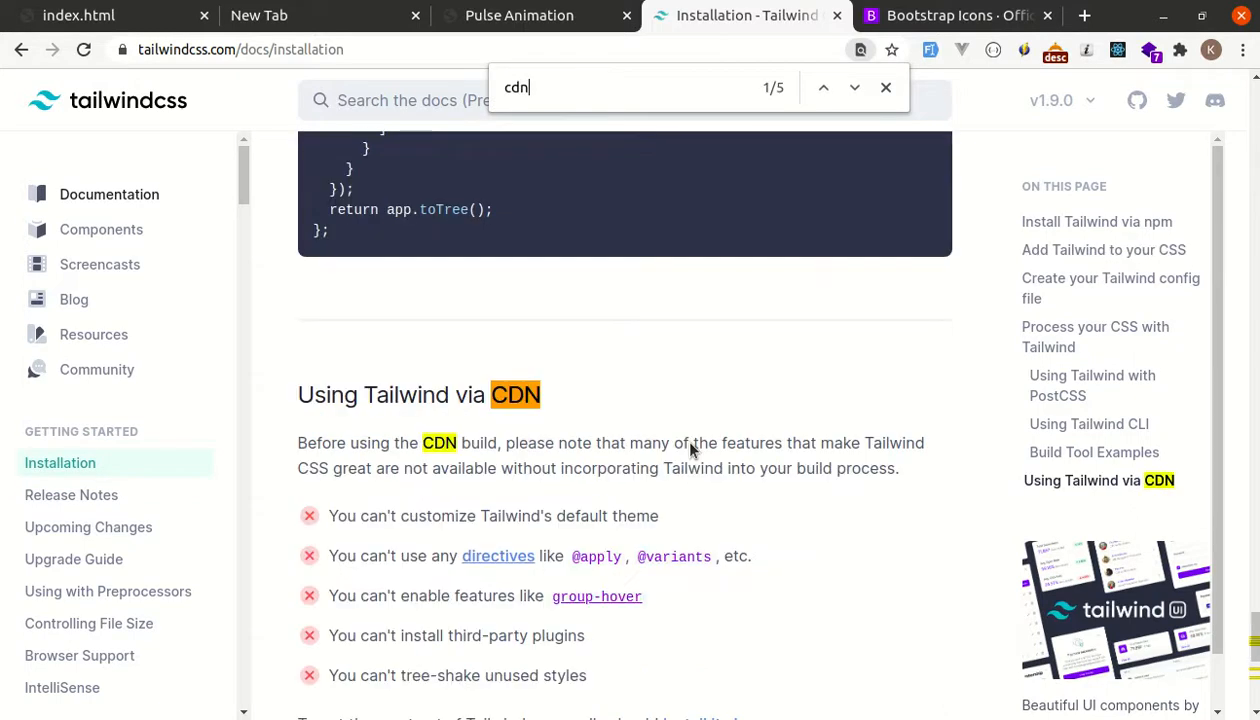
scroll("down", 3)
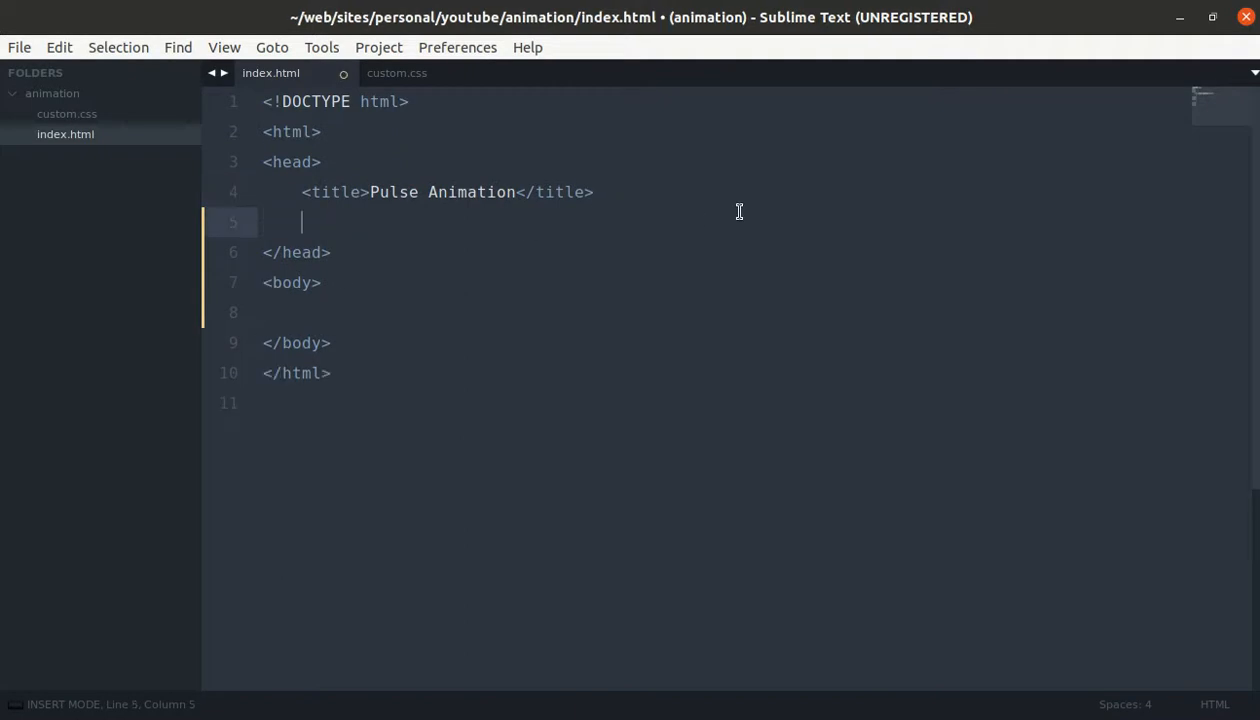
Step: Link the unpkg Tailwind 1.0 stylesheet and custom.css in the head of index.html
type("<link href=\"https://unpkg.com/tailwindcss@^1.0/dist/tailwind.min.css\" rel=\"stylesheet\">")
type("<link rel=\"stylesheet\" type=\"text/css\" href=\"\">")
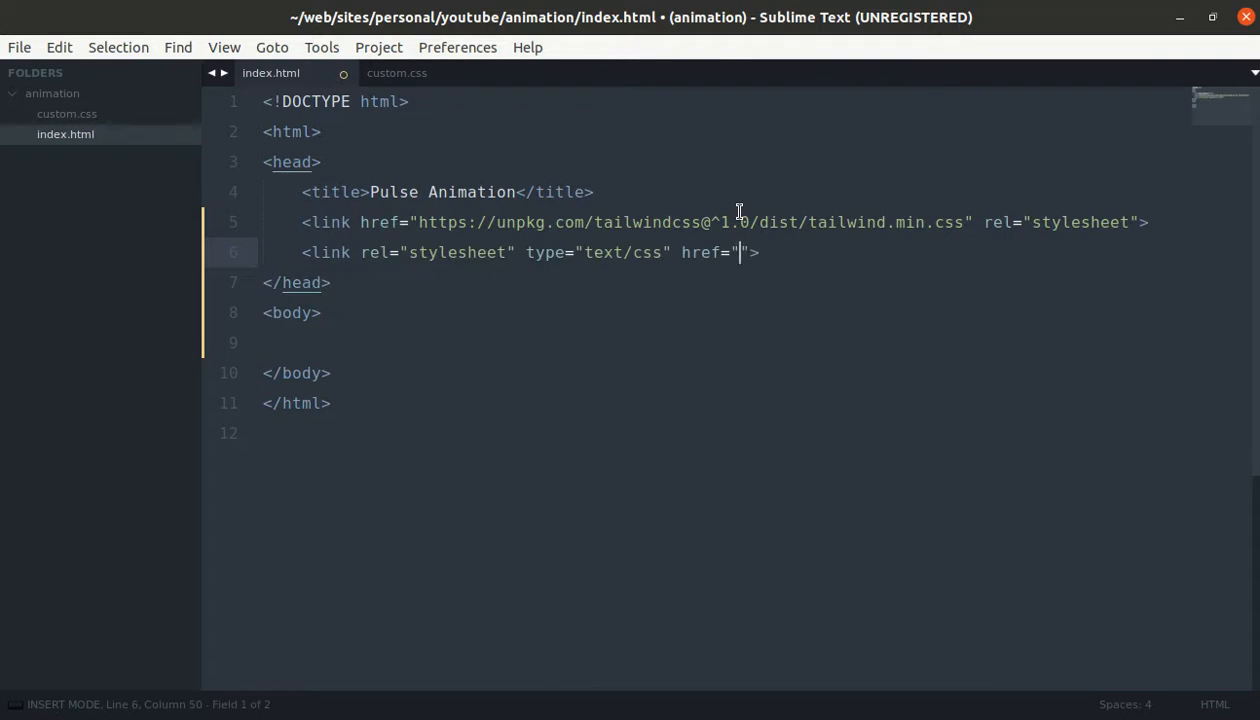
type("custom.css")
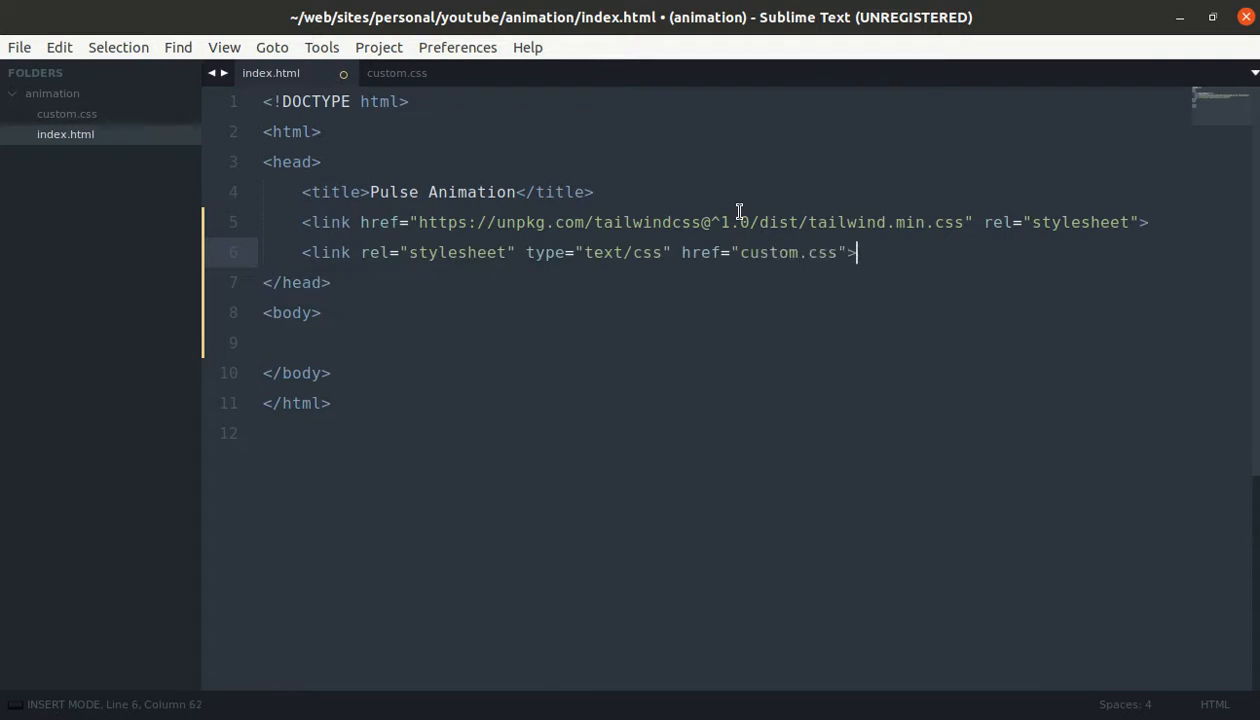
key("ctrl+s")
type(" cla")
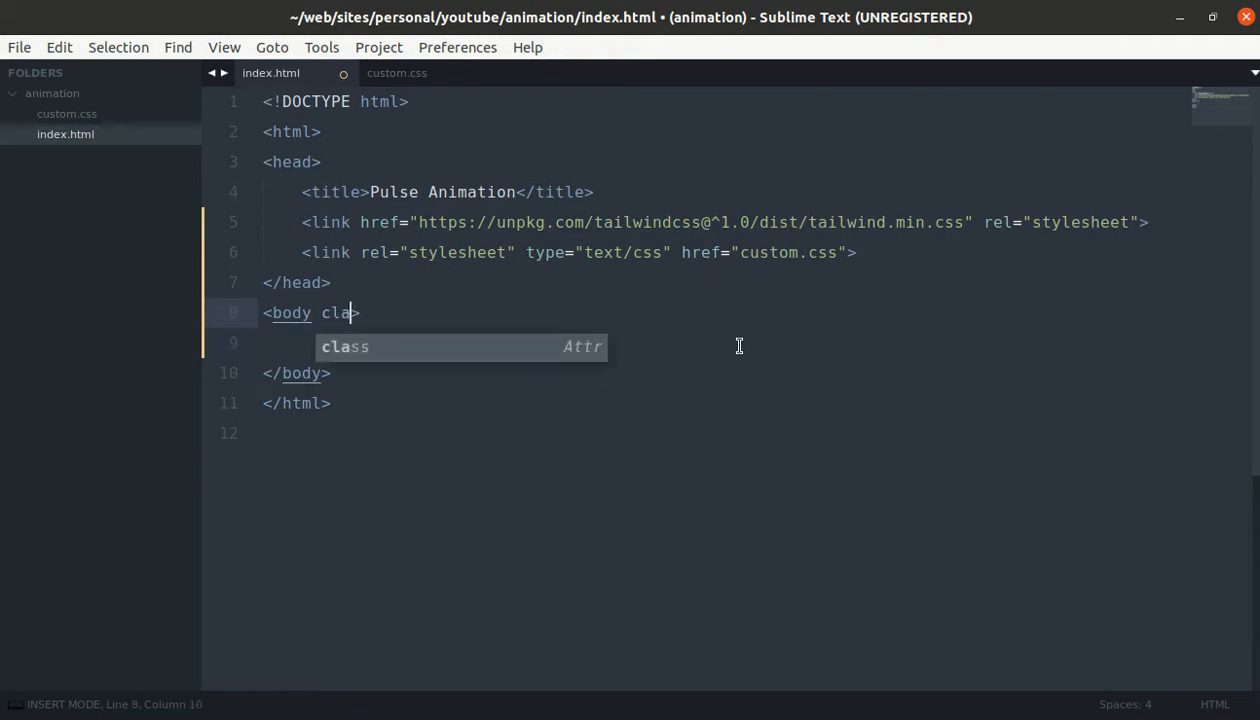
Step: Give the body tag the class bg-black
key("Tab")
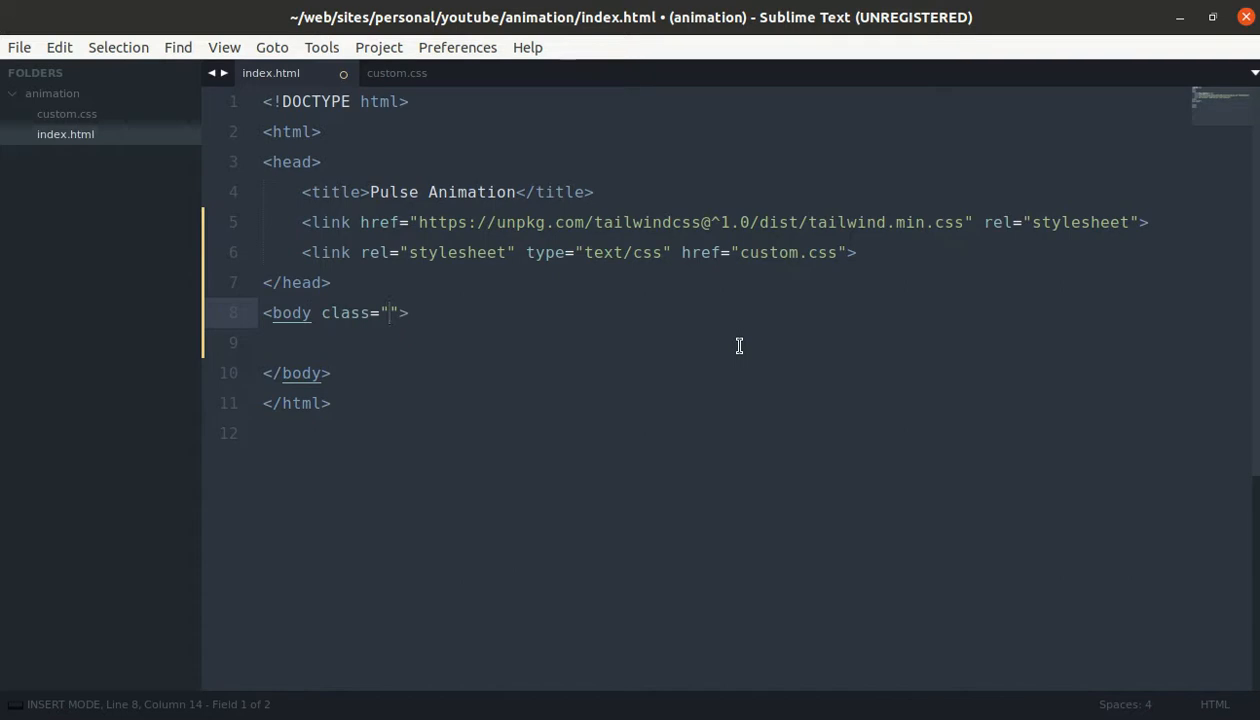
type("bg-b")
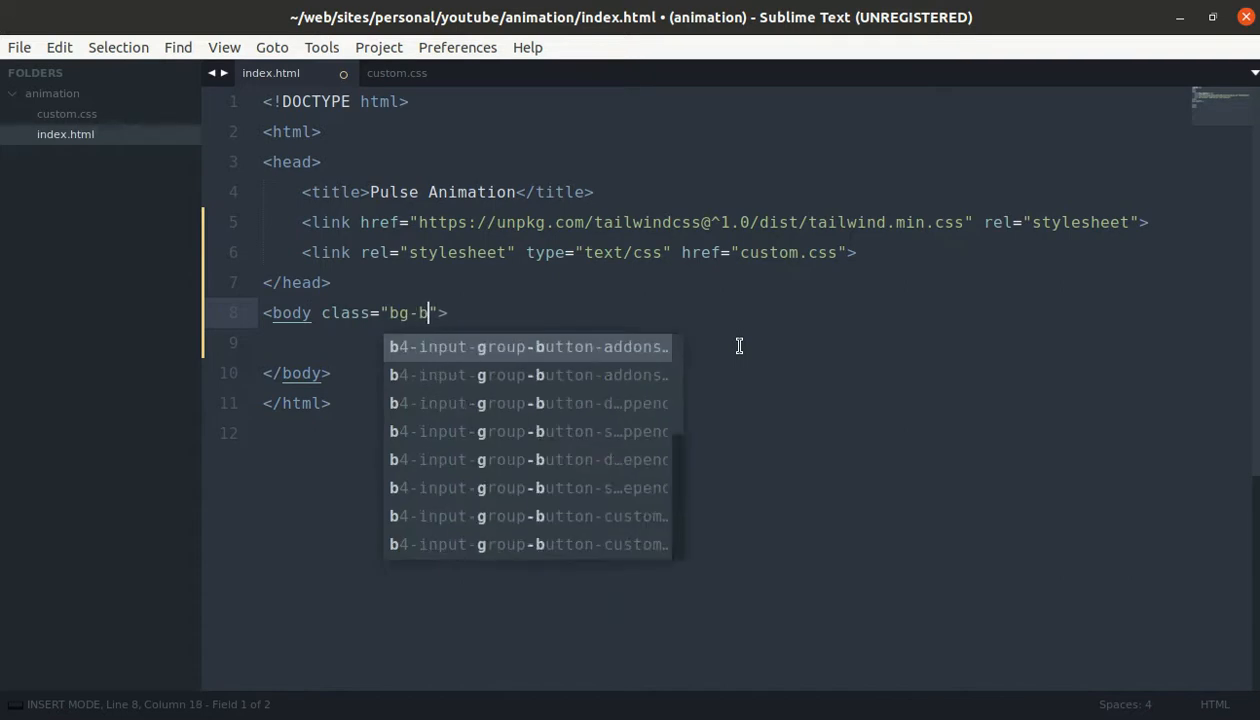
type("lack")
left_click(721, 343)
type("<div>")
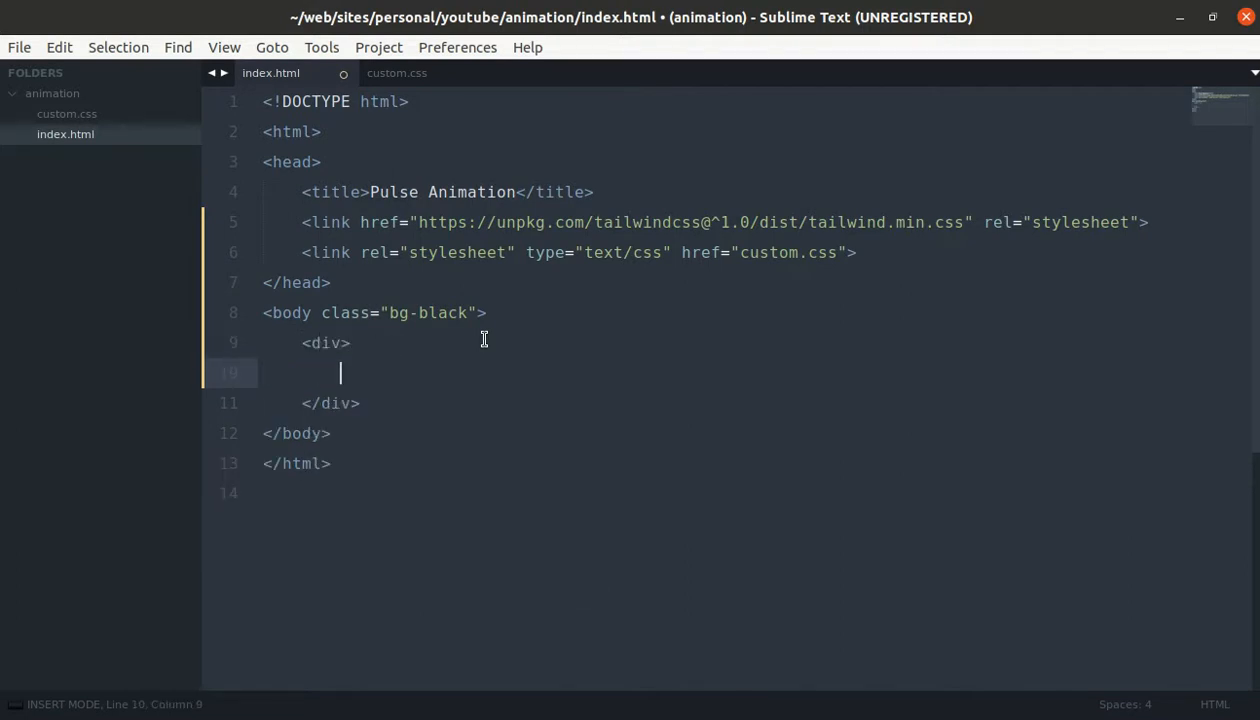
Step: Add a div with classes h-20 w-20 bg-red-600 rounded-full and save index.html
key("BackSpace")
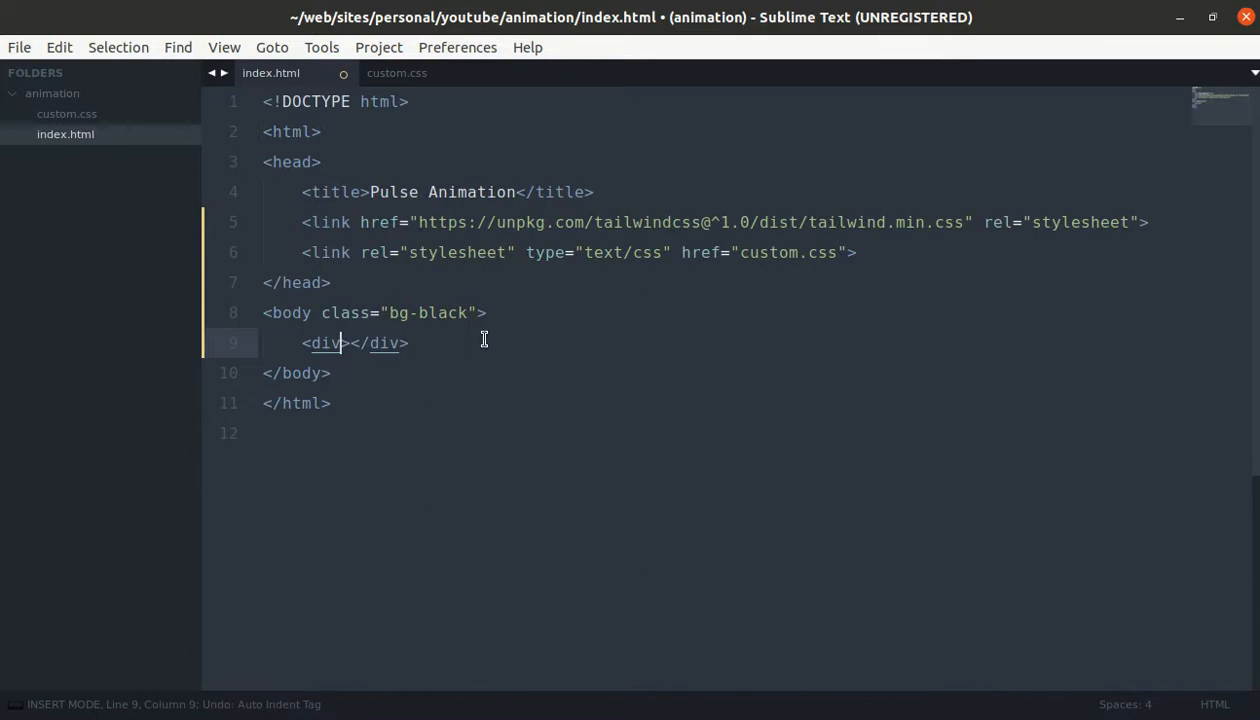
type("class=\"h")
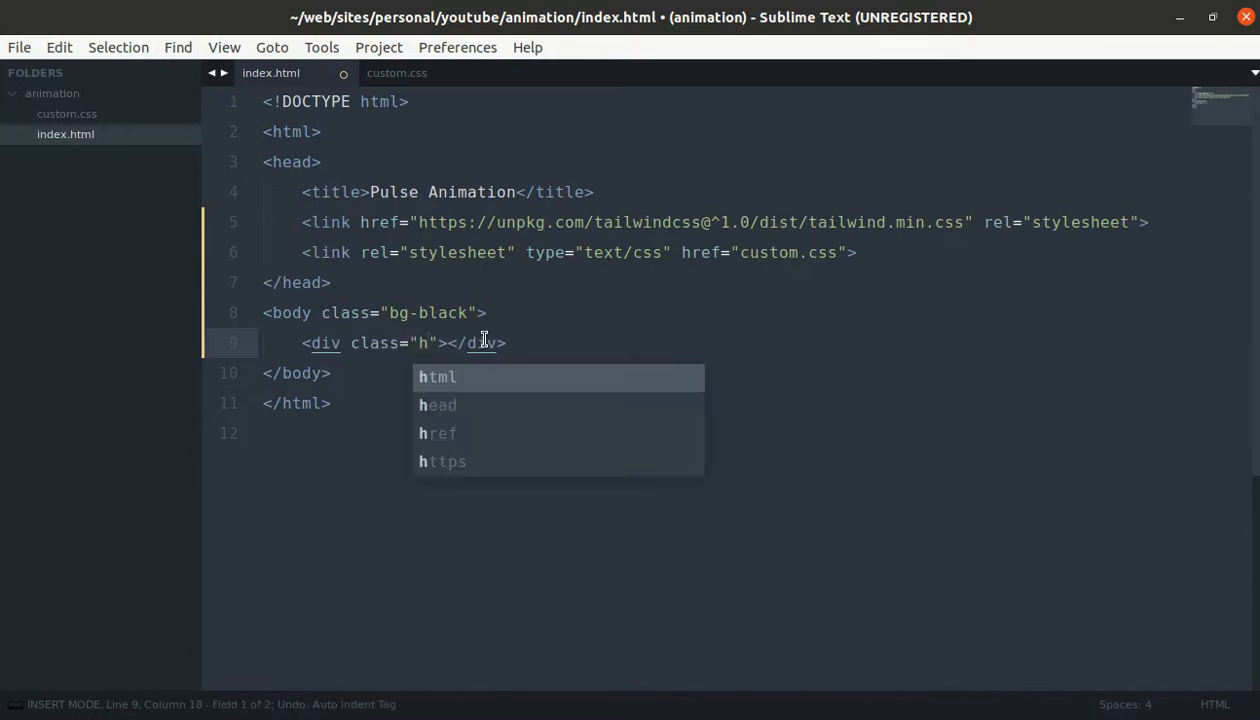
type("-20")
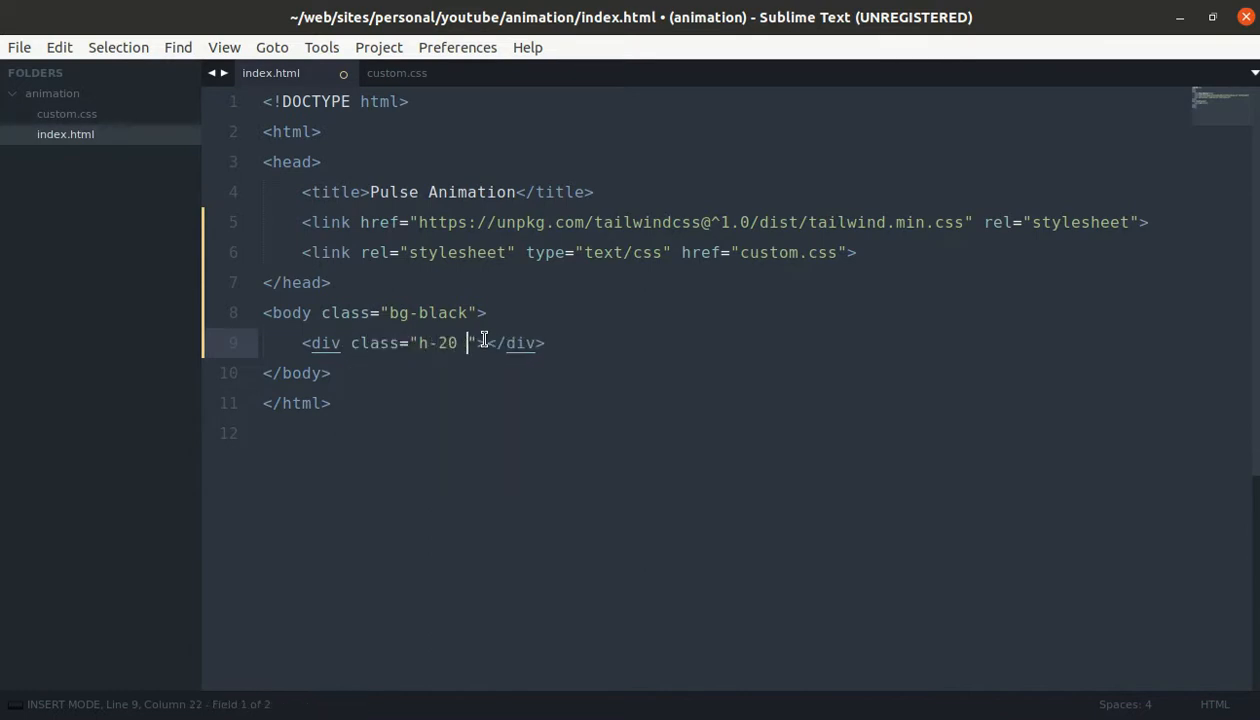
type("w-20 bg-red")
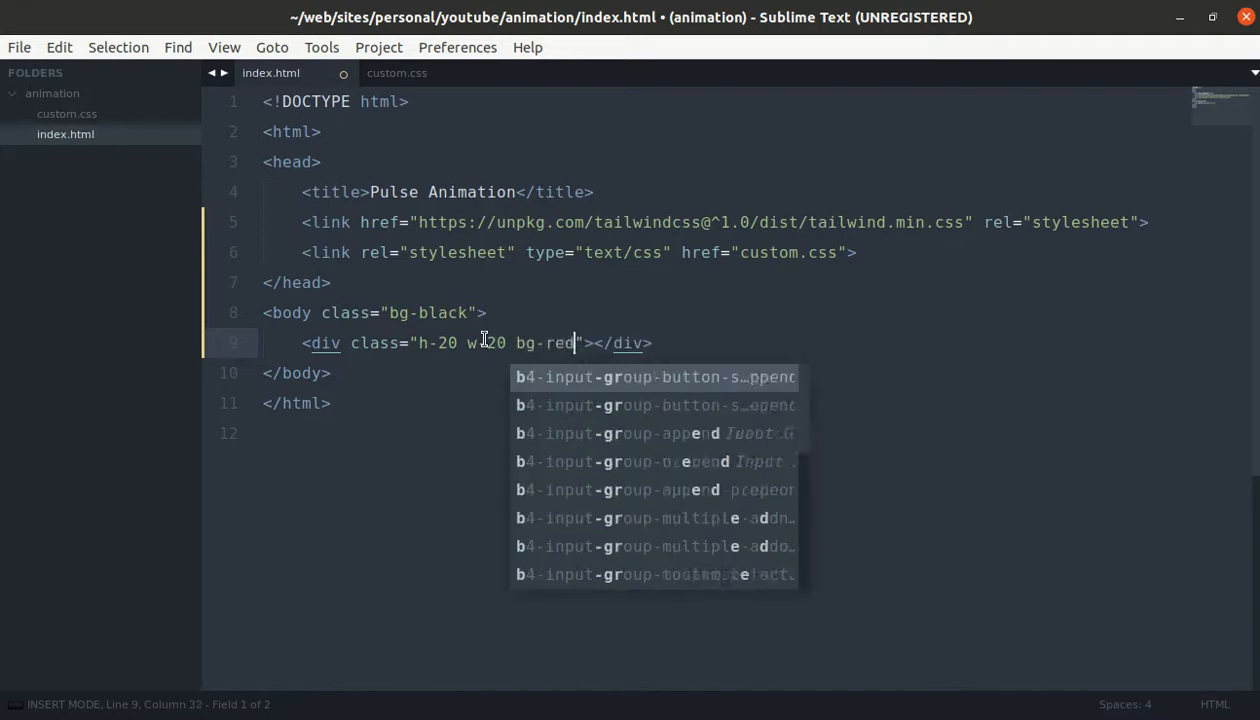
type("-600")
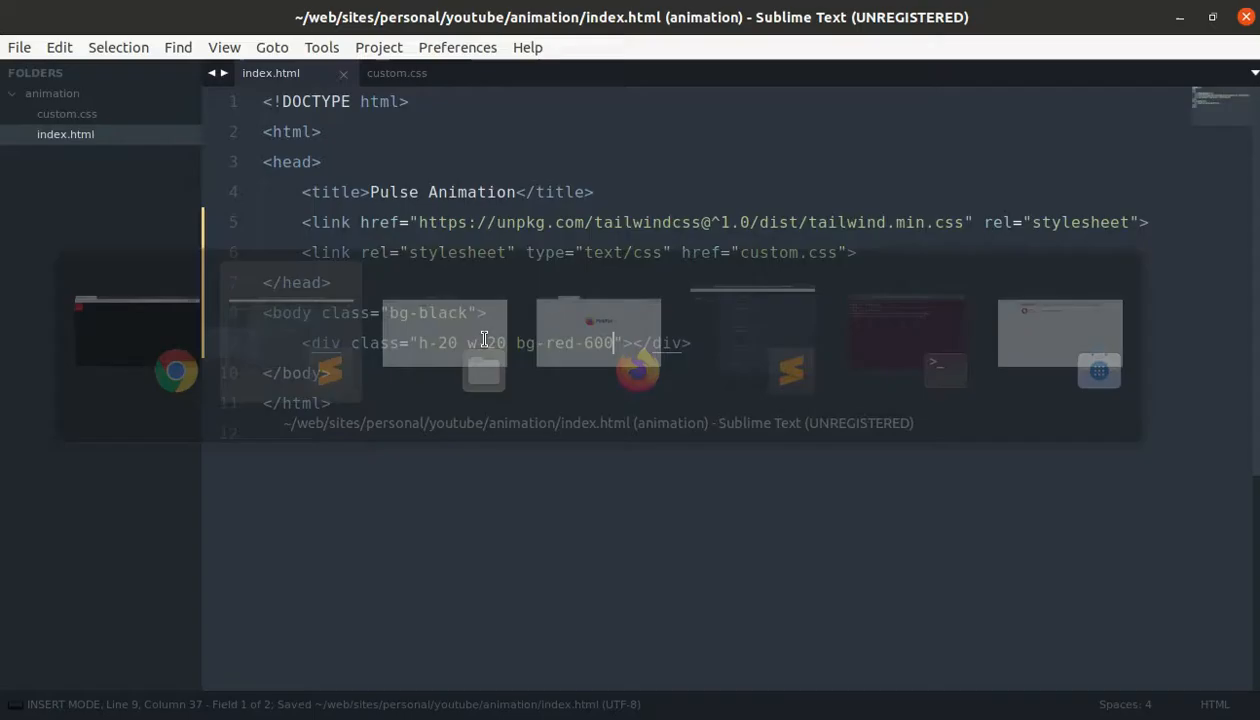
type("rounded-full")
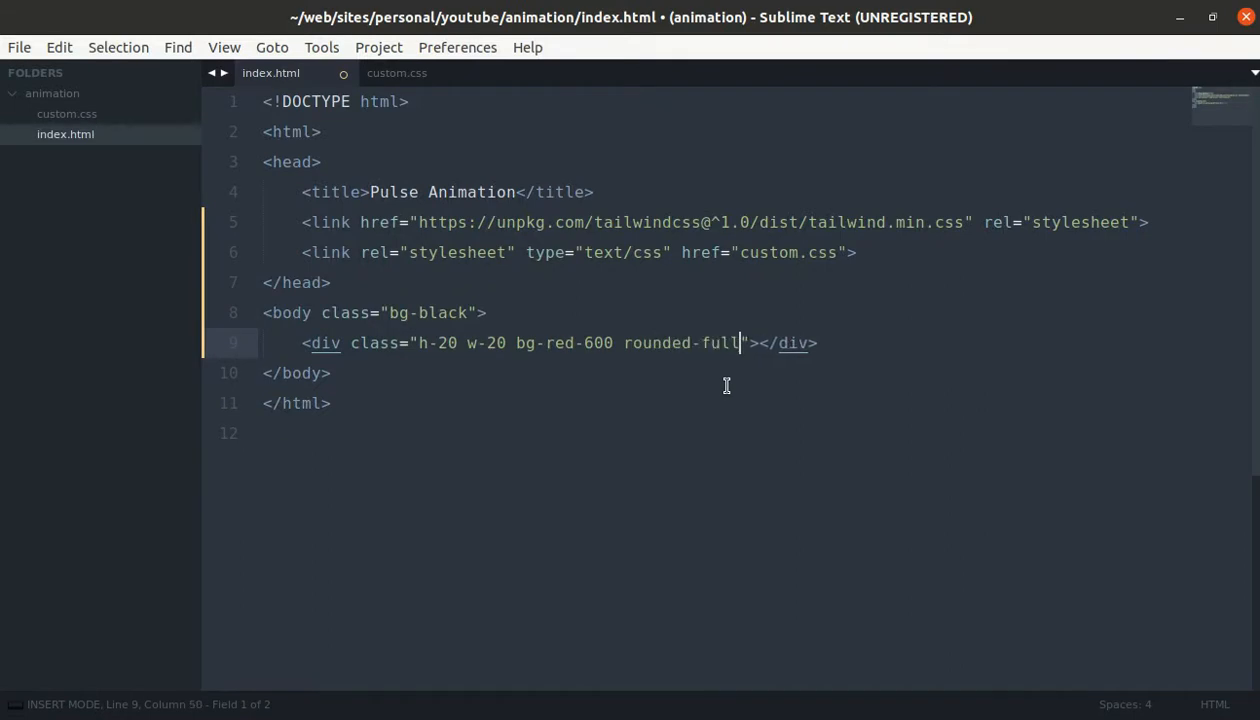
key("ctrl+s")
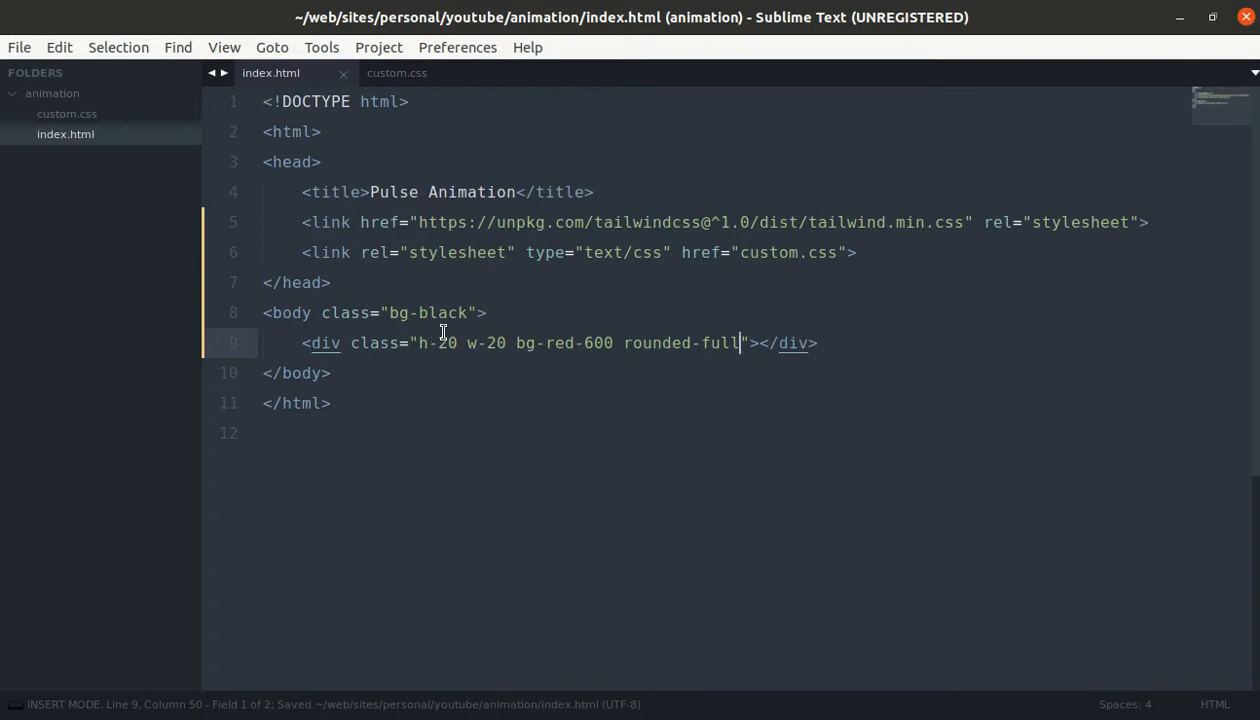
left_click(448, 312)
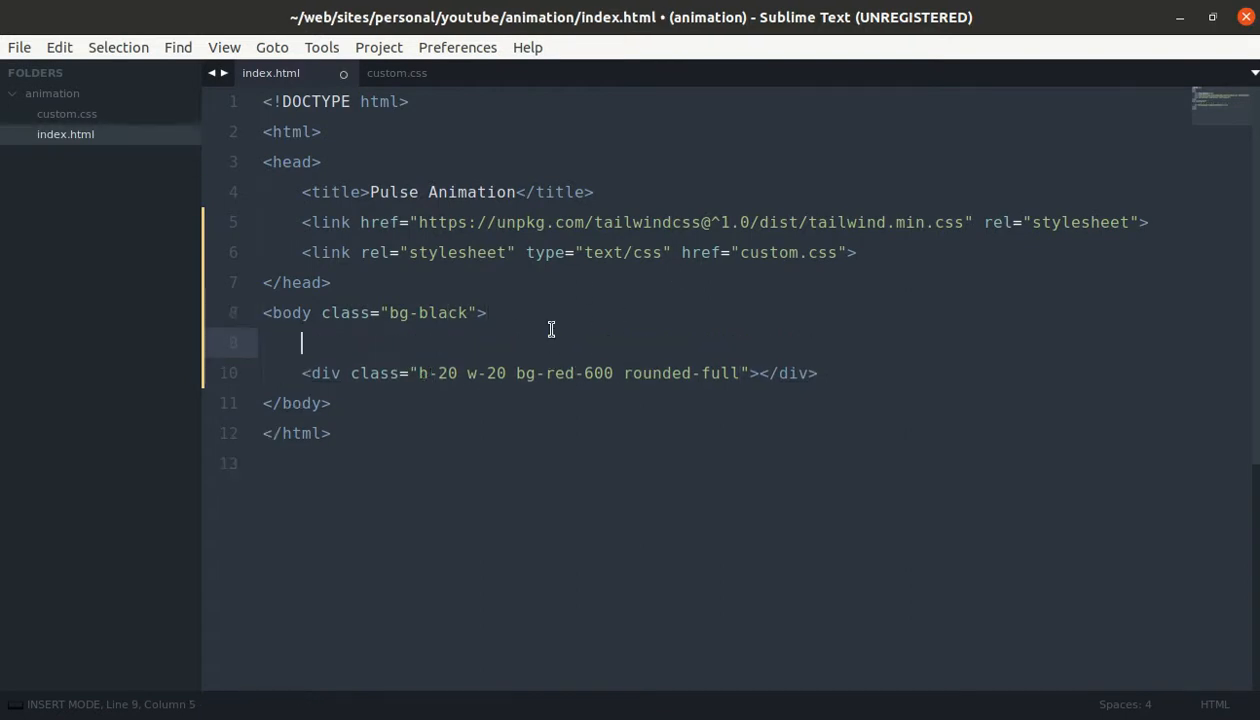
Step: Wrap the red circle in a div with flex and justify classes, and save
type("<div class=\"\">")
type("</div>")
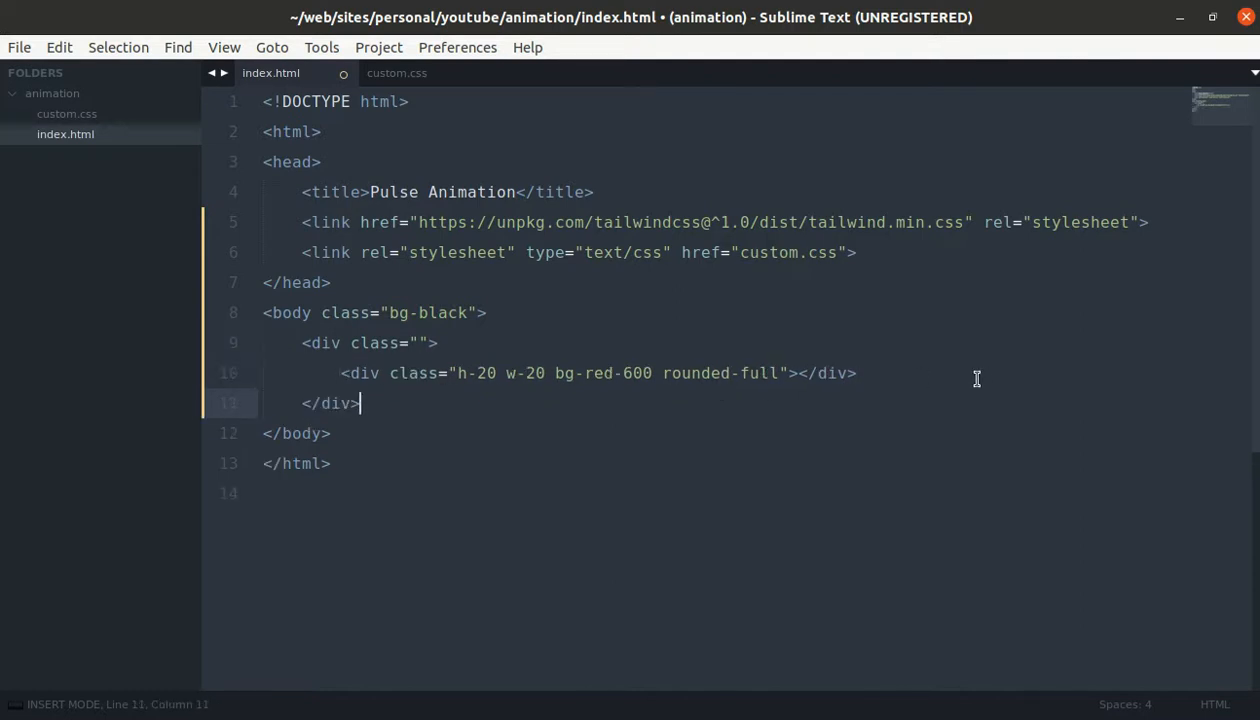
left_click(414, 343)
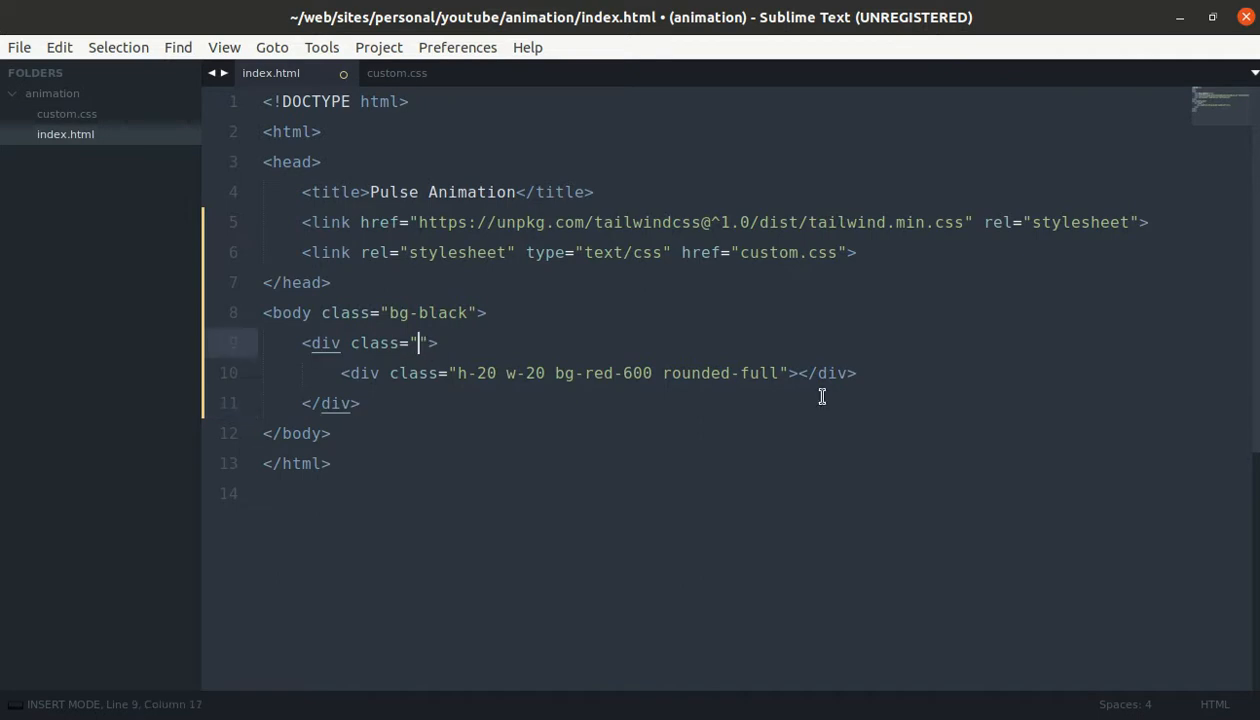
type("flex")
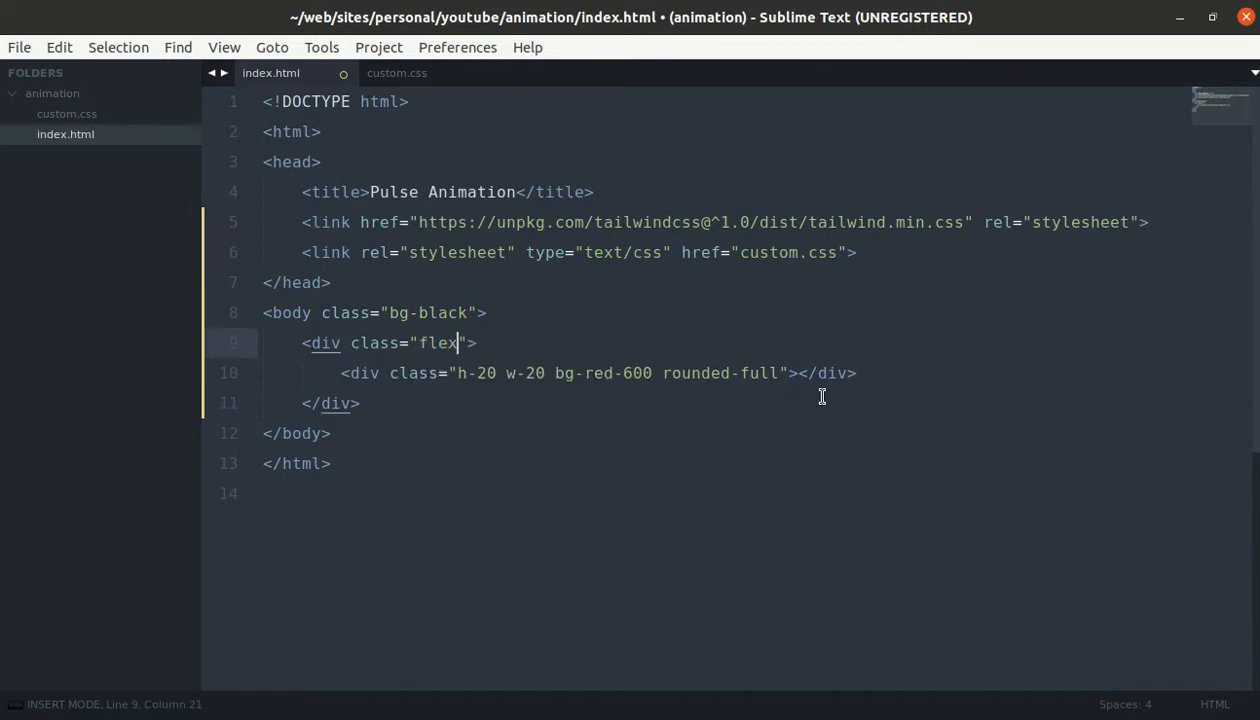
type("justify-")
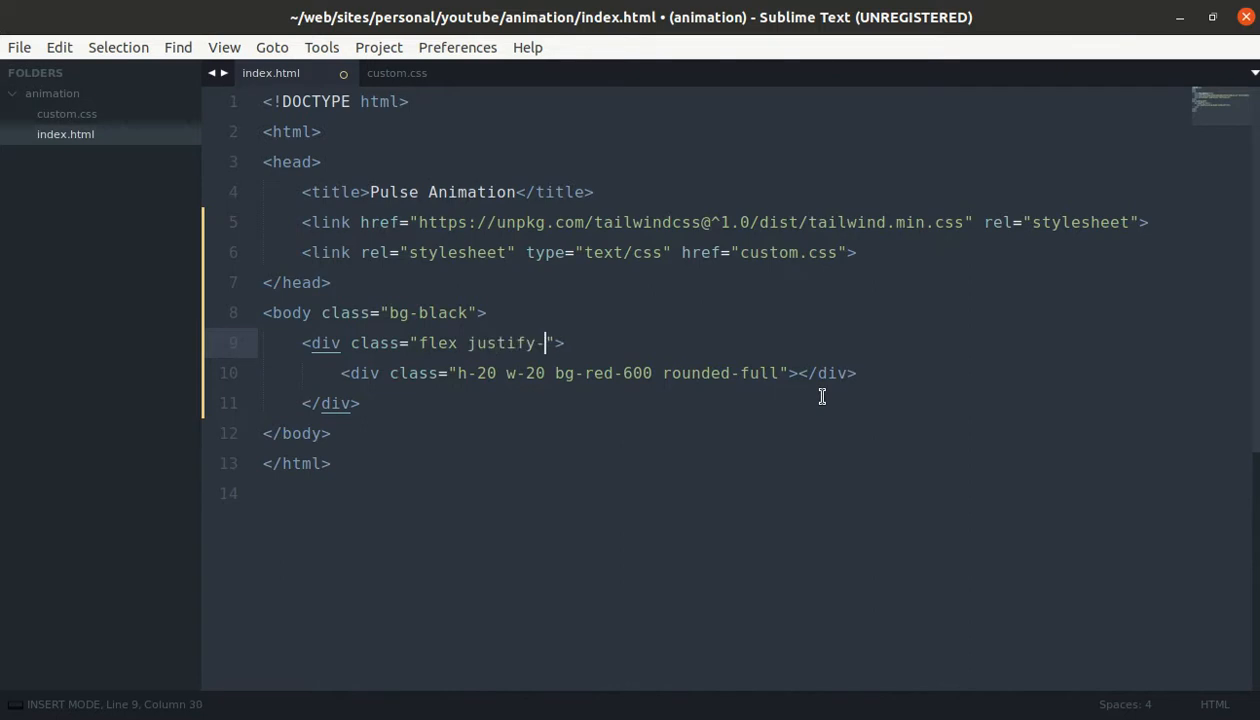
type("between")
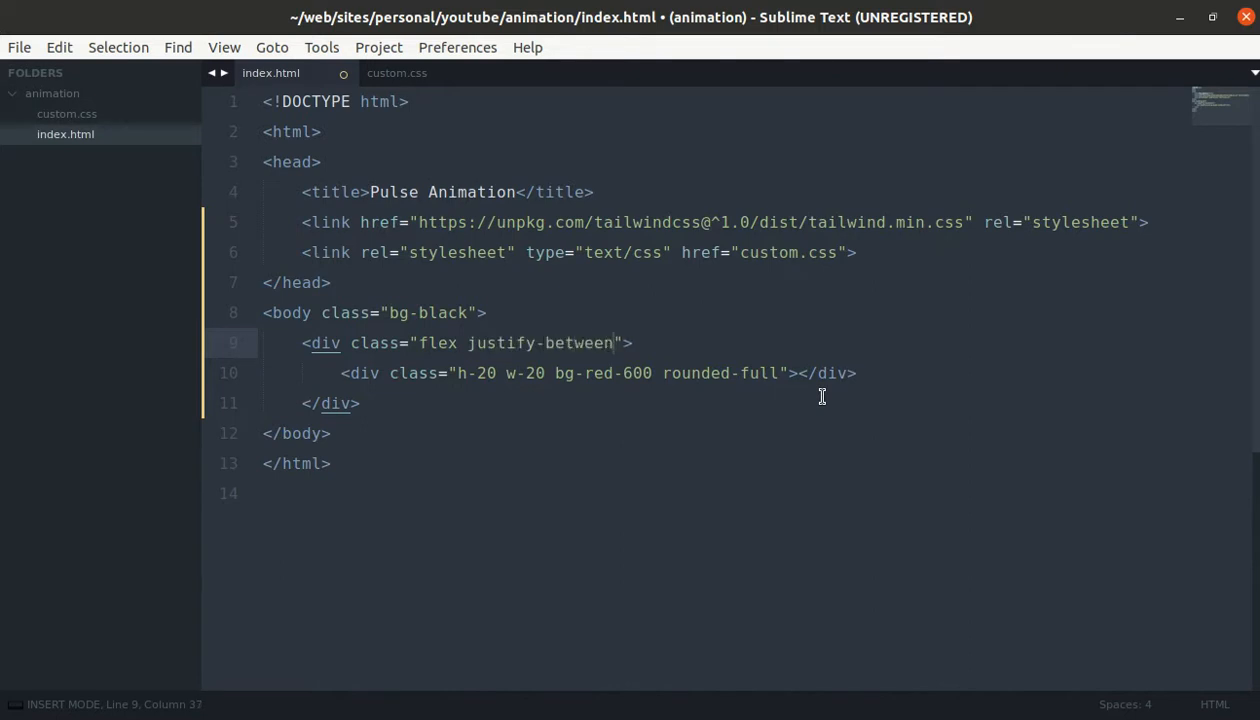
key("ctrl+s")
type("center")
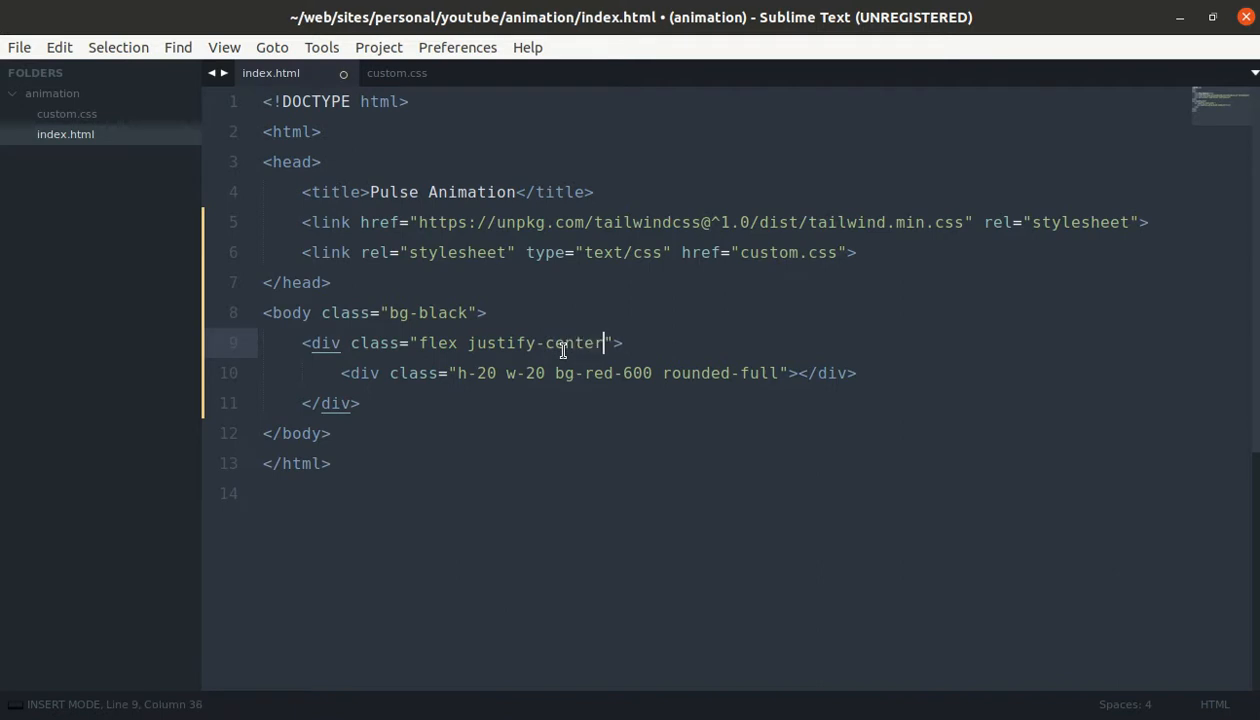
key("ctrl+s")
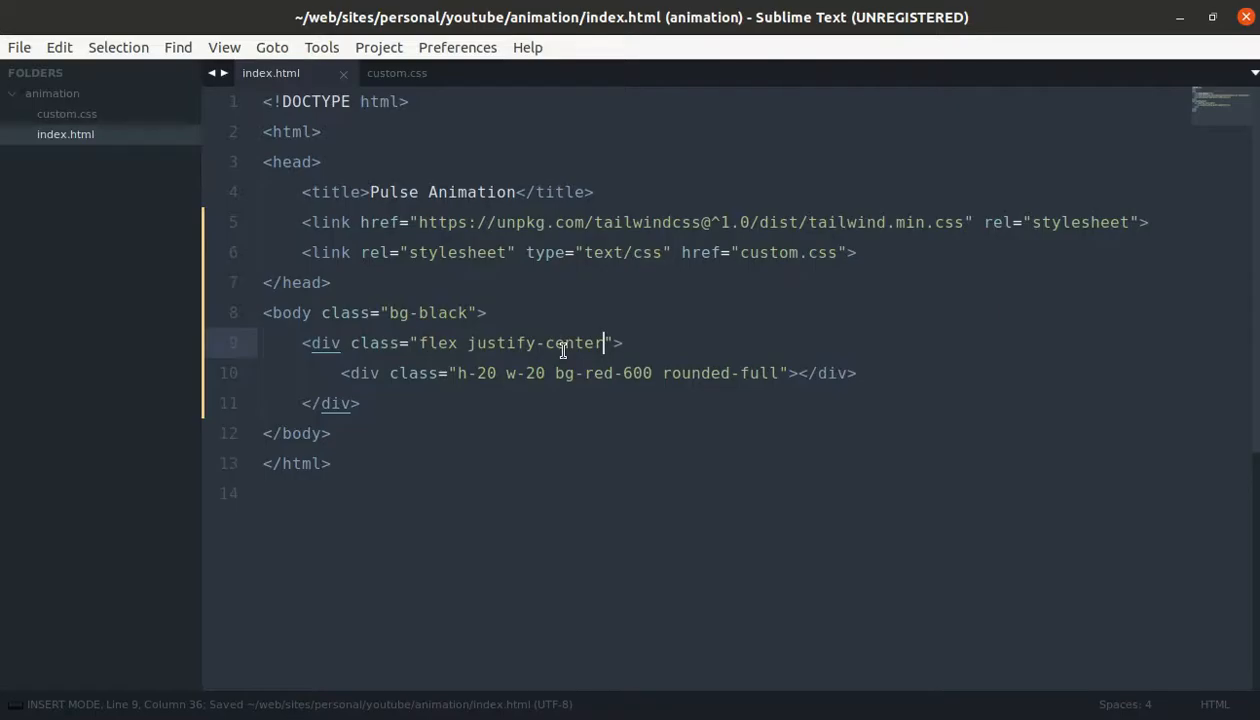
Step: Add items-center and h-screen to the wrapper div's classes and save
type("items")
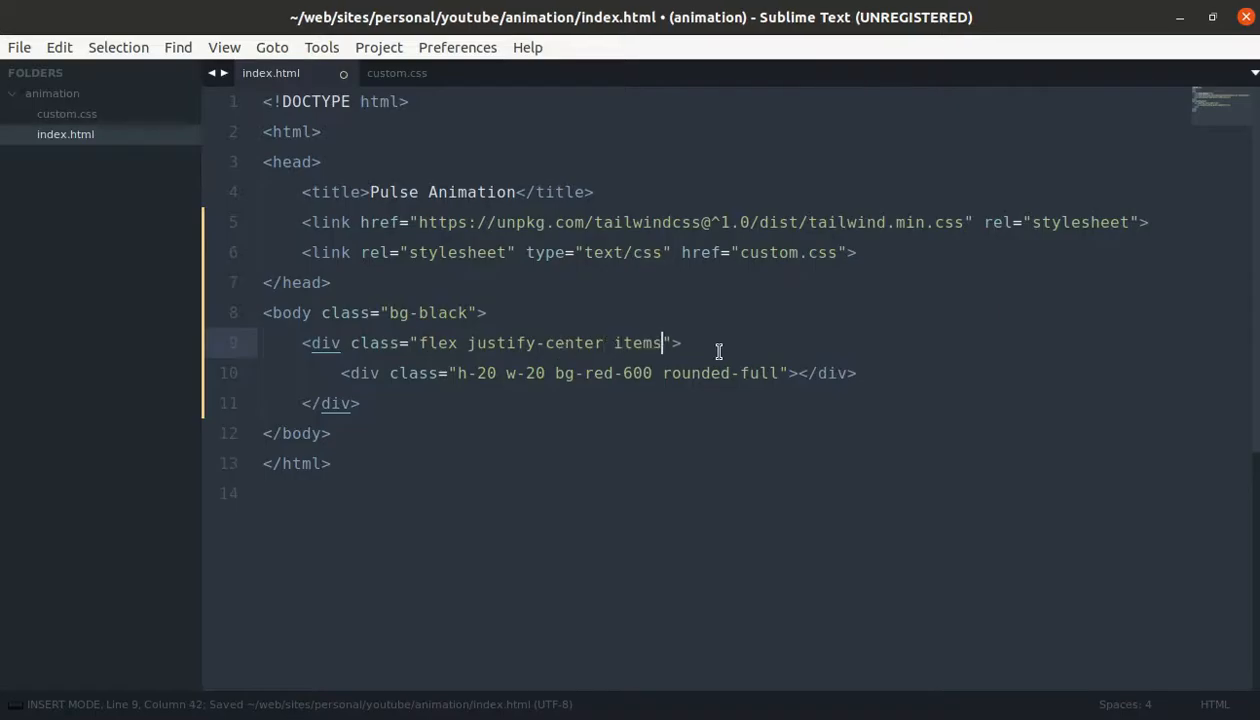
type("-center")
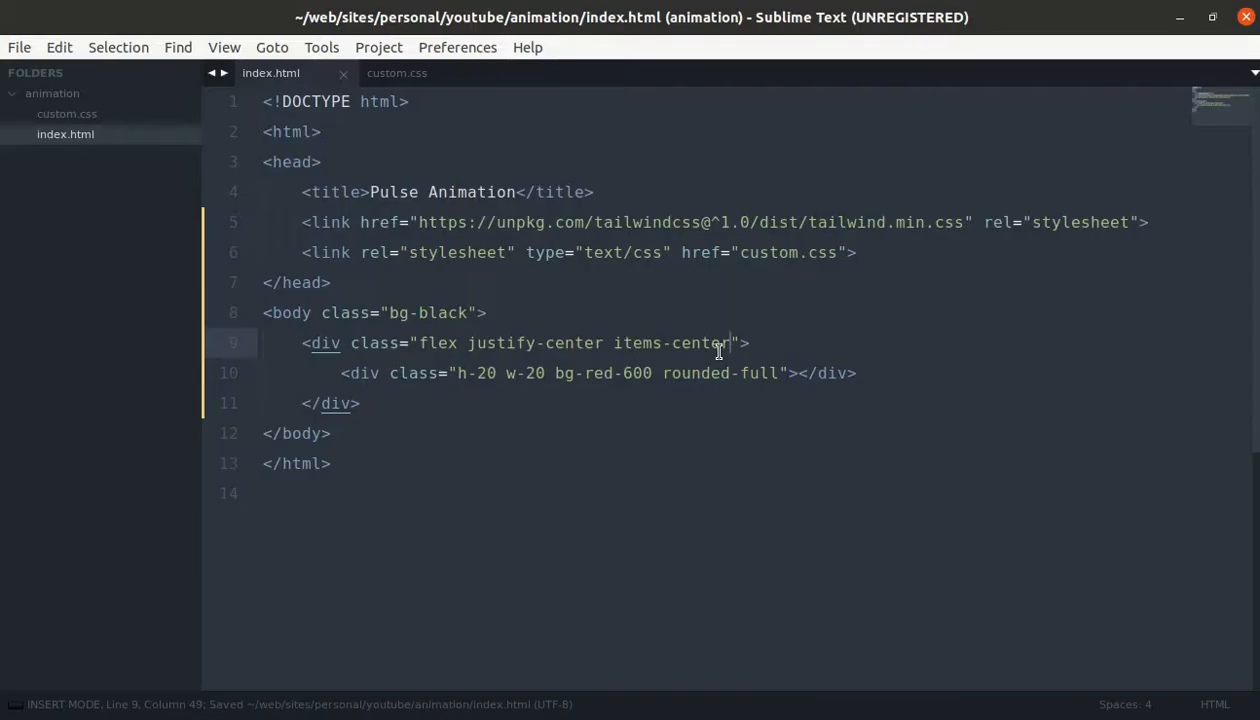
type("h")
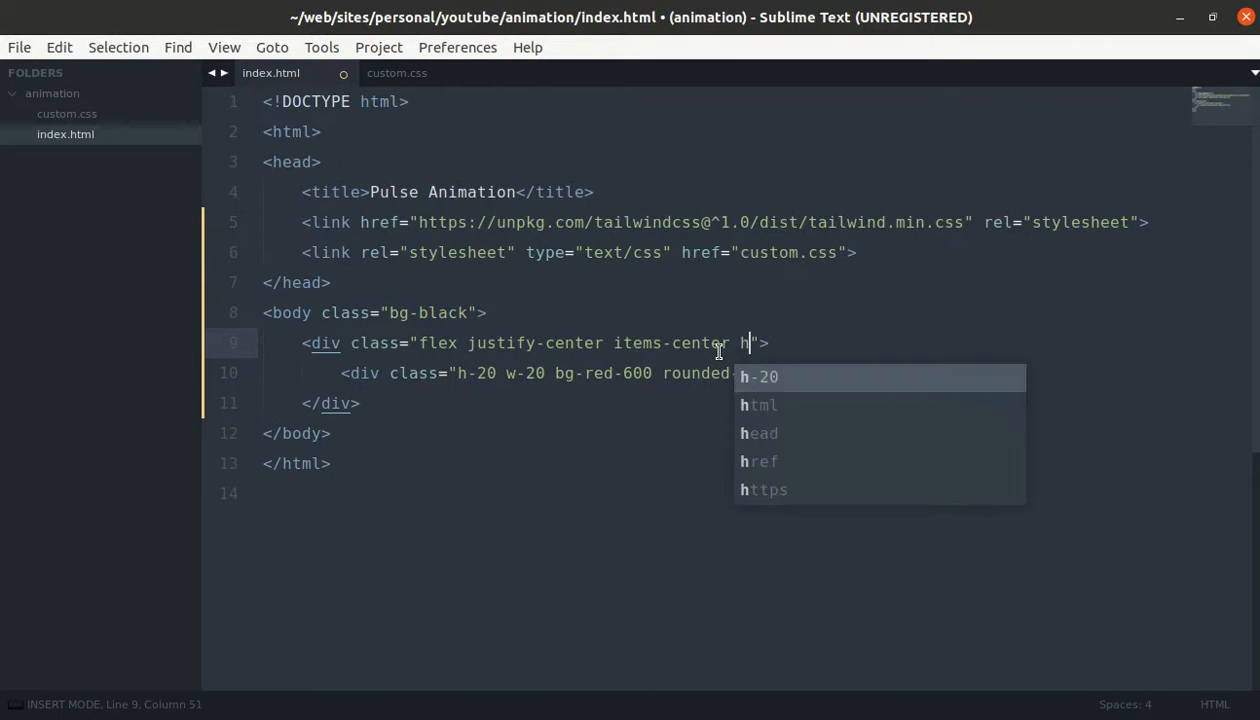
type("-s")
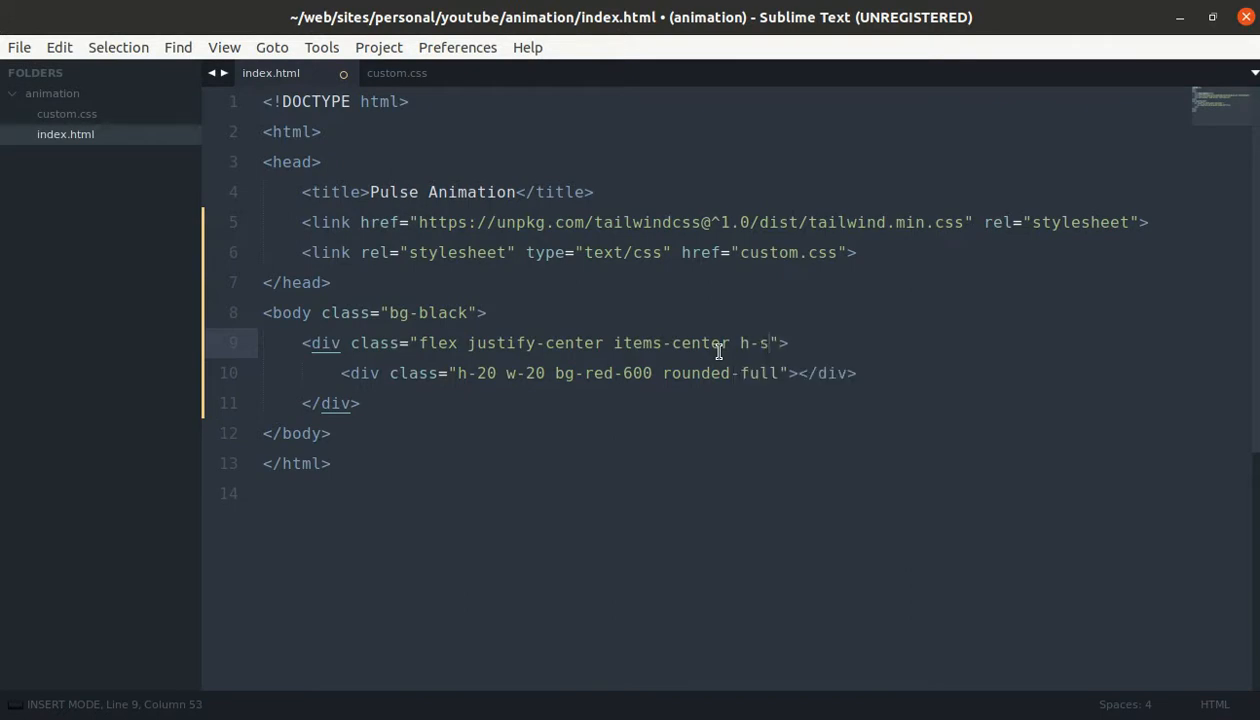
type("creen")
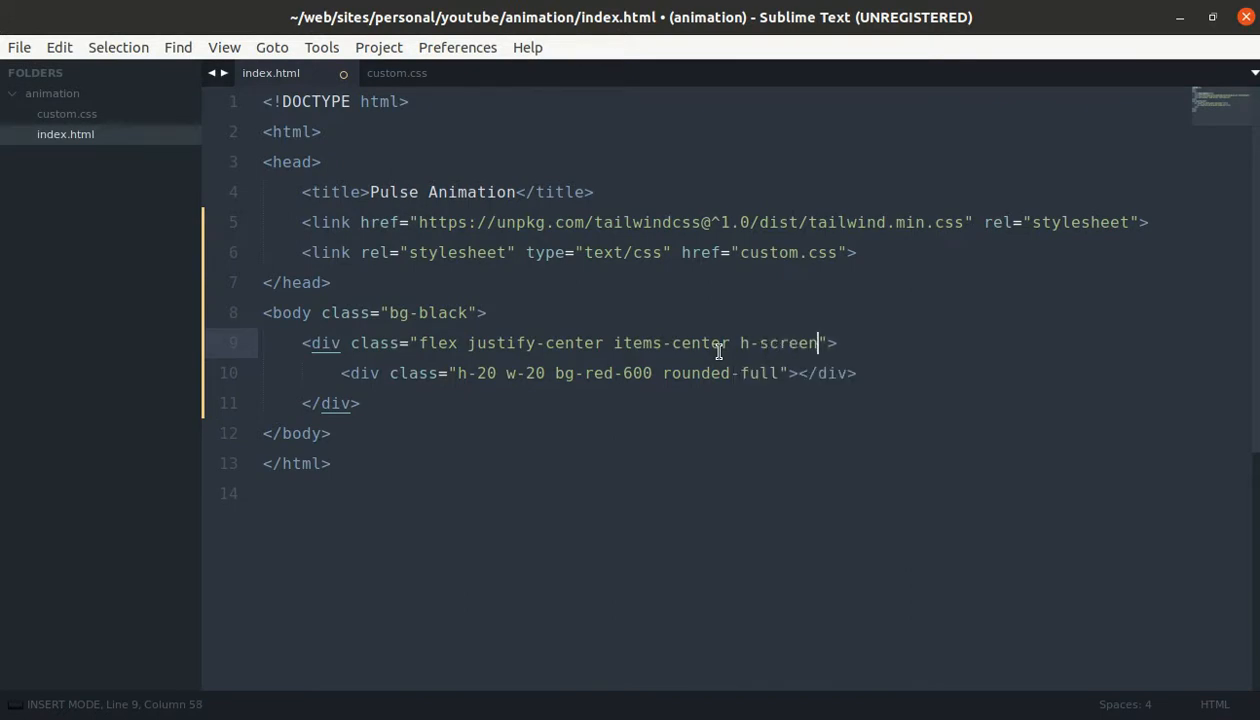
key("ctrl+s")
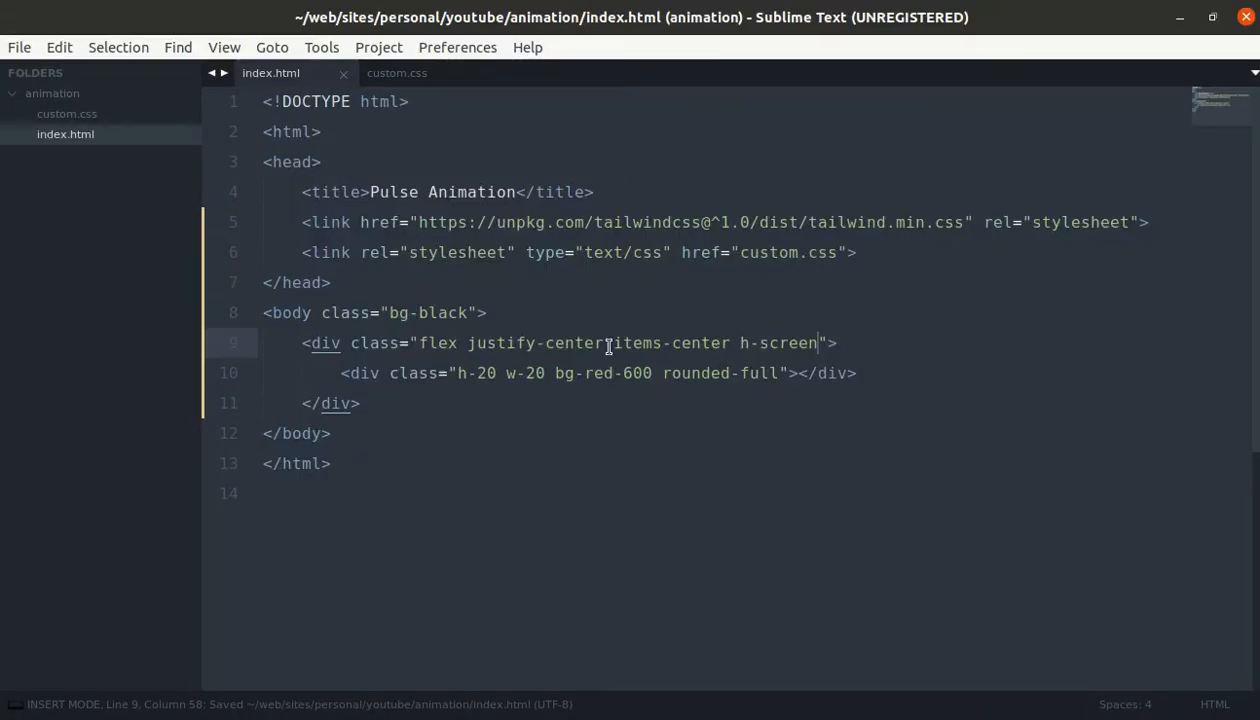
Step: Search the Bootstrap Icons page for 'play' to locate the play-fill icon
double_click(670, 343)
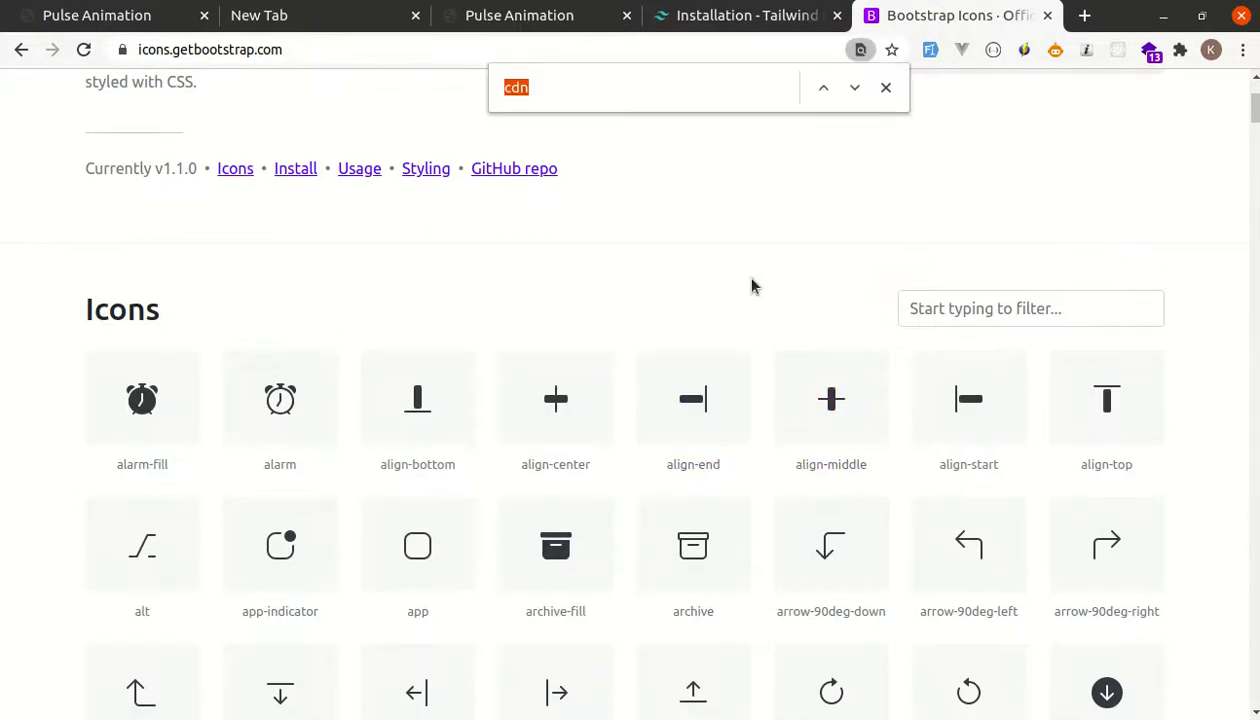
type("play")
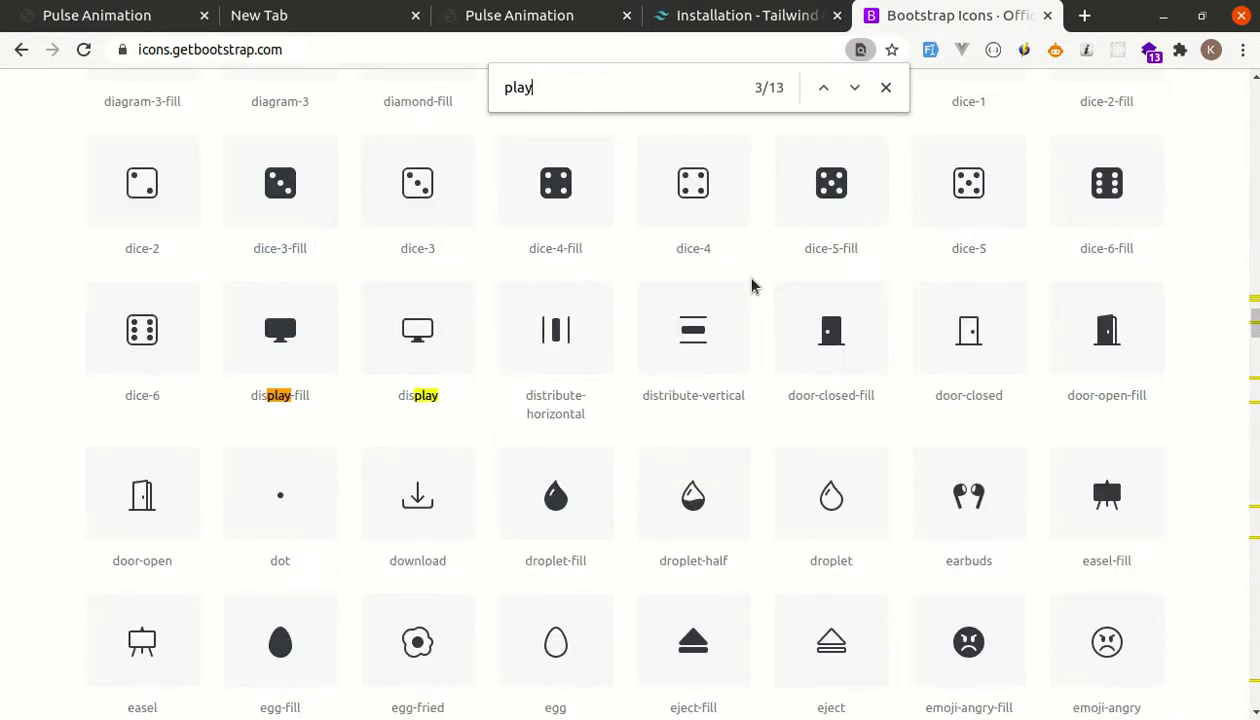
left_click(854, 87)
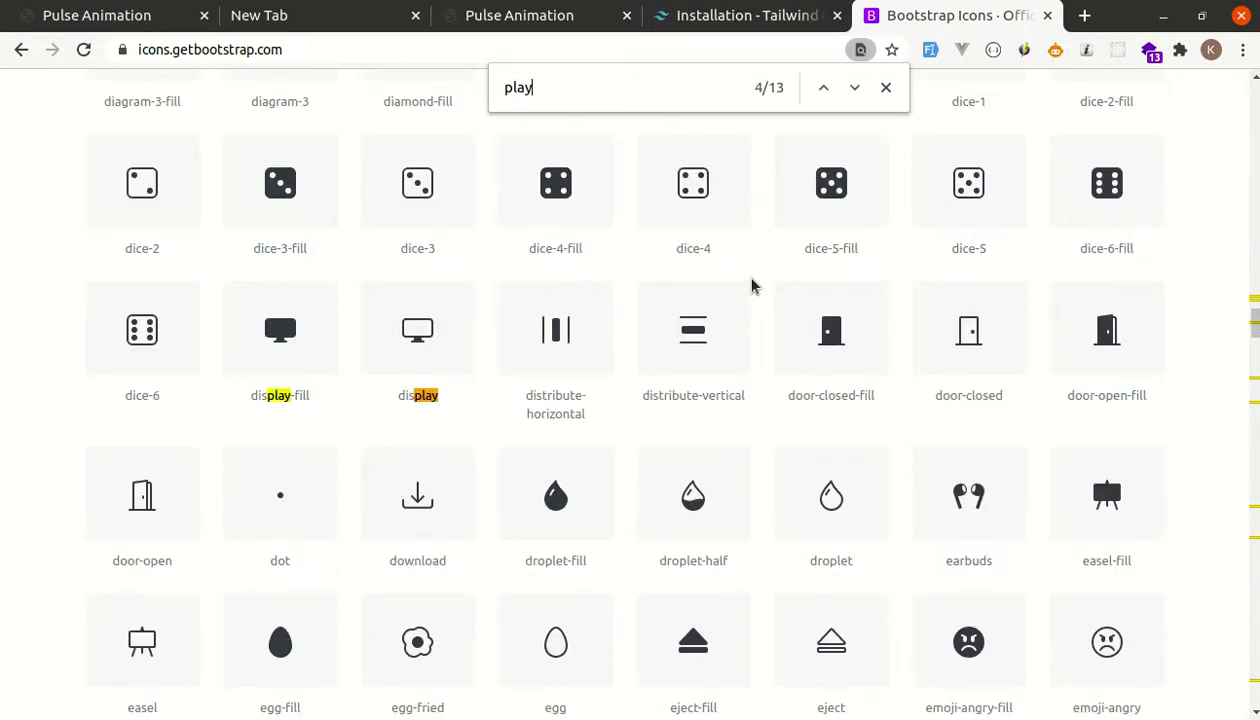
left_click(854, 87)
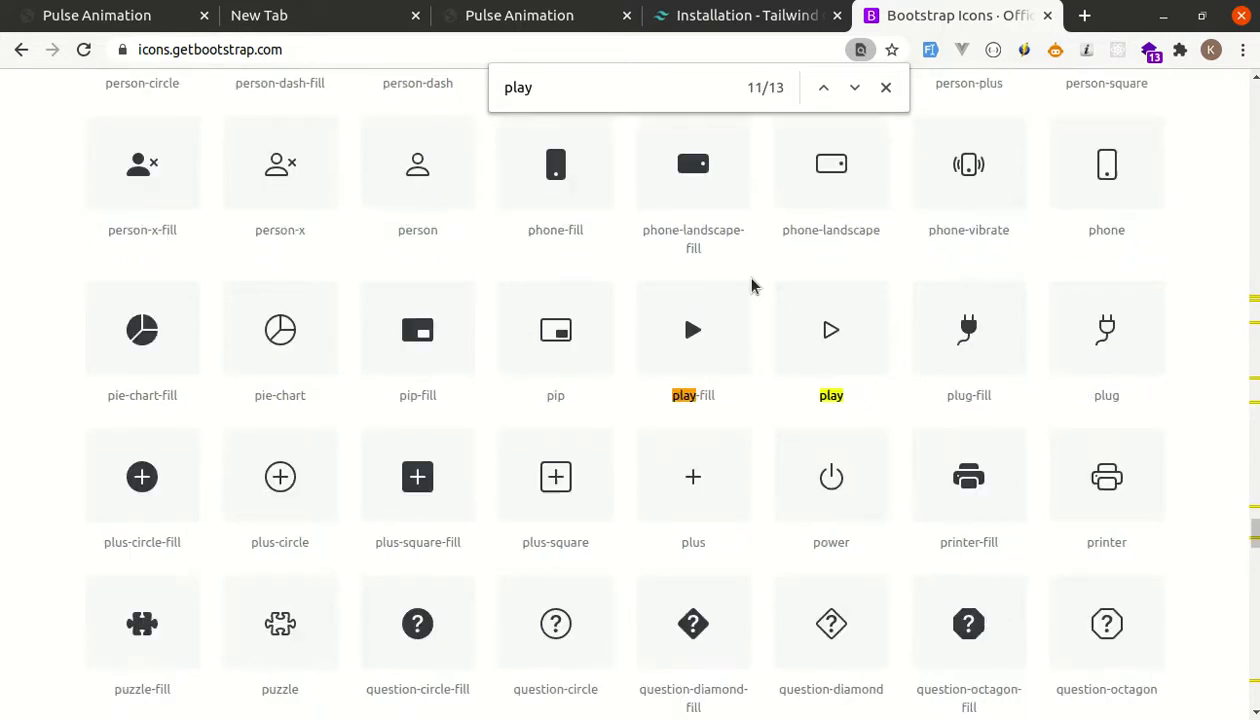
Step: Copy the play-fill SVG markup and reload the Pulse Animation preview
left_click(692, 330)
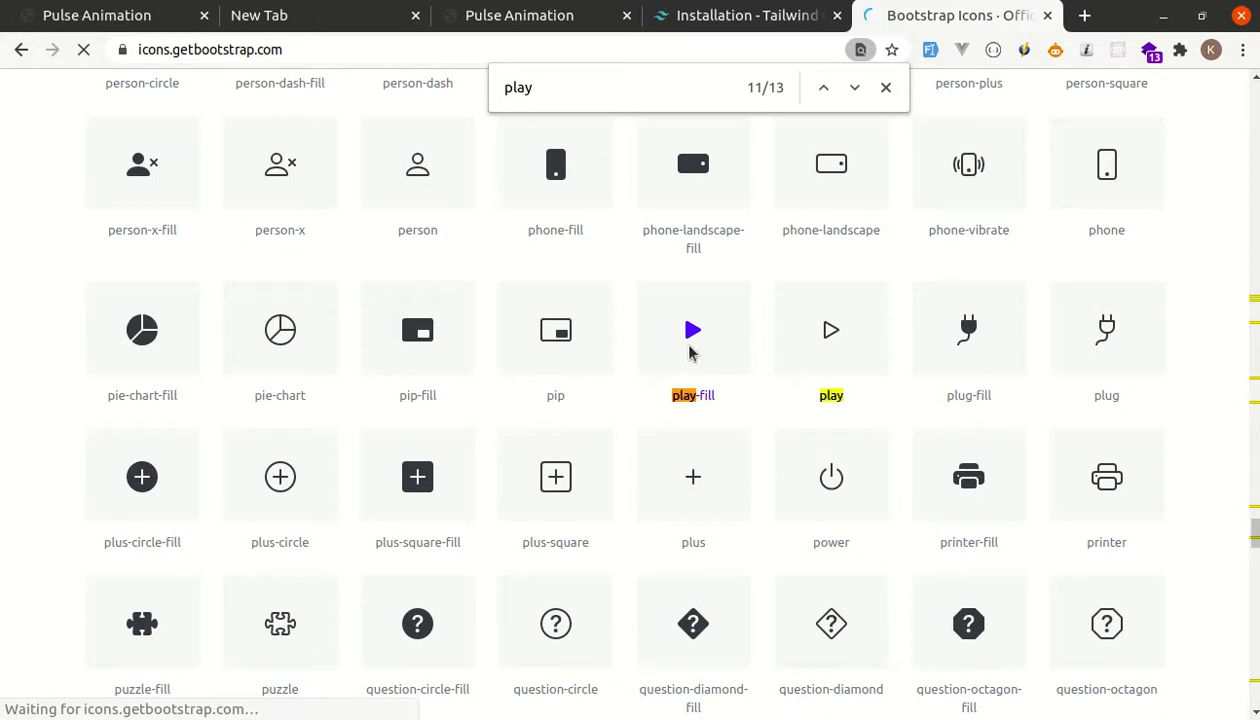
left_click(693, 330)
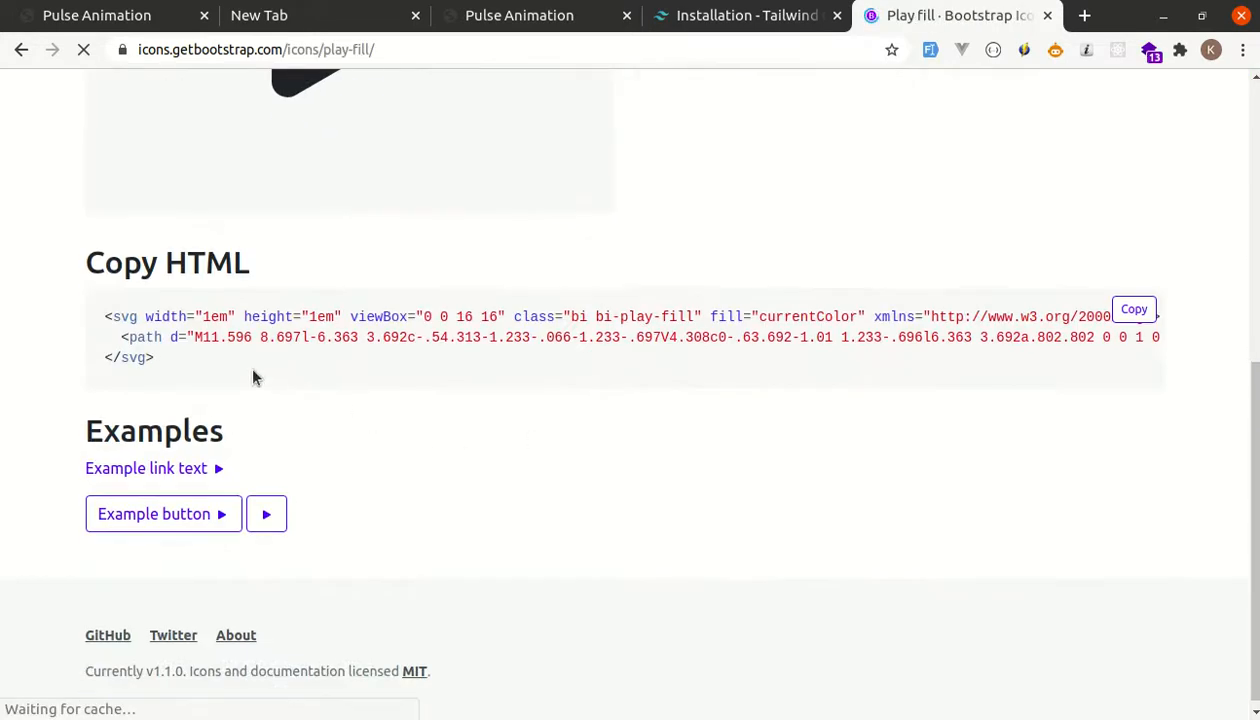
left_click(1133, 308)
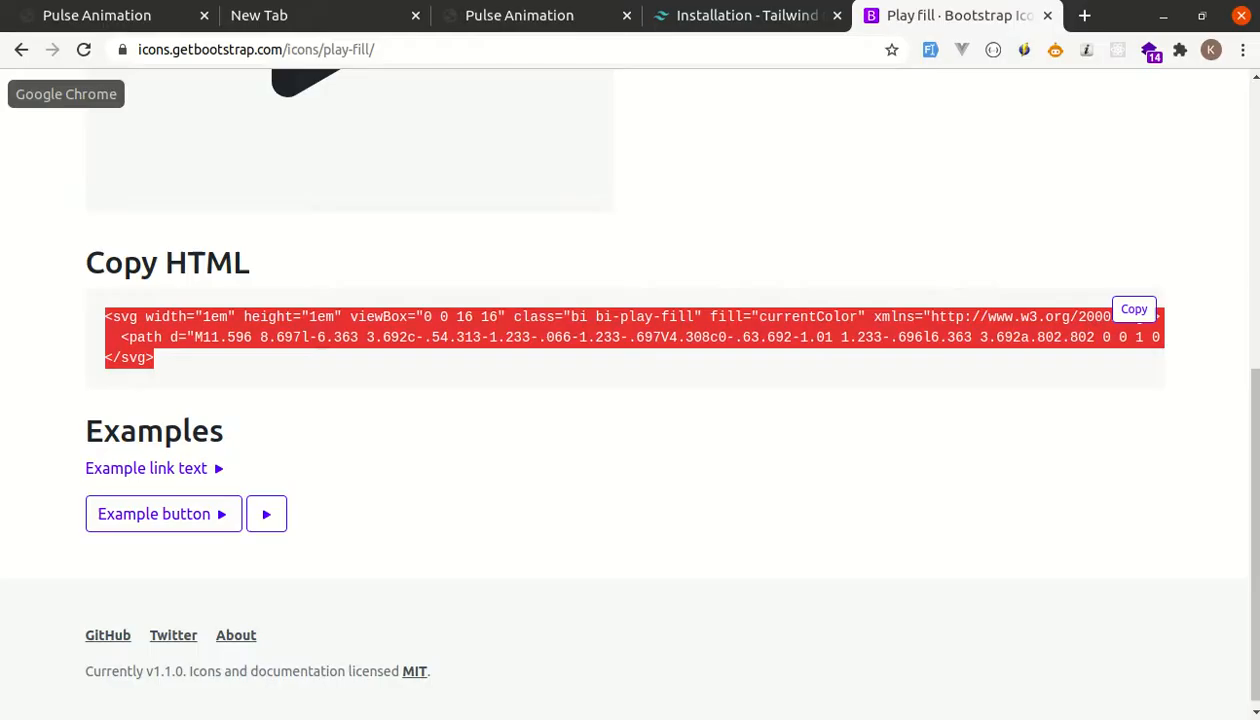
left_click(110, 15)
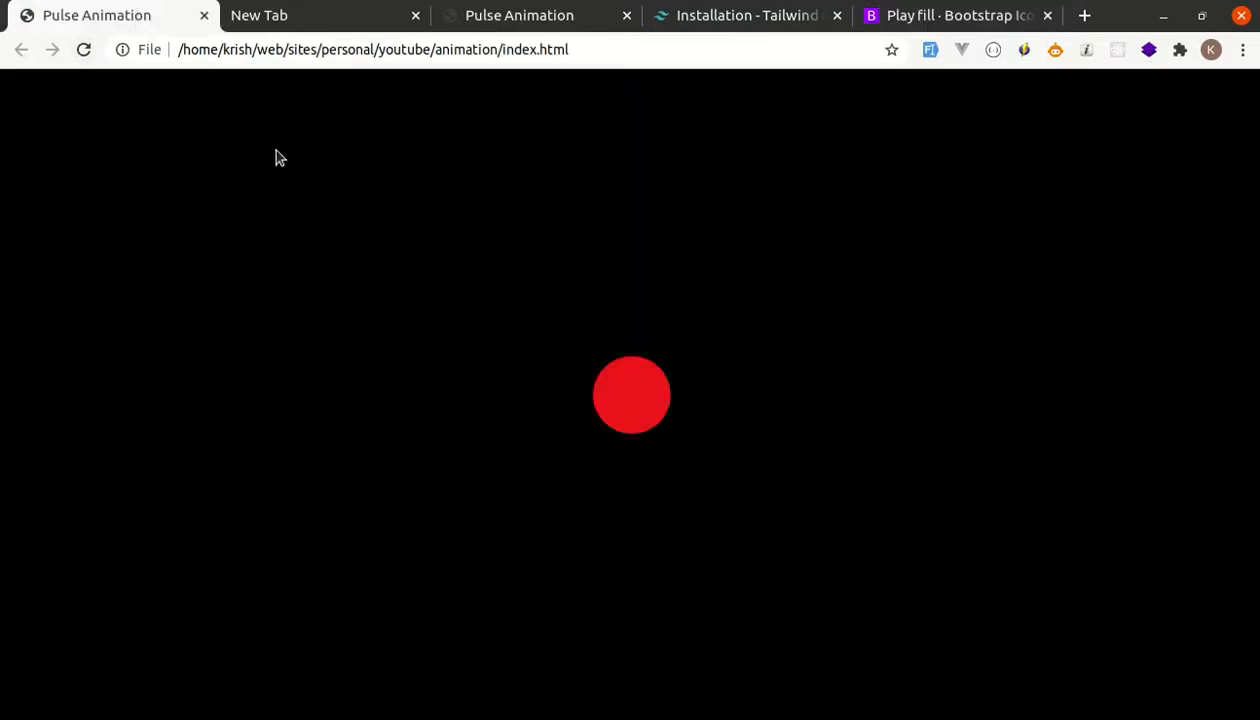
left_click(84, 49)
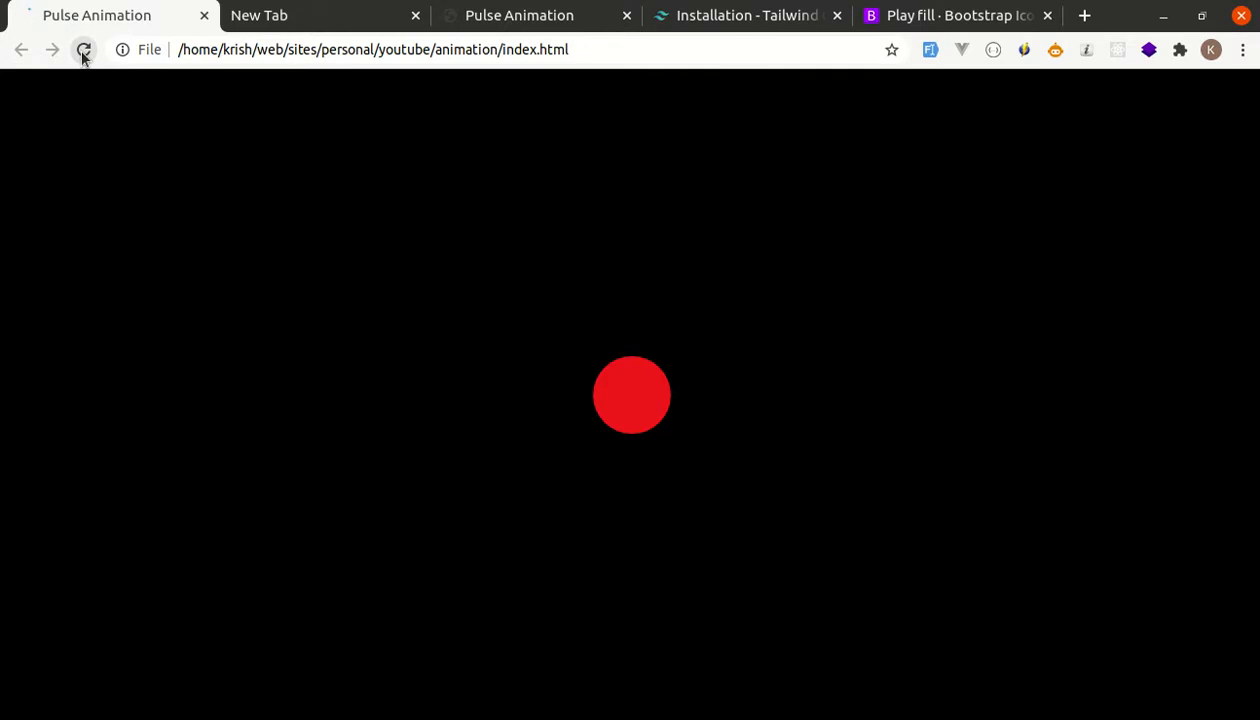
Step: Paste the play-fill SVG into the circle div, centre it with flex classes, size 3em
left_click(84, 49)
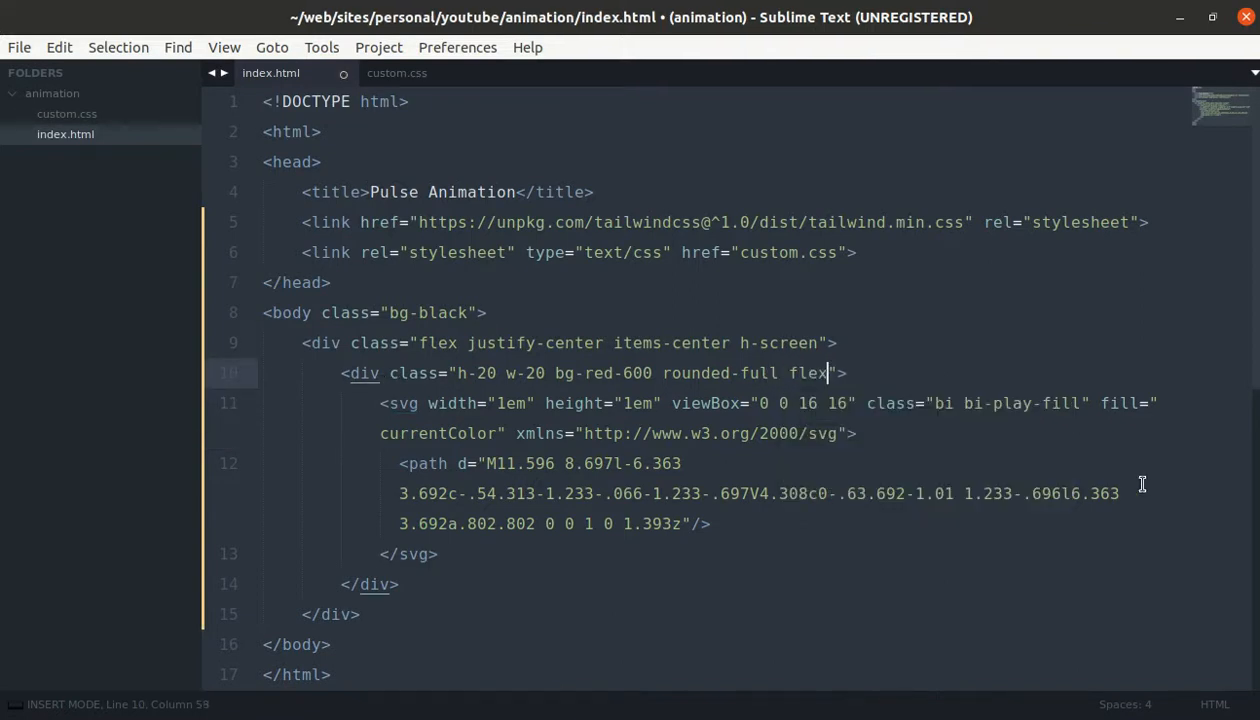
type("justify-center items-center")
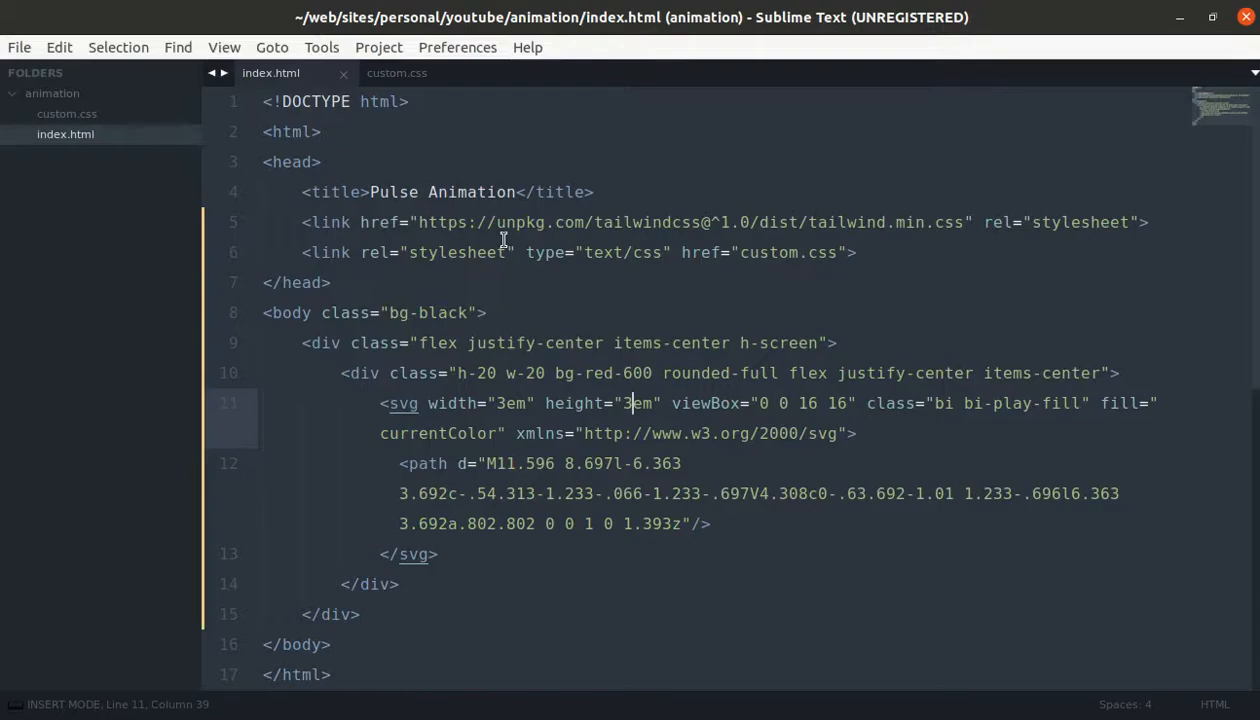
Step: Add the animation-pulse class to the red circle div in index.html
left_click(397, 72)
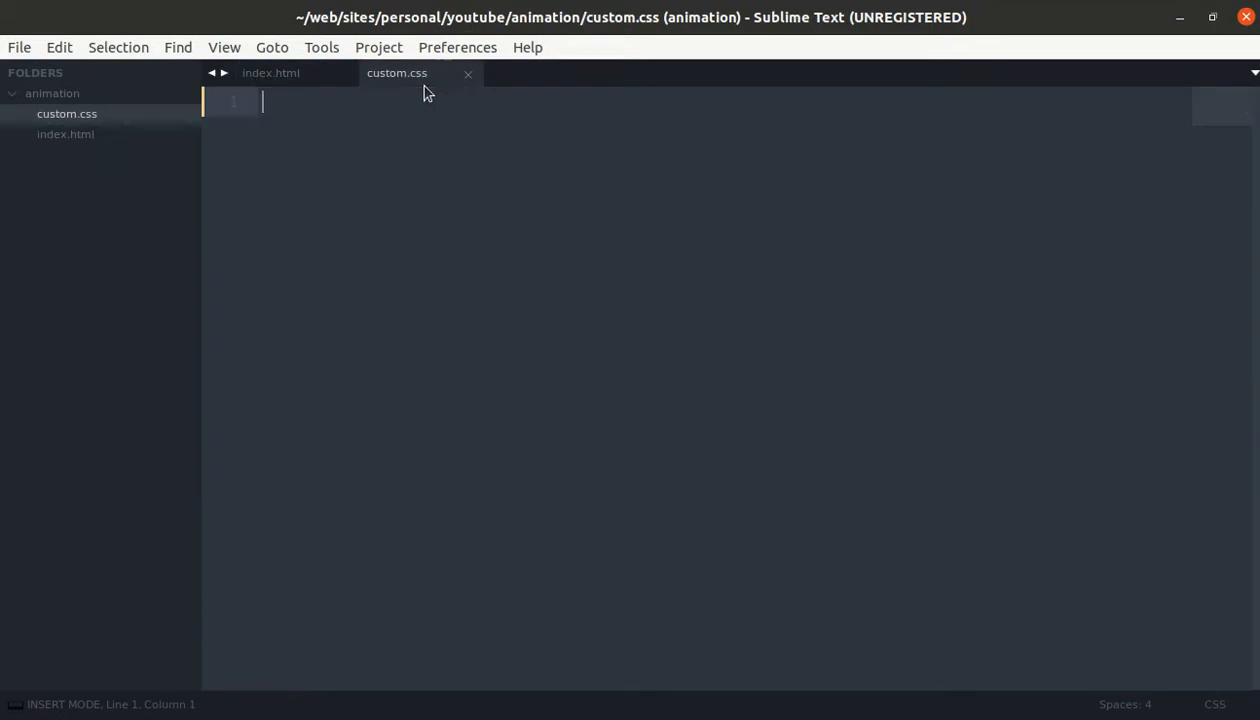
left_click(270, 72)
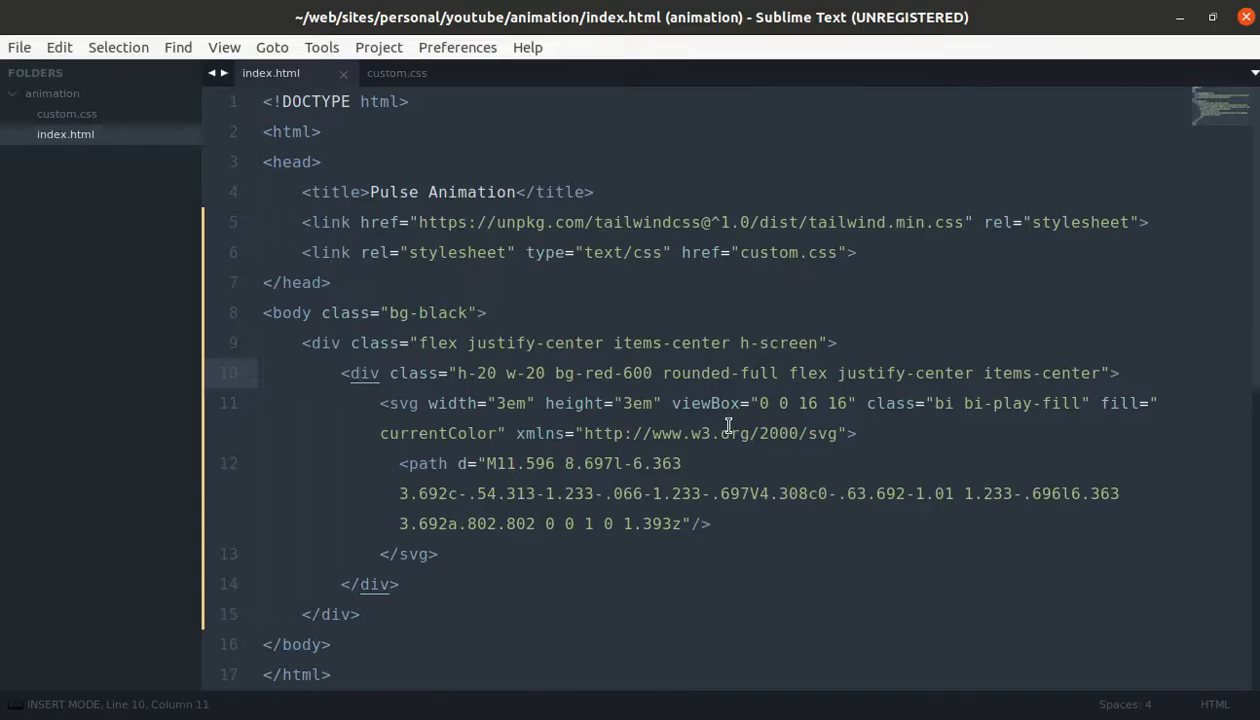
left_click(1099, 373)
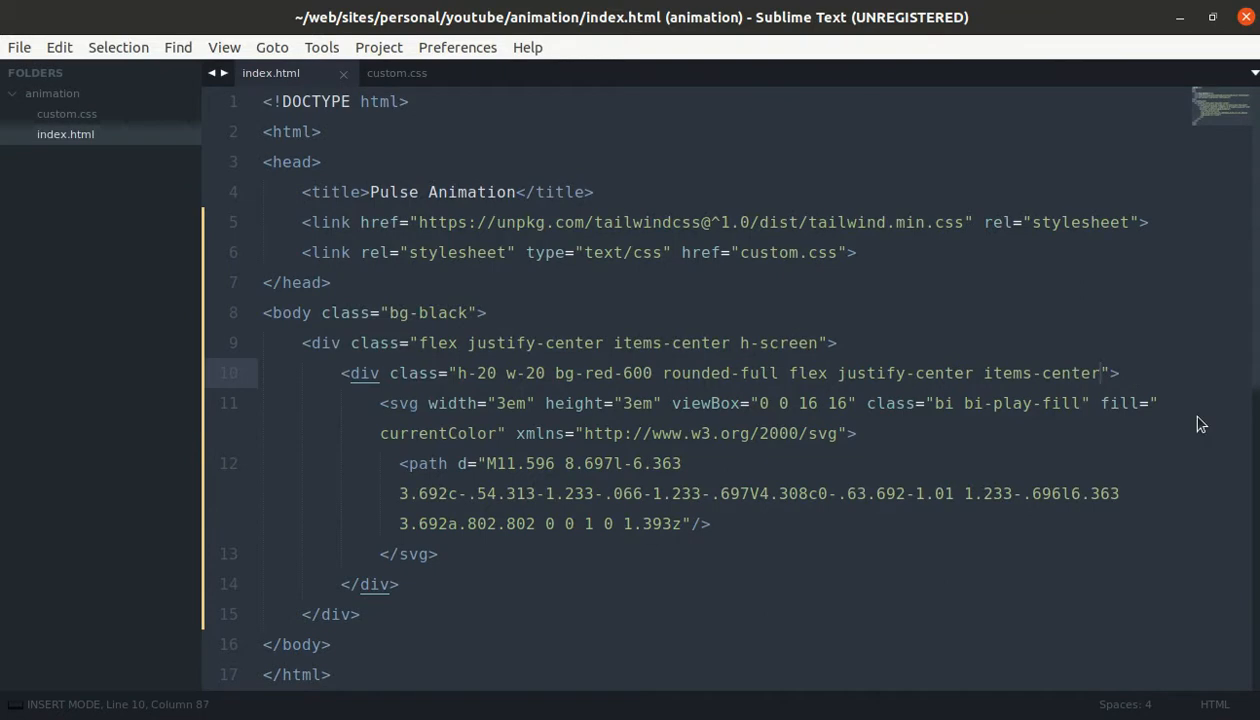
type("a")
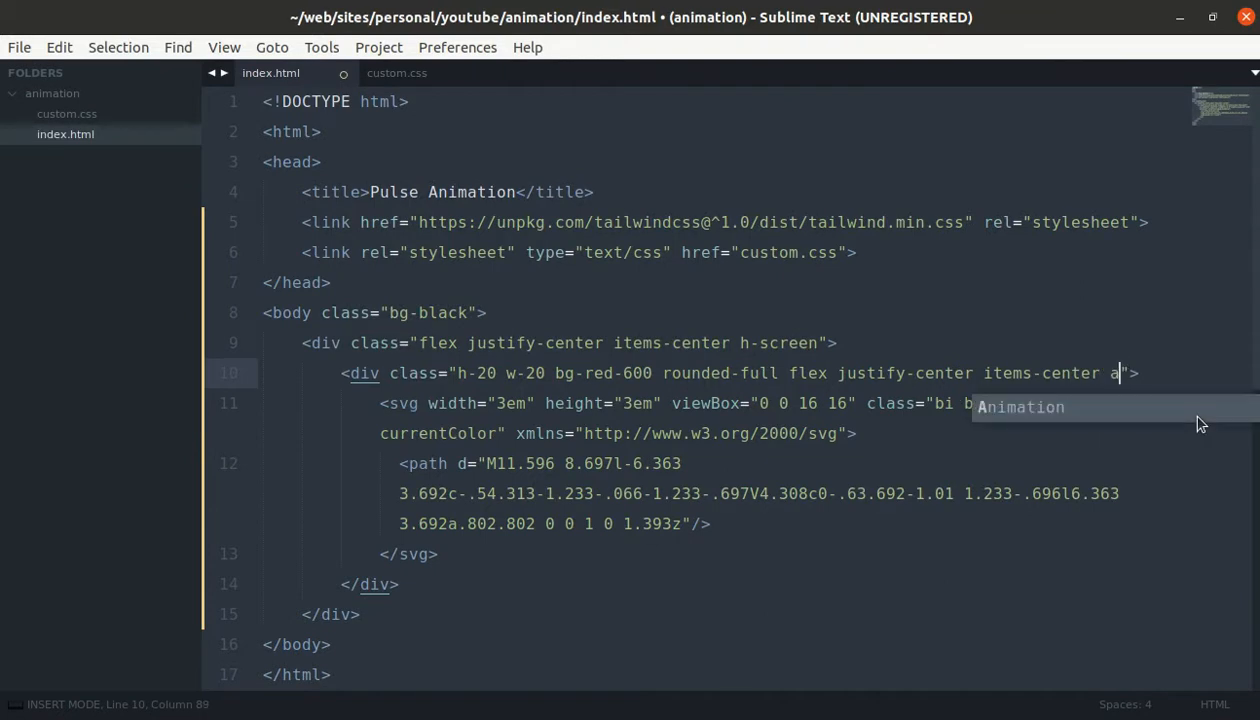
type("nimation-p")
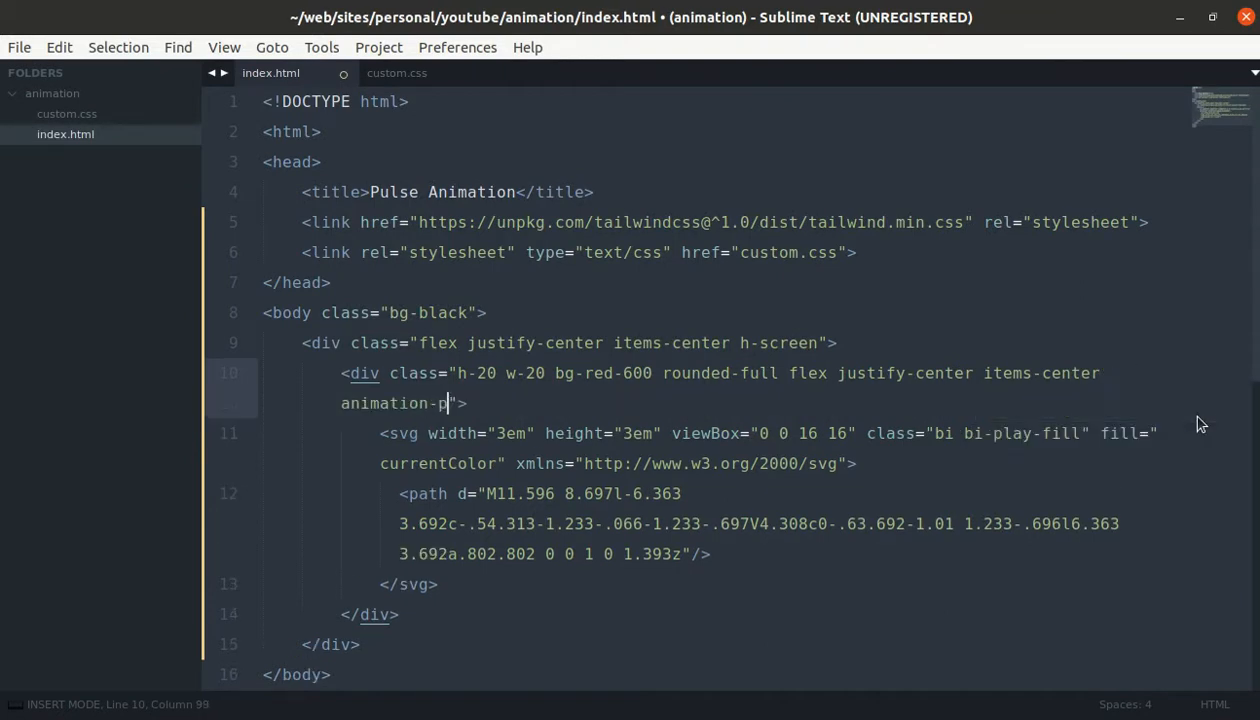
type("ulse")
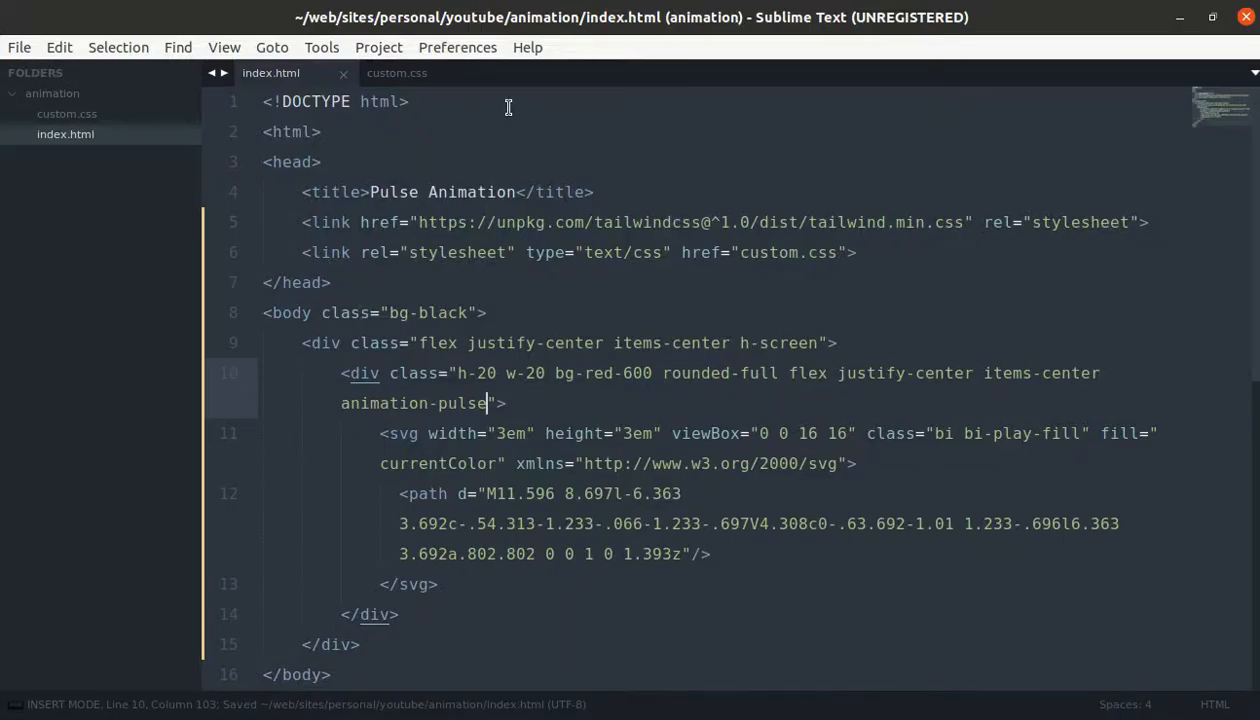
left_click(396, 72)
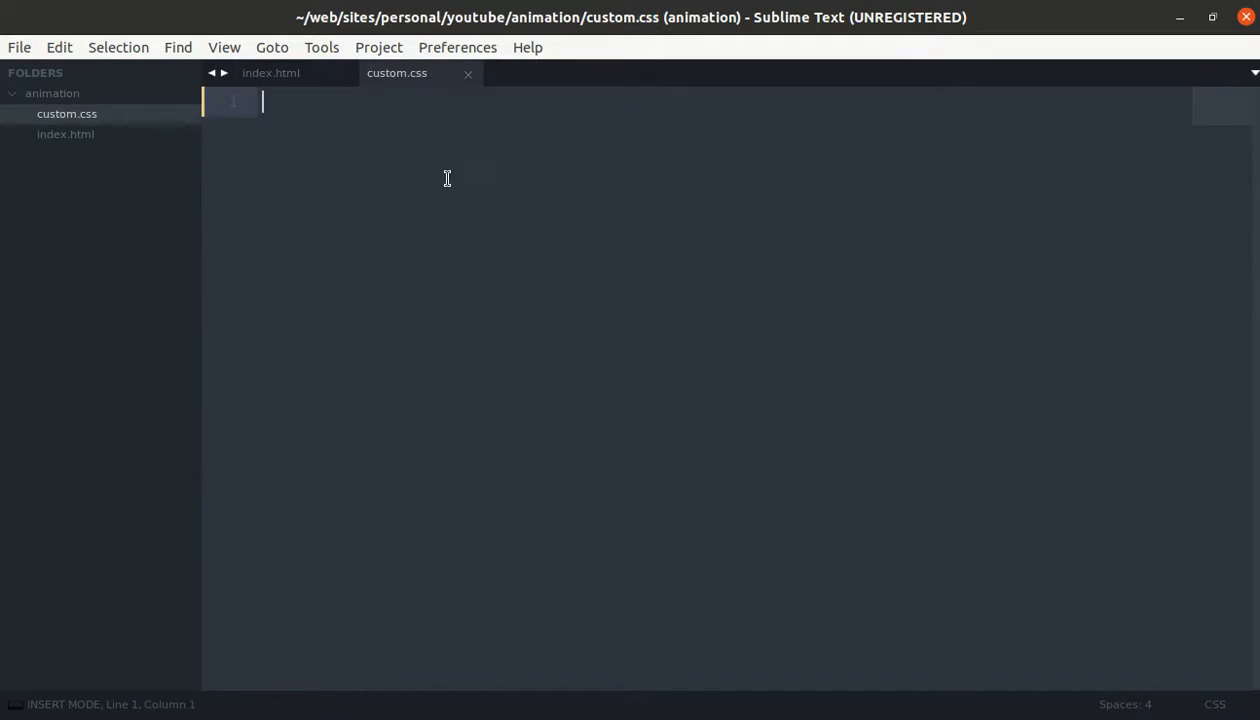
type(".")
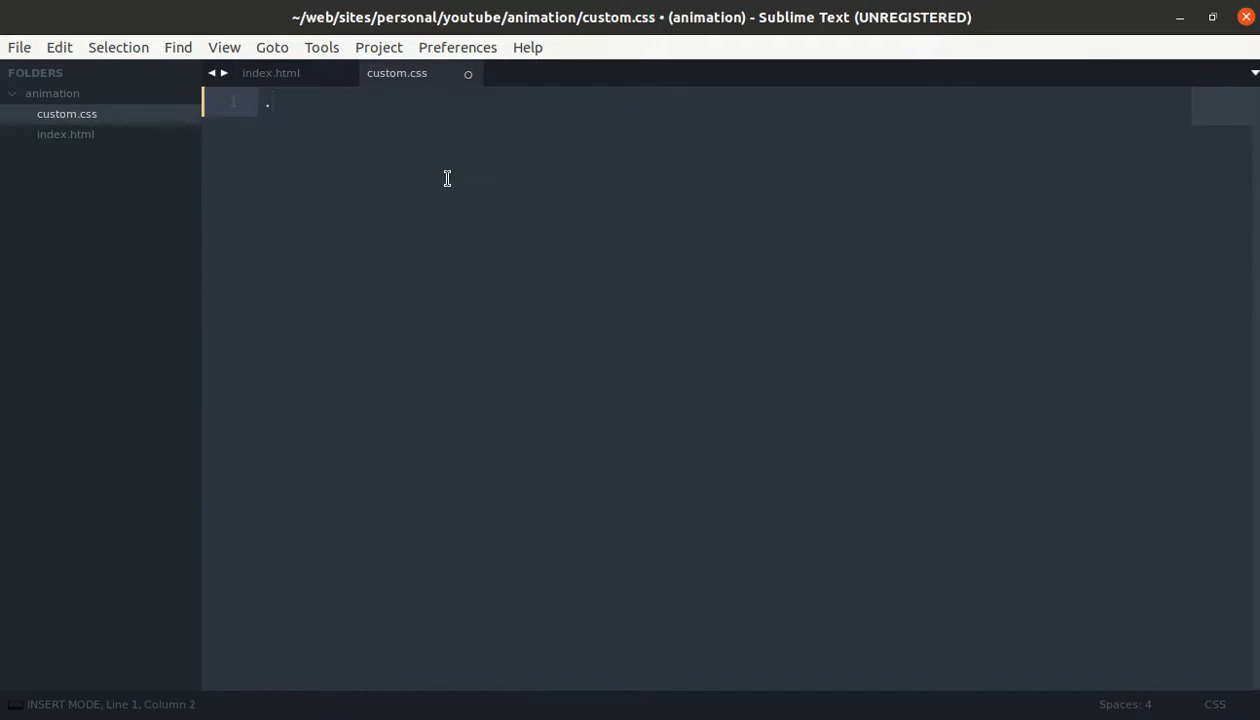
type(".anim")
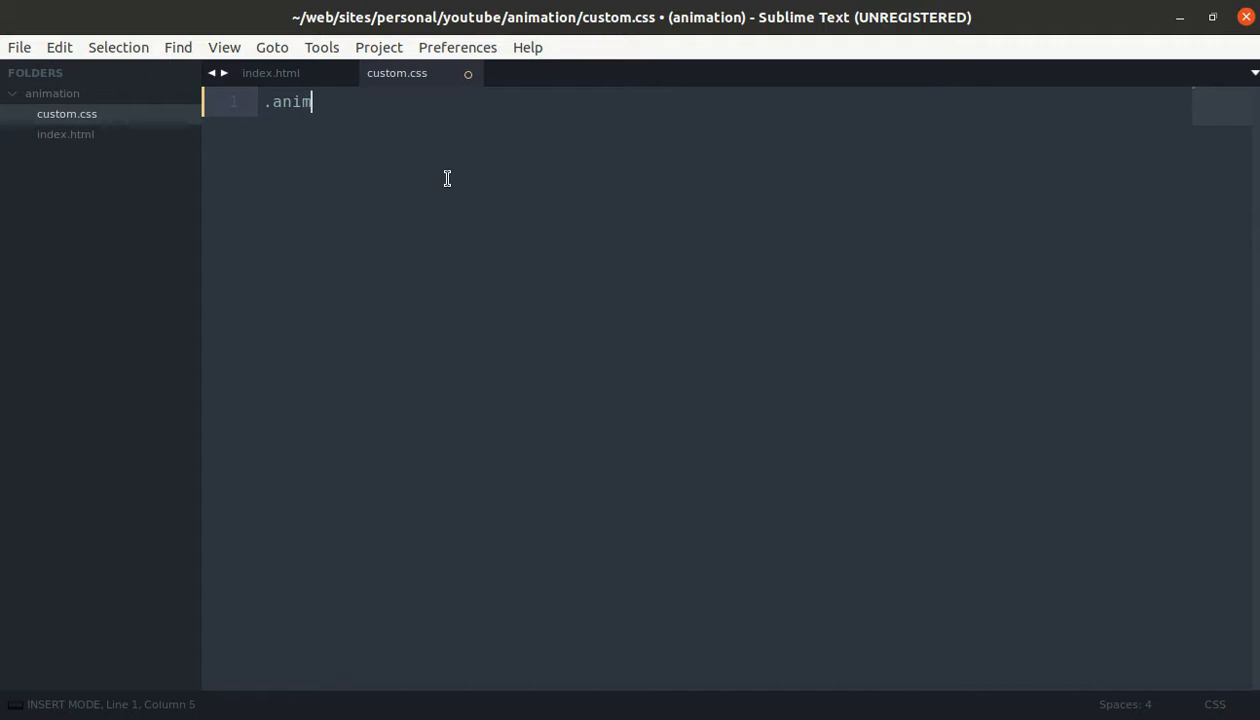
type("ation-pulse")
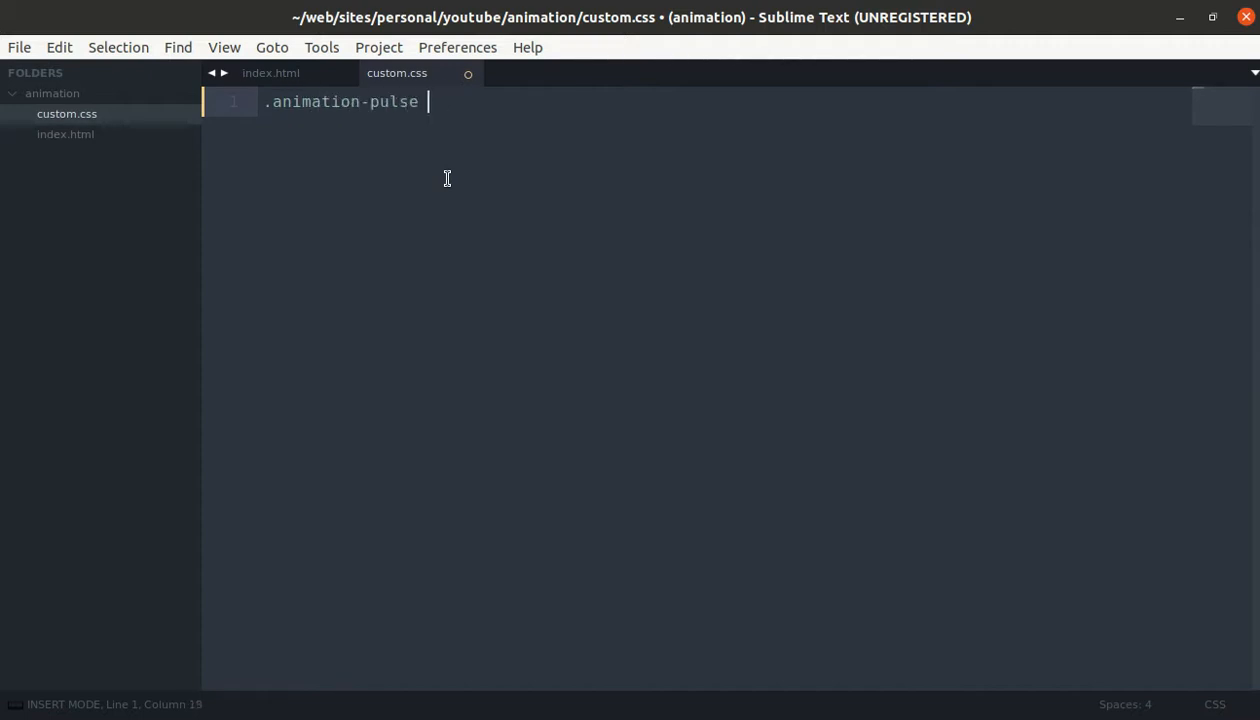
type("{")
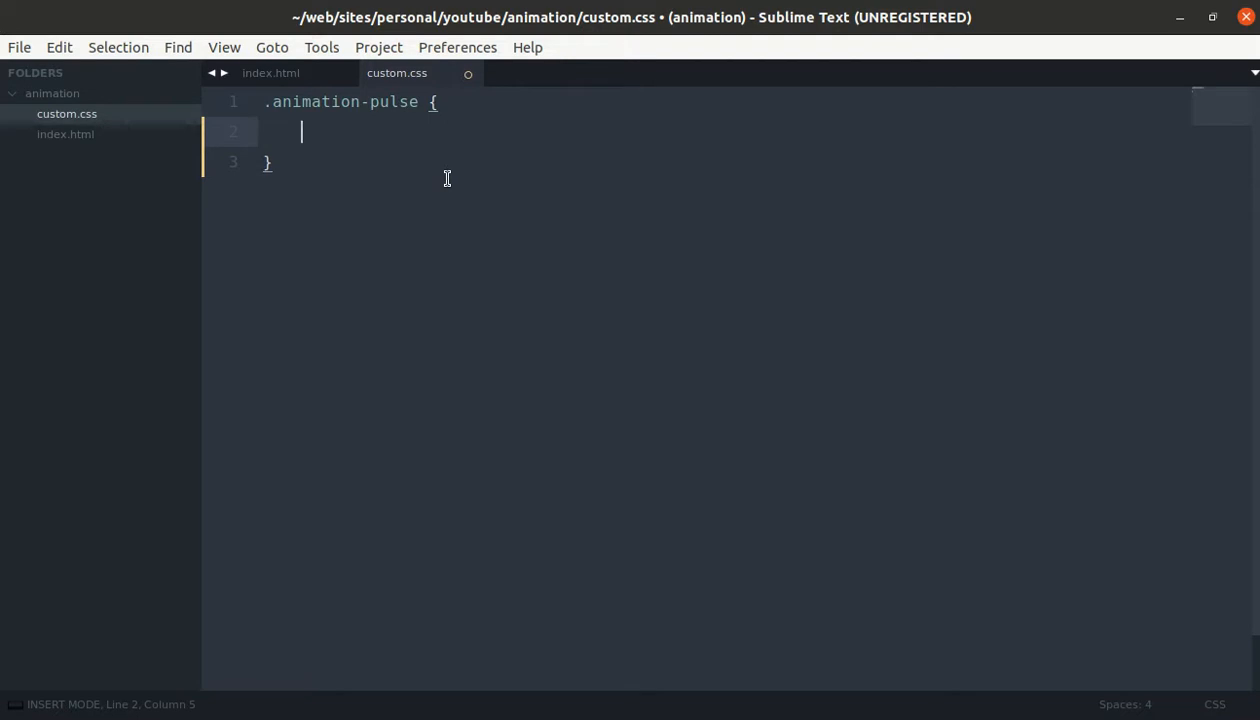
type("//")
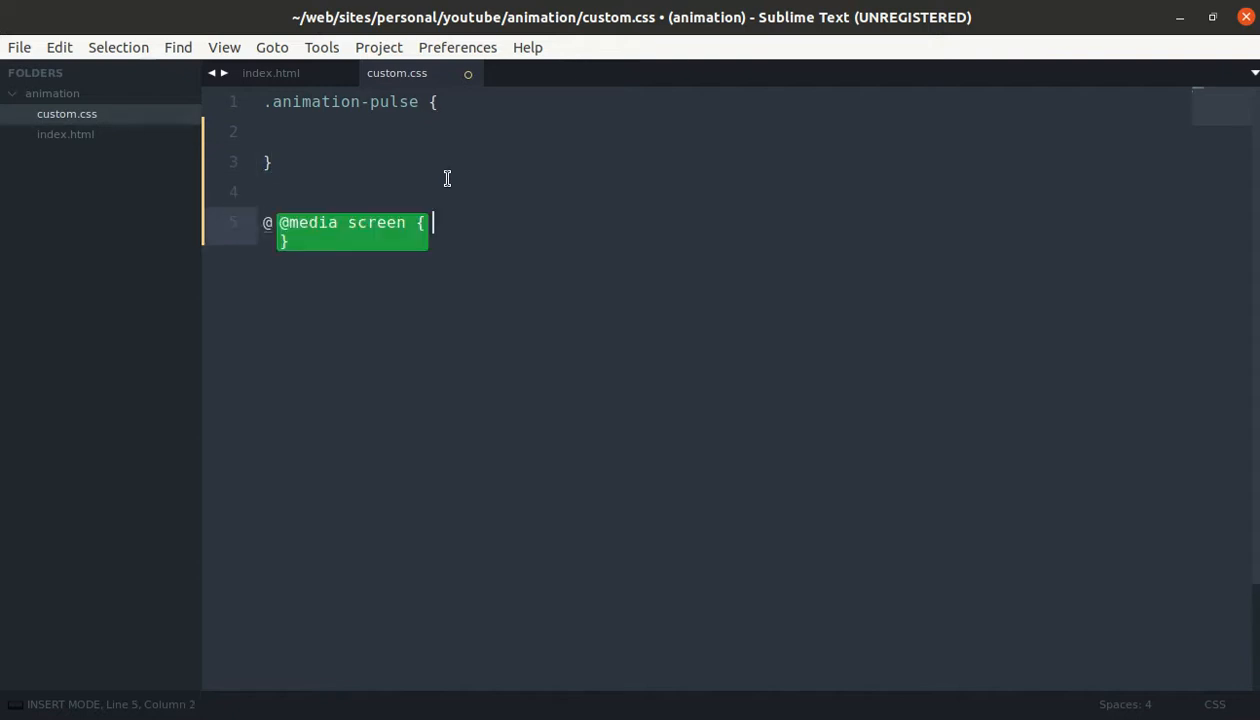
type("key")
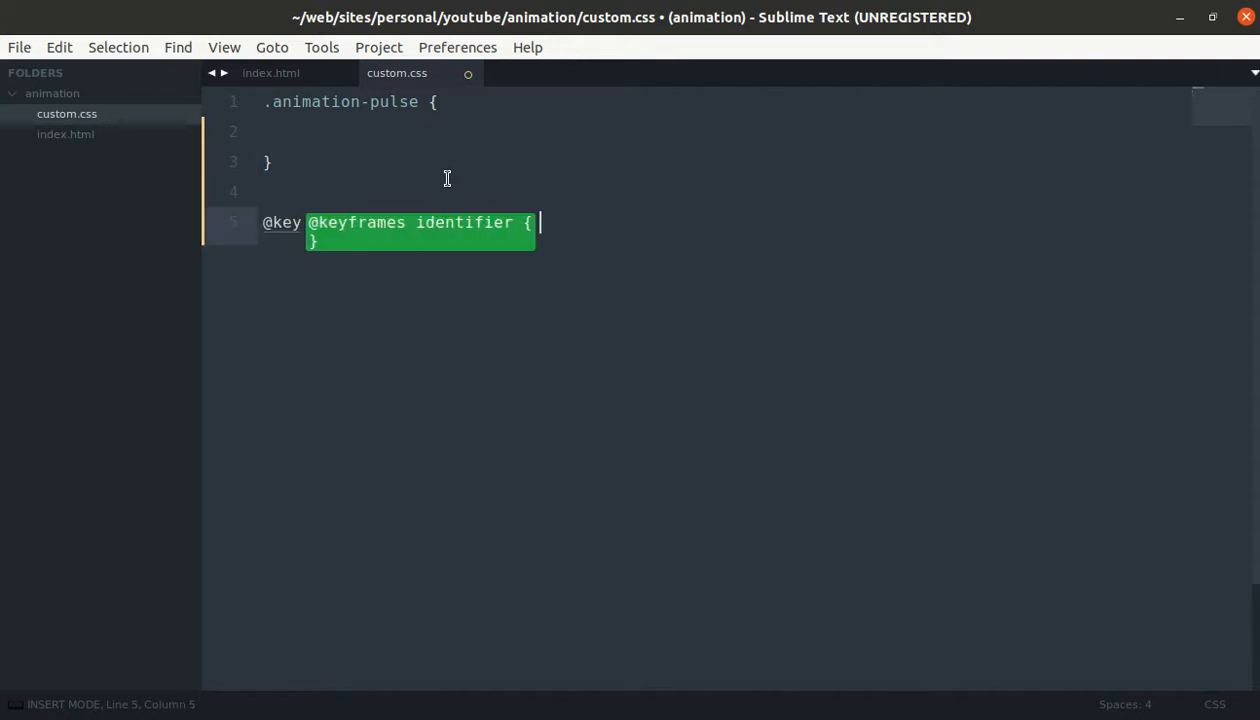
type("frames a")
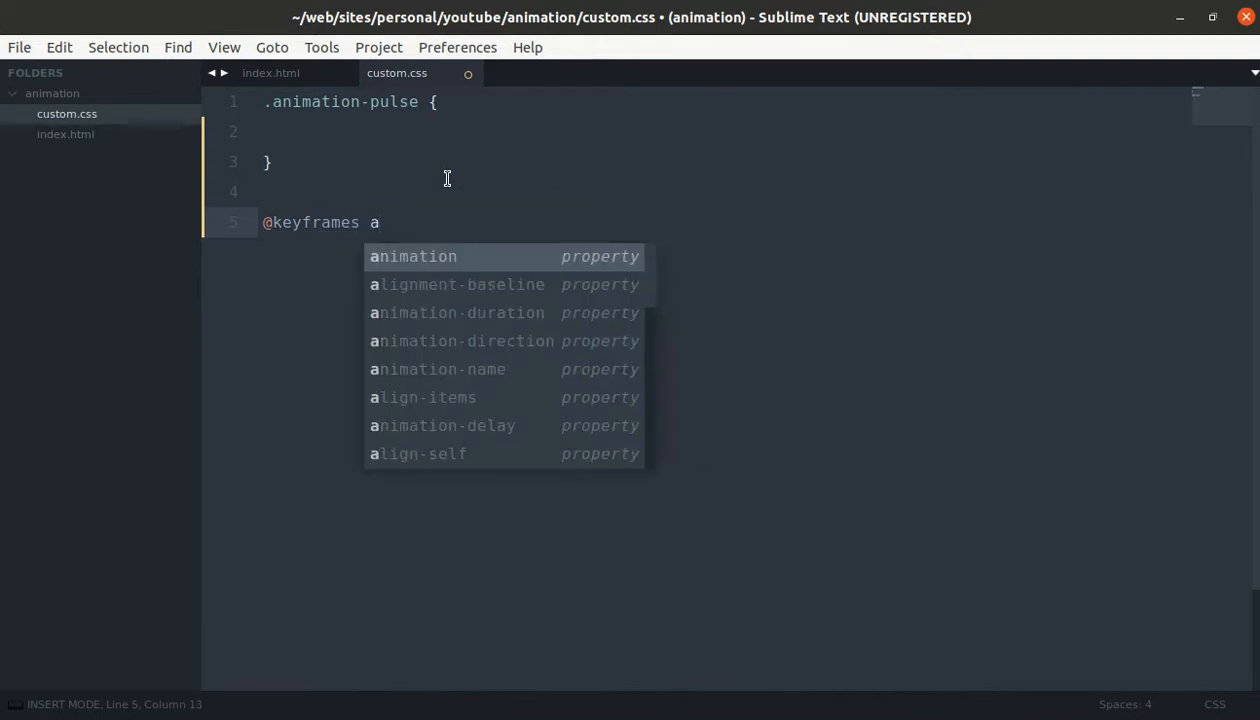
type("pu")
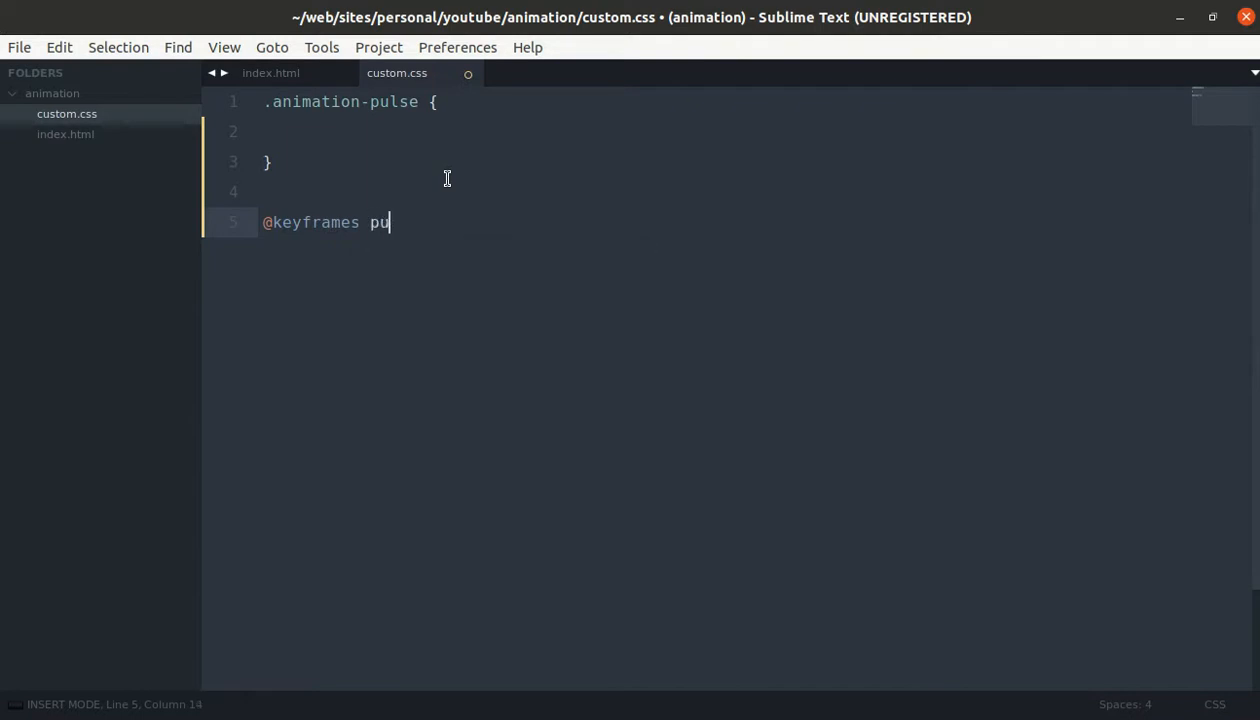
type("lse {")
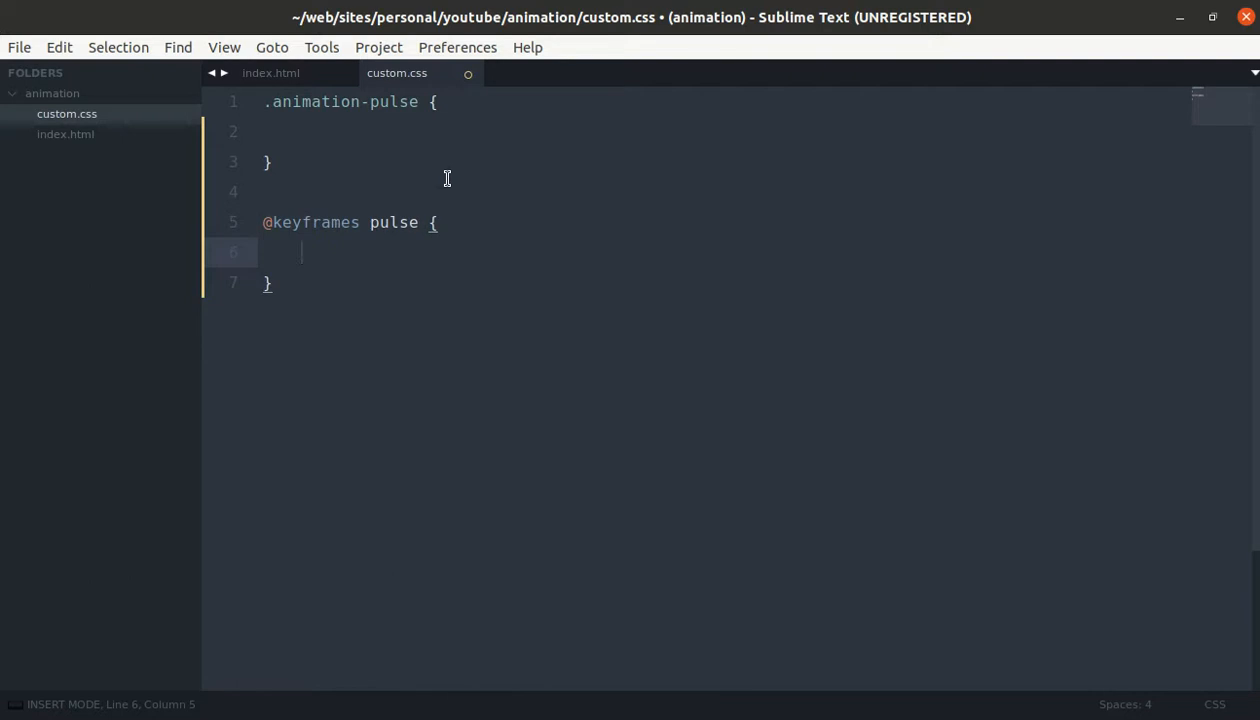
Step: Add empty 0%, 70% and 100% steps inside the pulse keyframes
type("0")
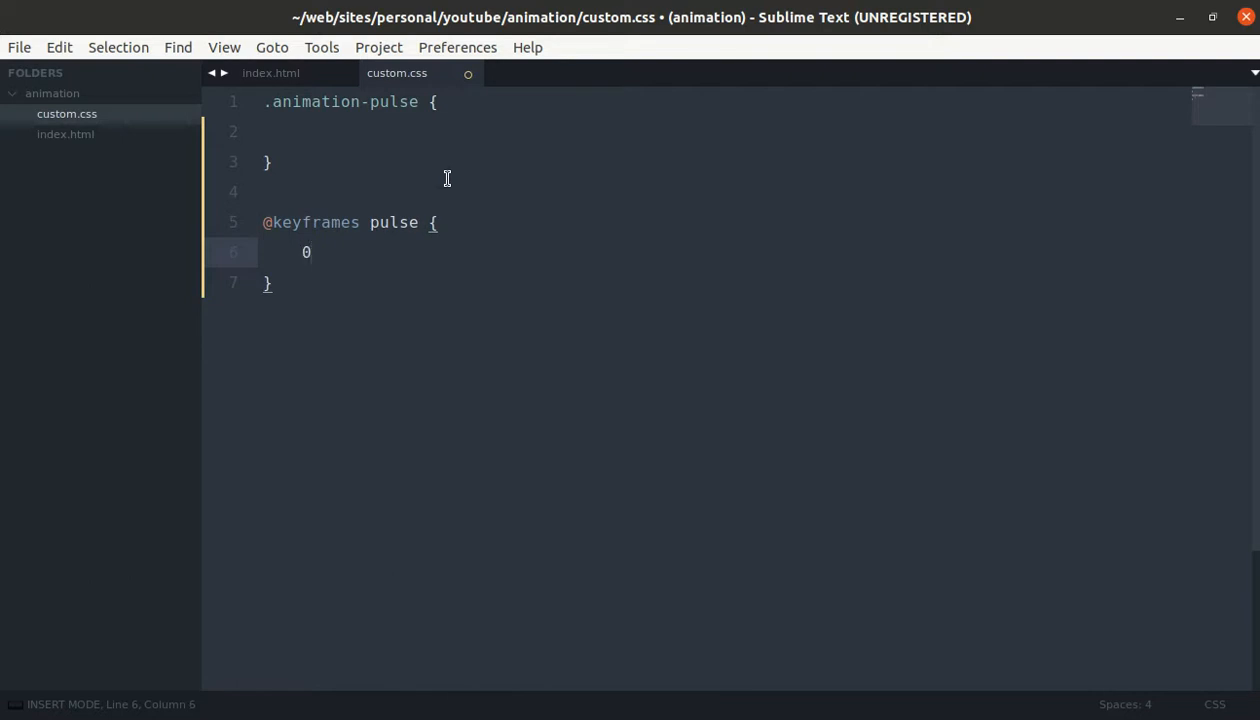
type("% {")
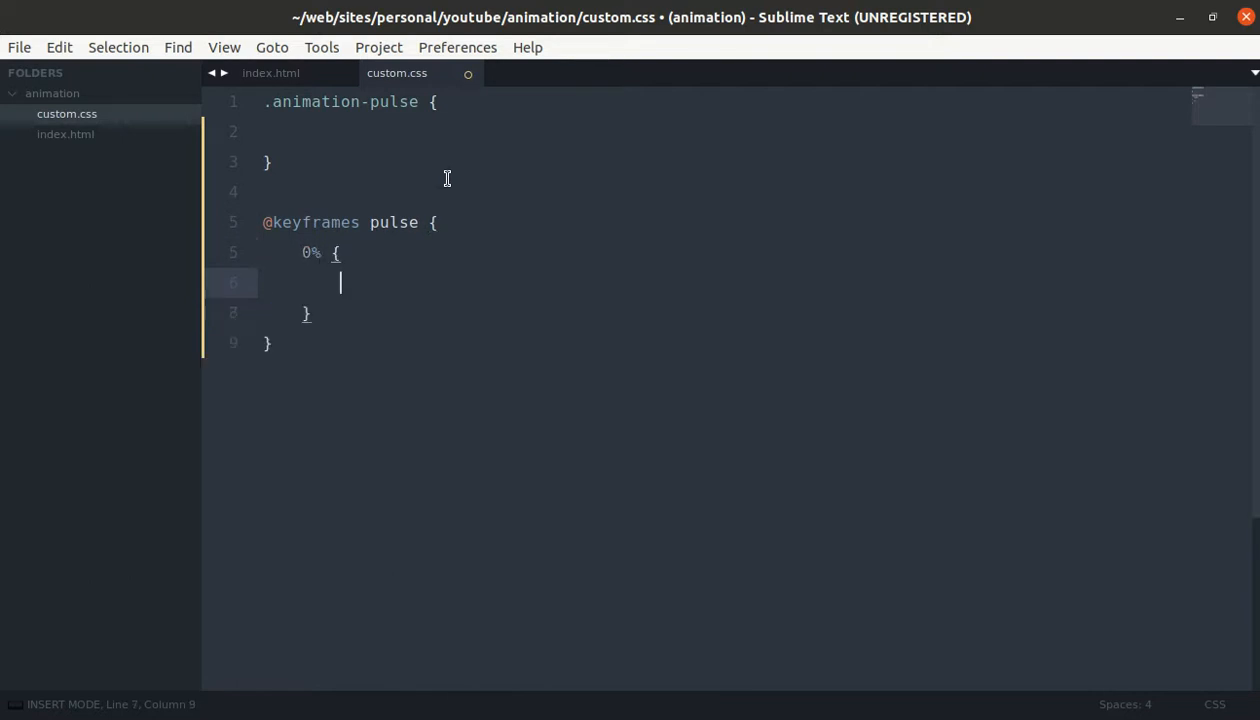
type("7")
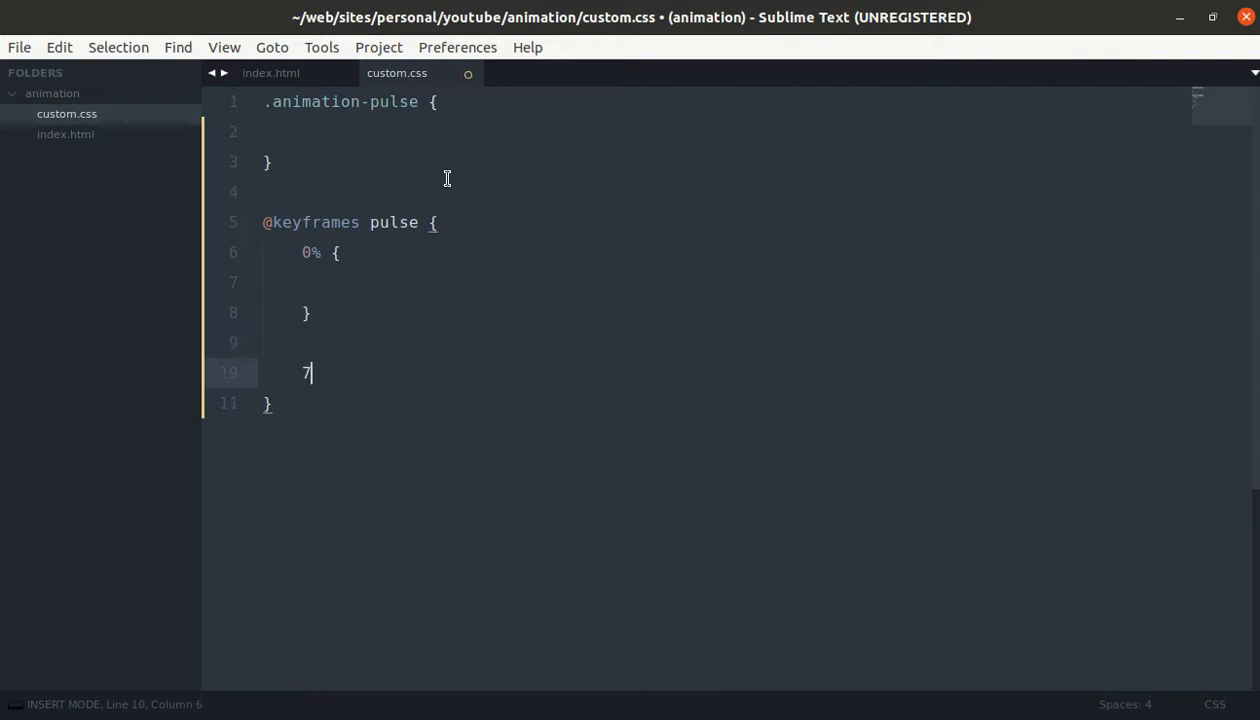
type("0% {")
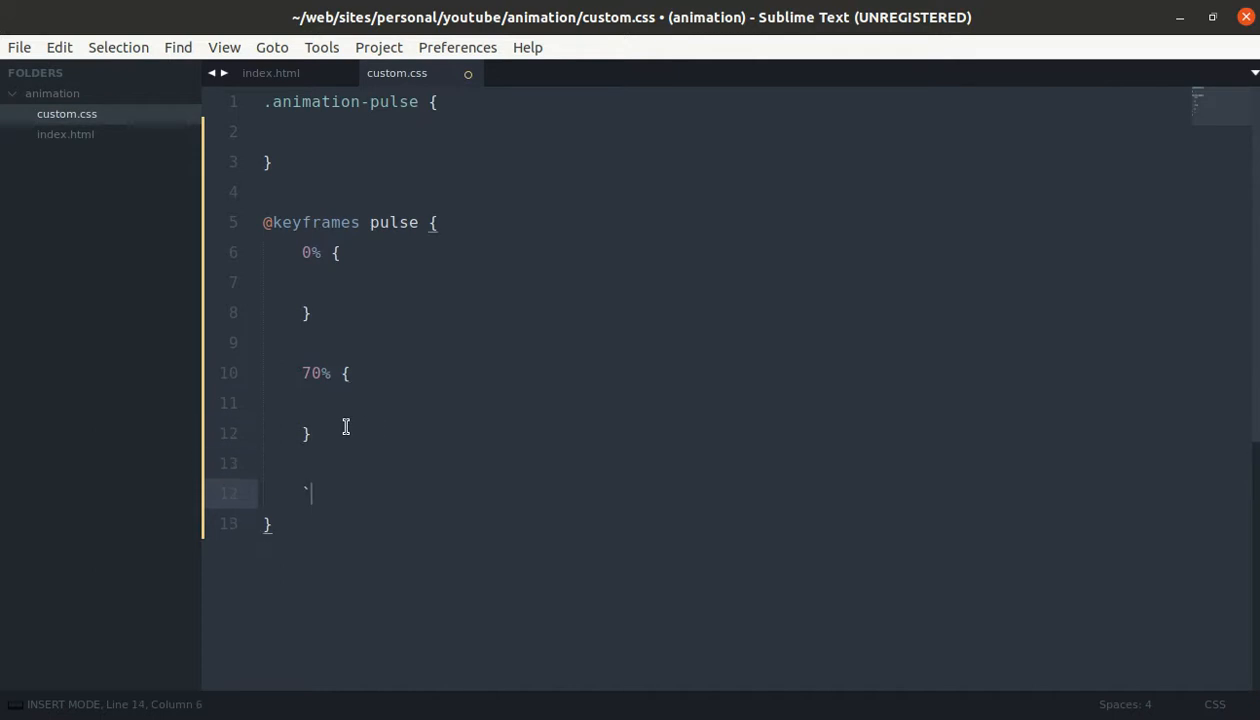
type("100%")
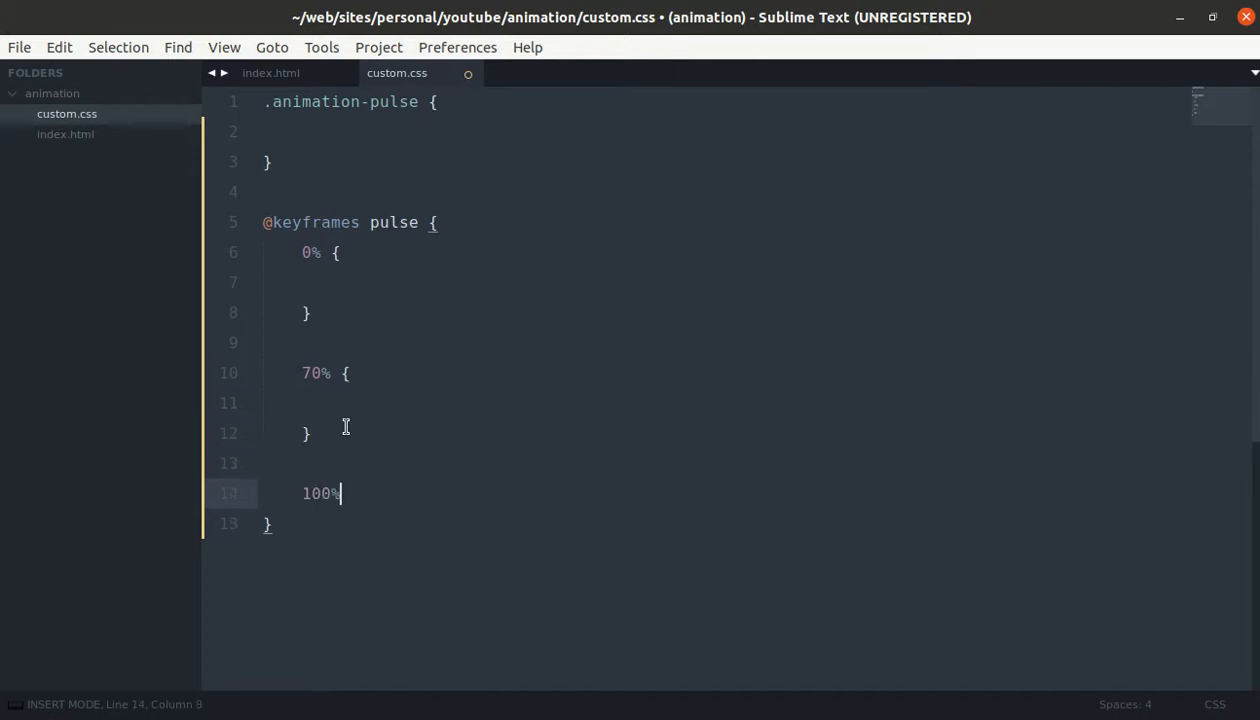
type("{")
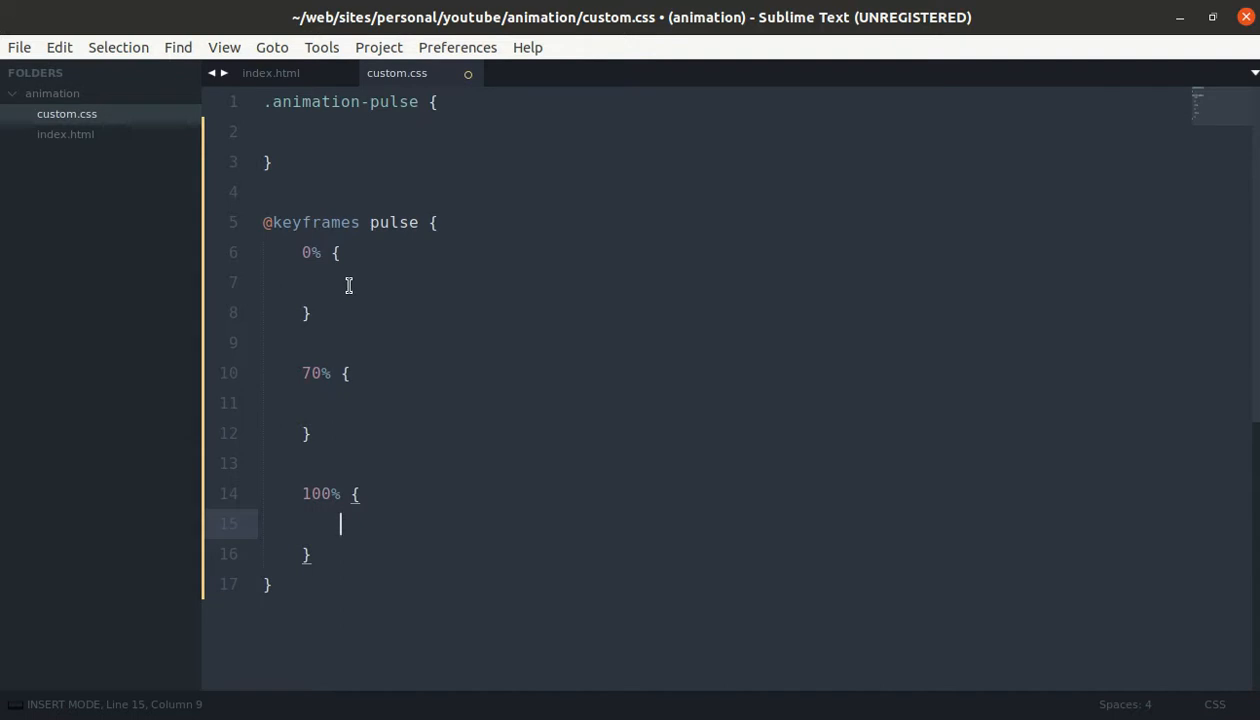
left_click(345, 282)
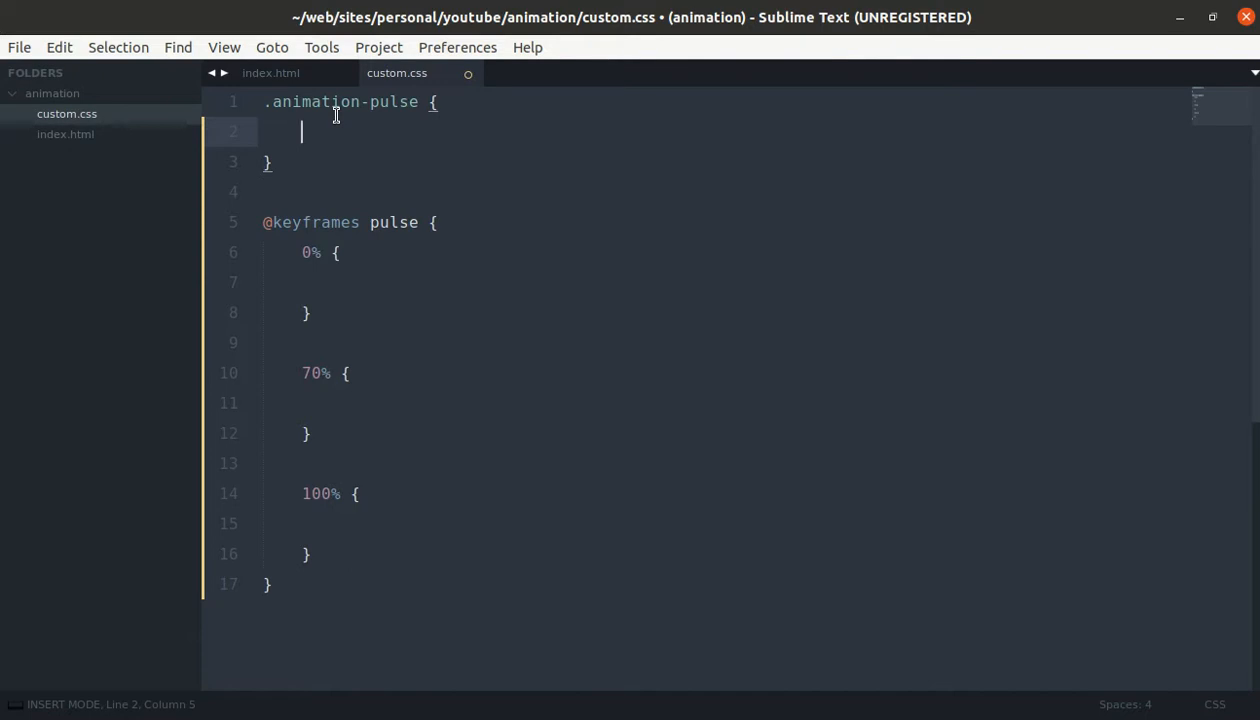
Step: On line 2 of .animation-pulse, type 'box-shadow: 0 0 0 20px' and begin an rgba colour
type("box-shadow:")
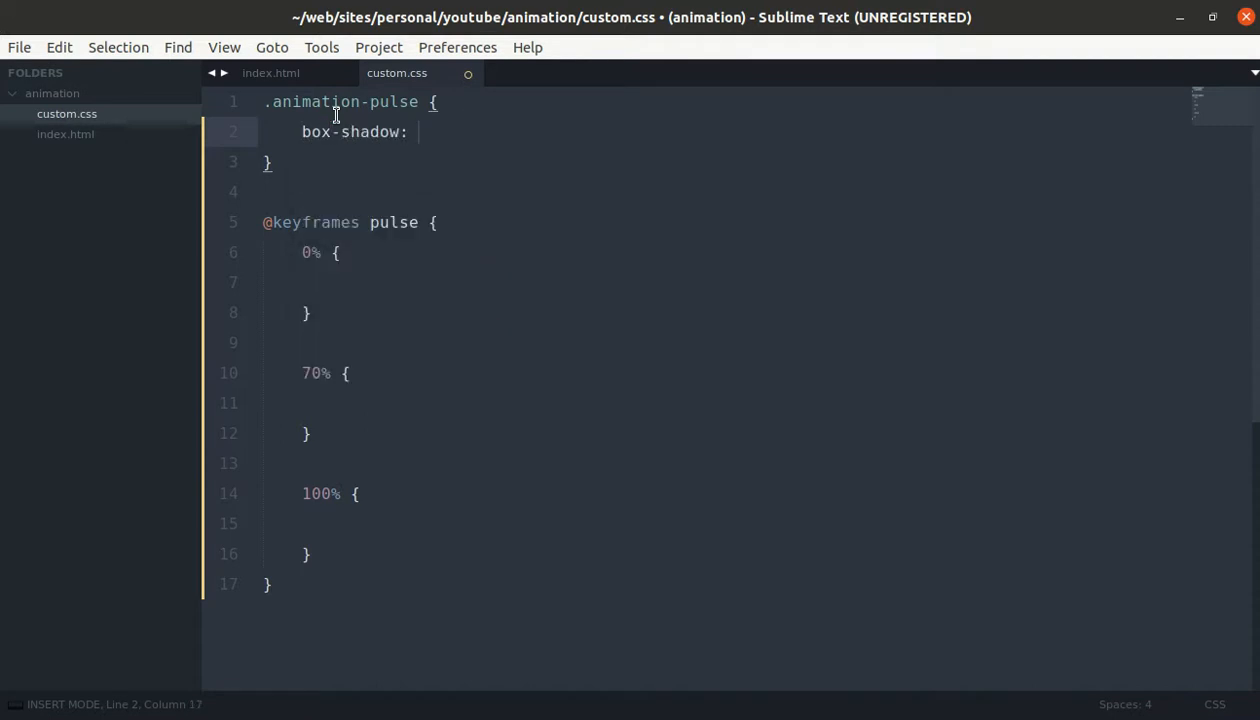
type("0 0 0 20px")
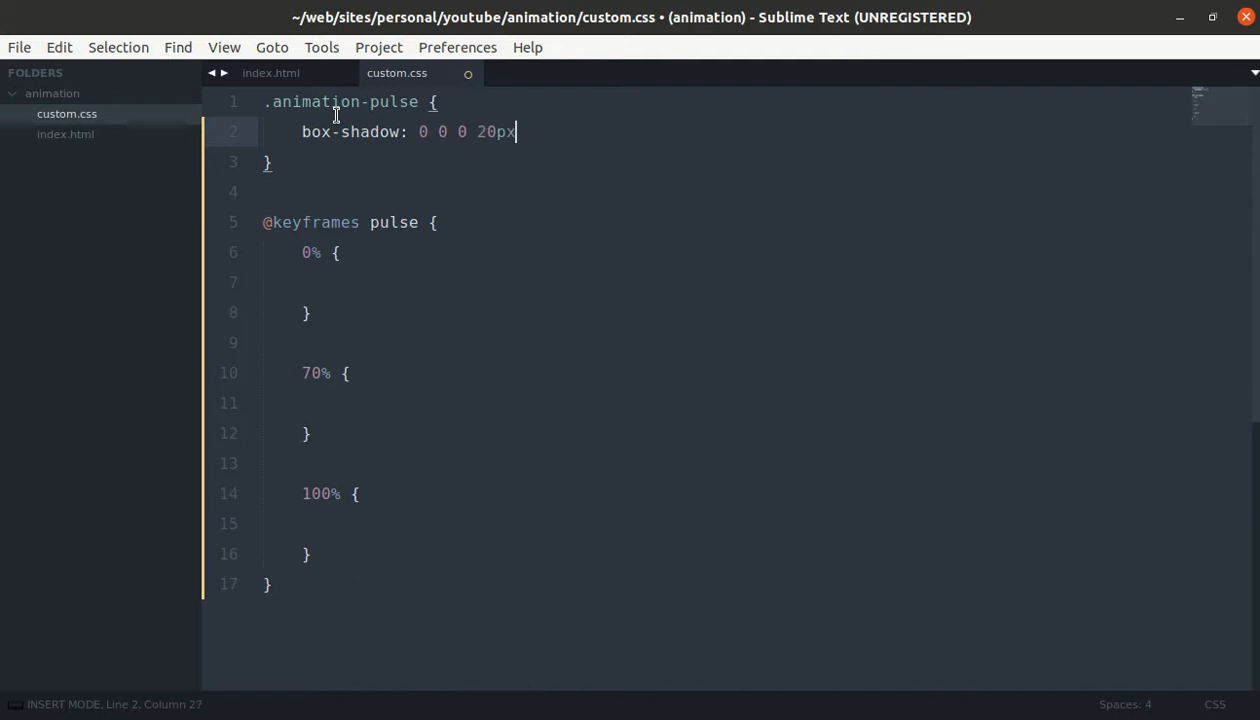
type("rgb")
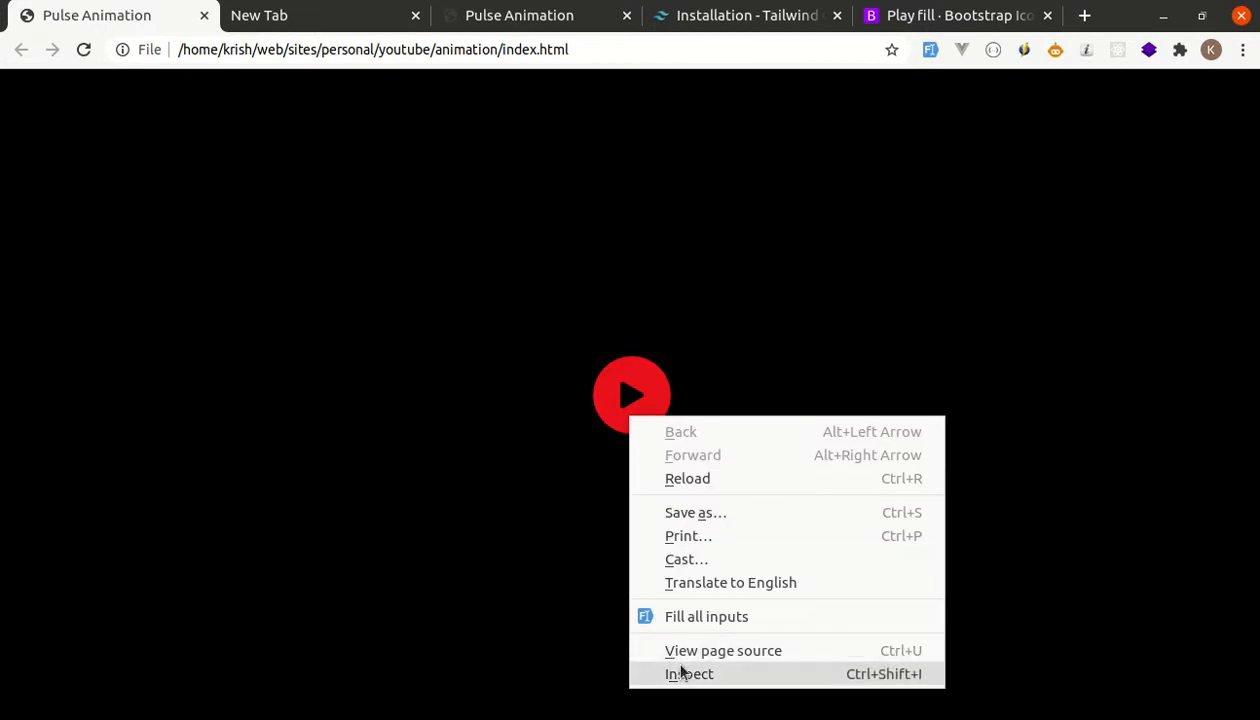
Step: Inspect the red play button in Chrome and select its rgba(229,62,62) background colour values
left_click(689, 673)
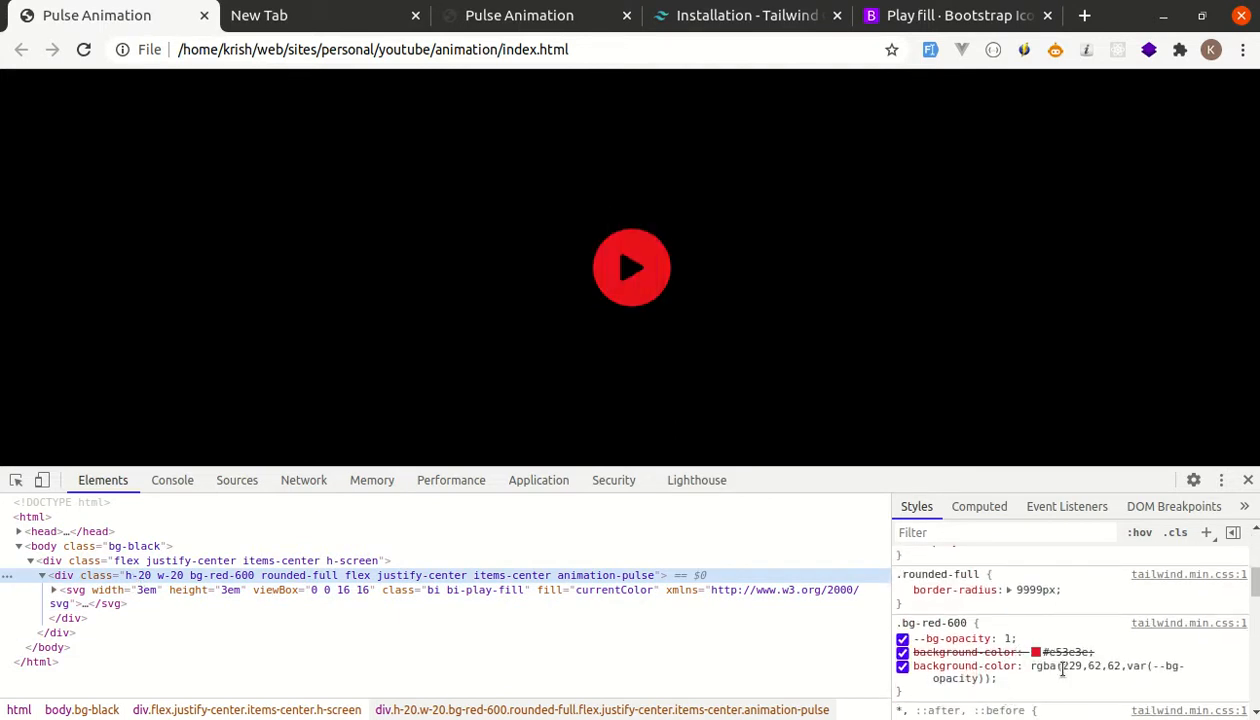
double_click(1089, 665)
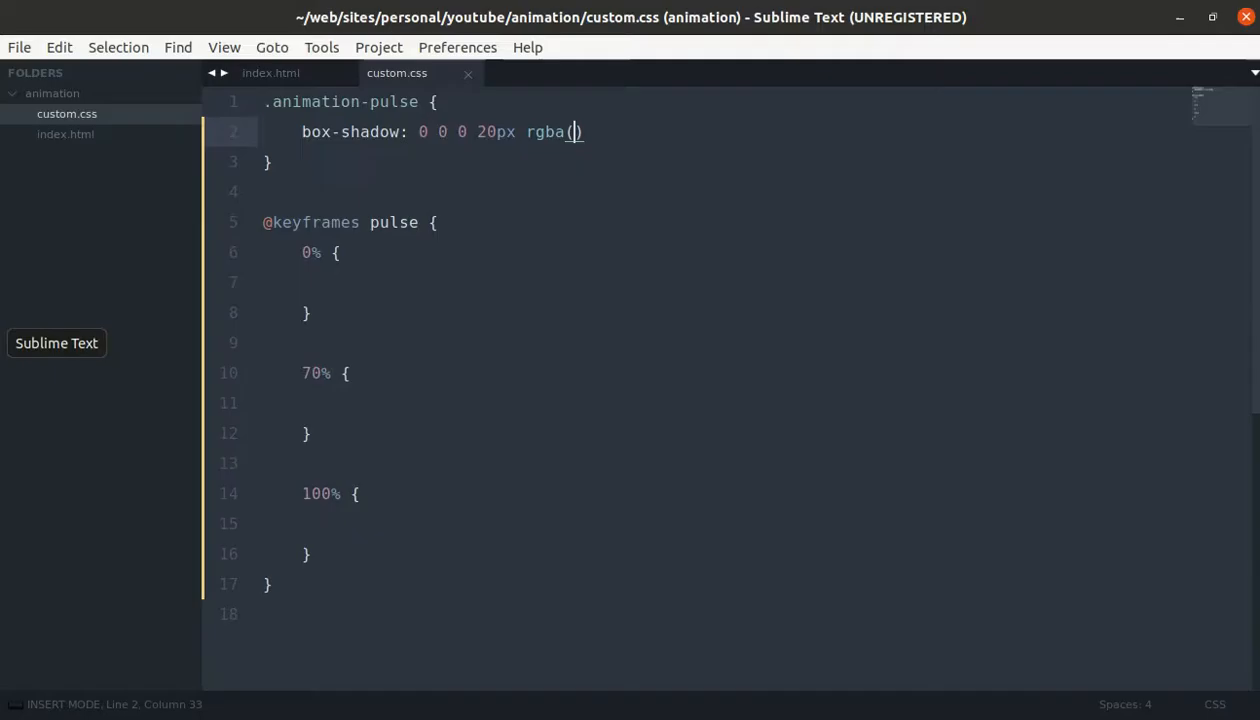
Step: Fill the box-shadow colour as rgba(229,62,62, 0.5) and end the declaration with a semicolon
type("229,62,62")
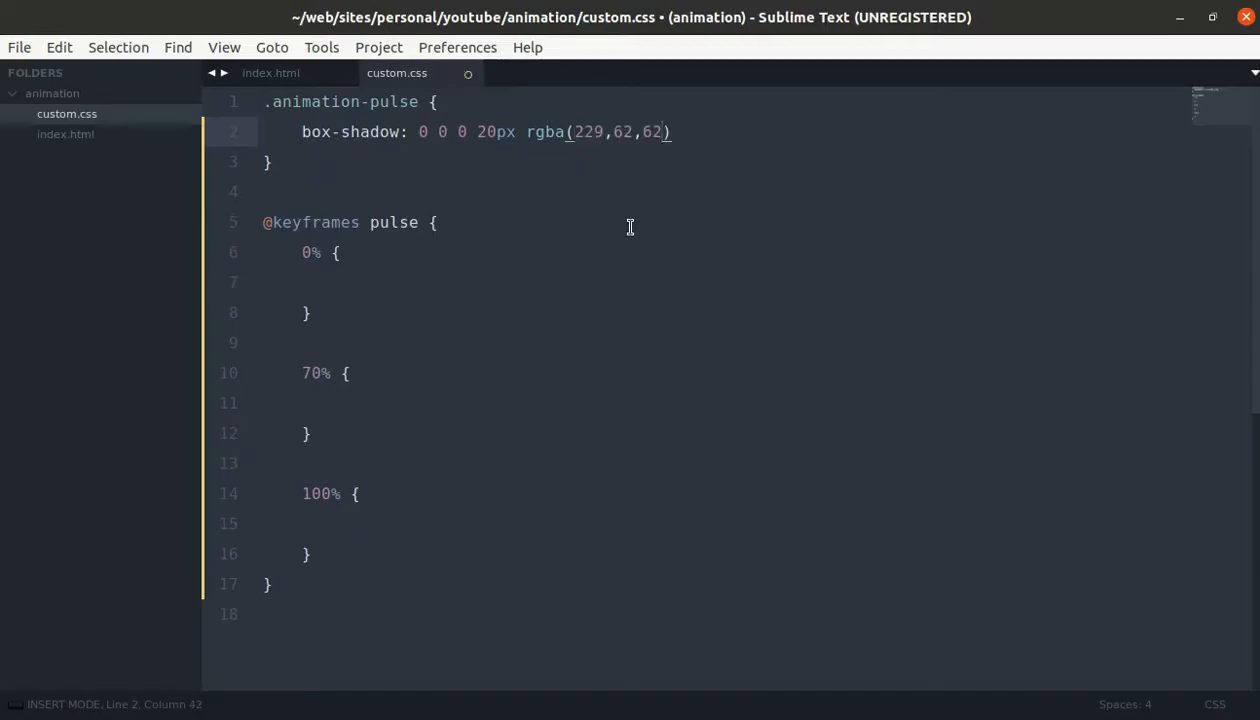
type(", 0.5")
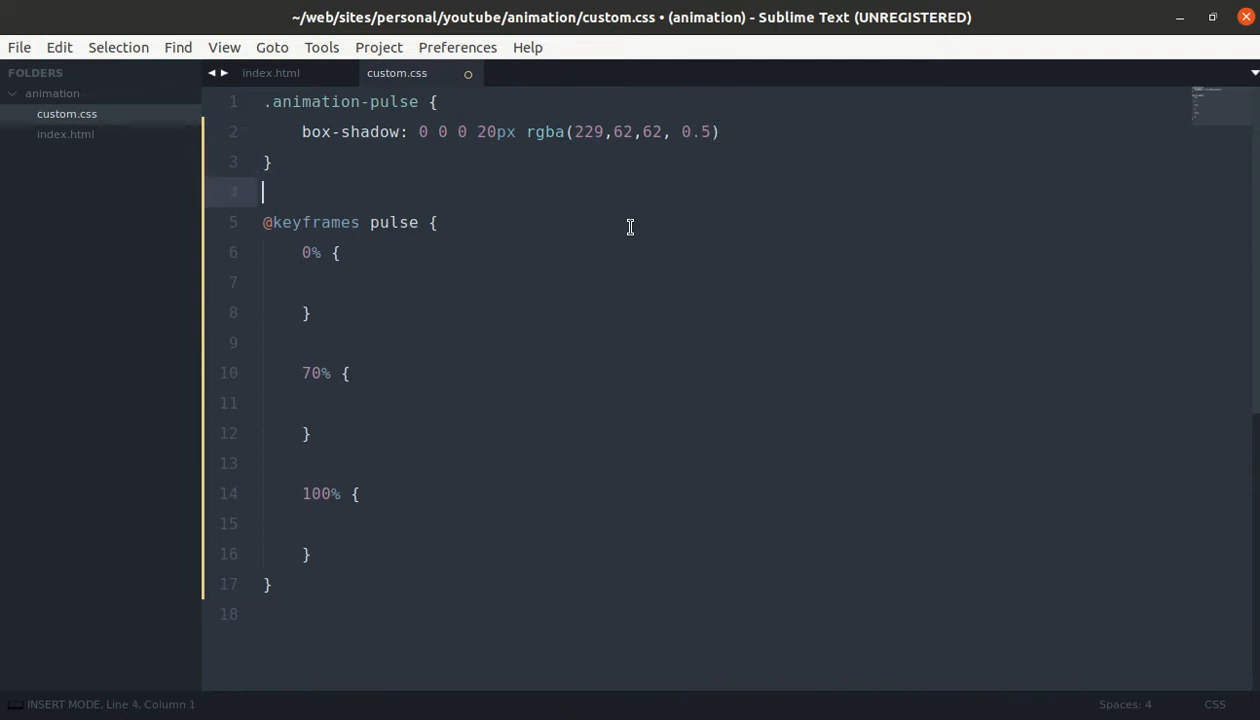
type(";")
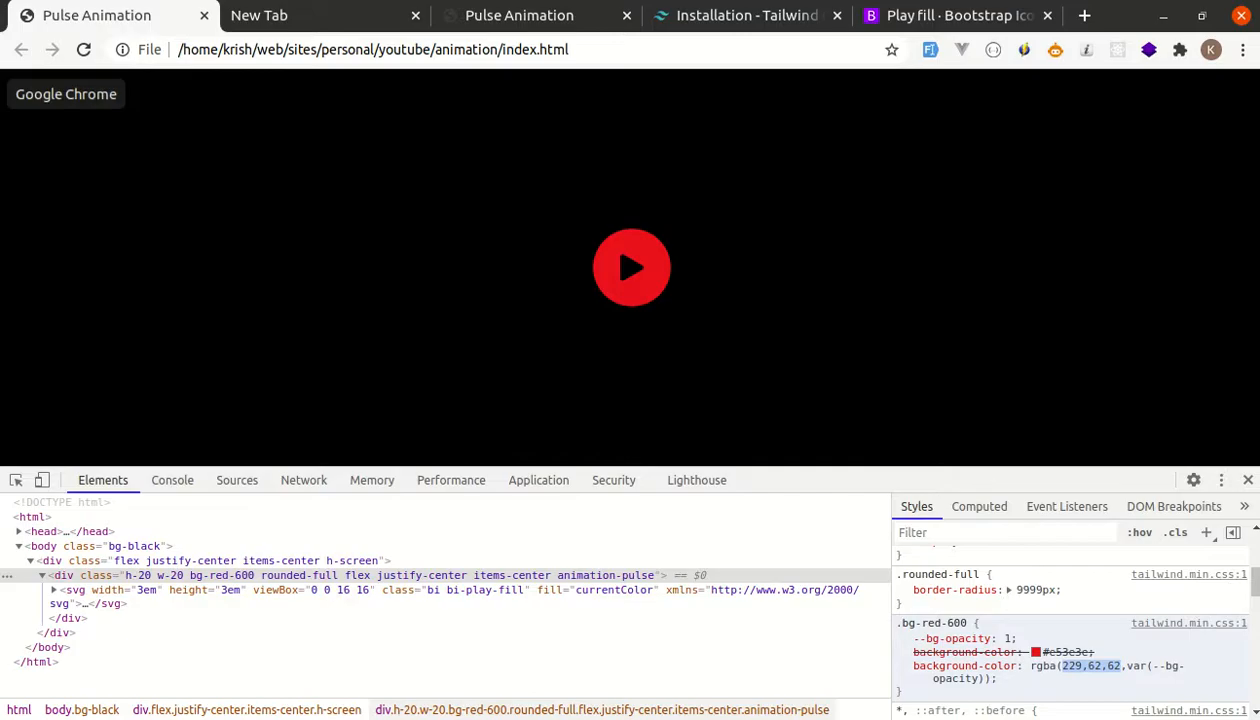
Step: Reload the pulse animation page in Chrome twice to apply the edited stylesheet
left_click(83, 49)
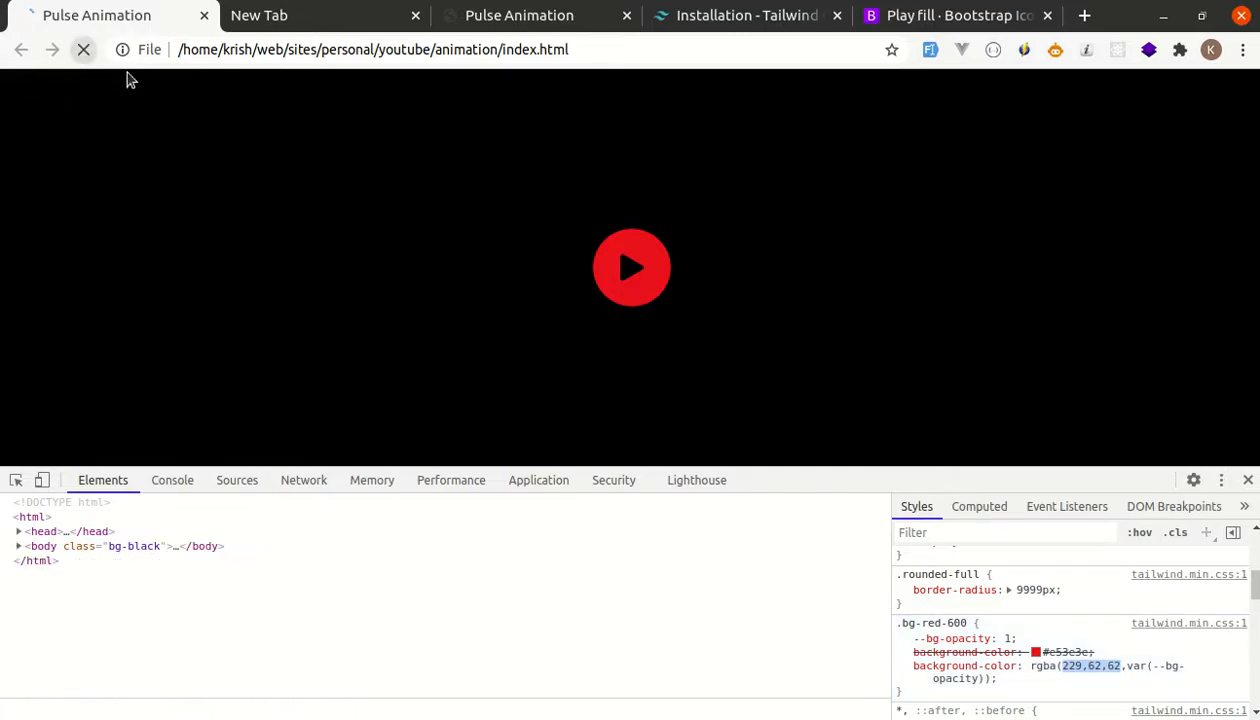
left_click(83, 49)
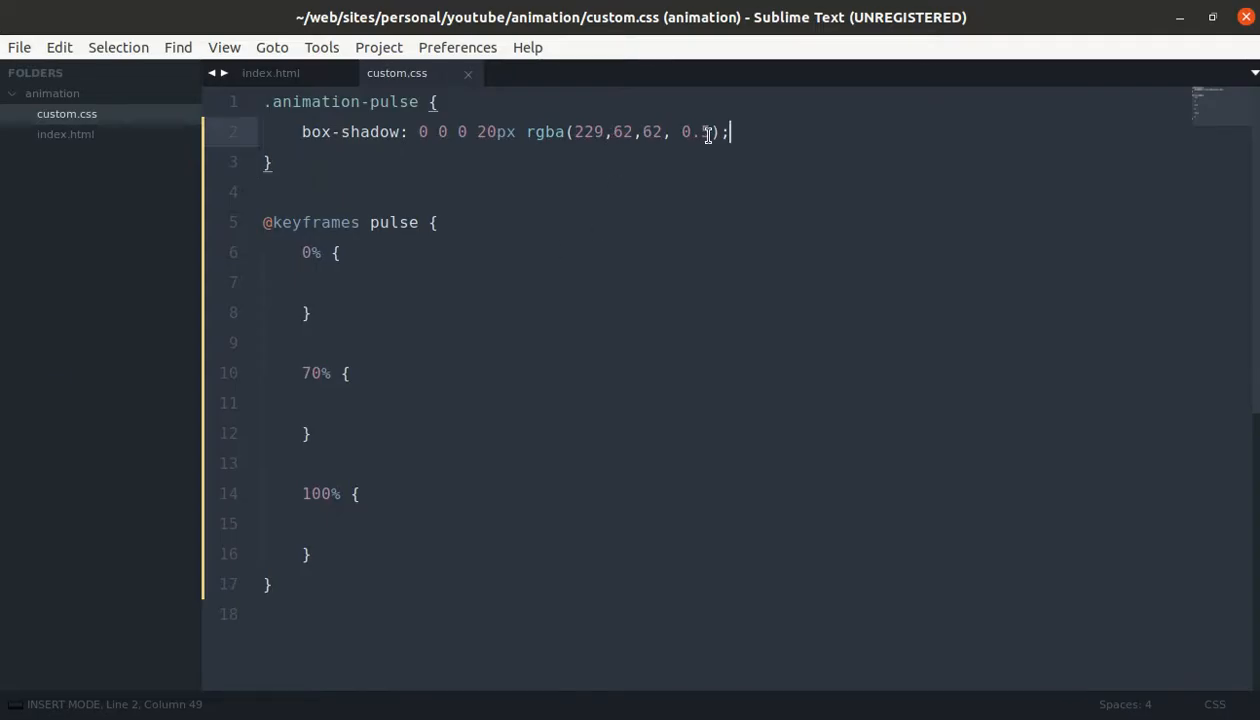
Step: Add 'transform: scale(0.8);' beneath the box-shadow declaration in .animation-pulse
type("tr")
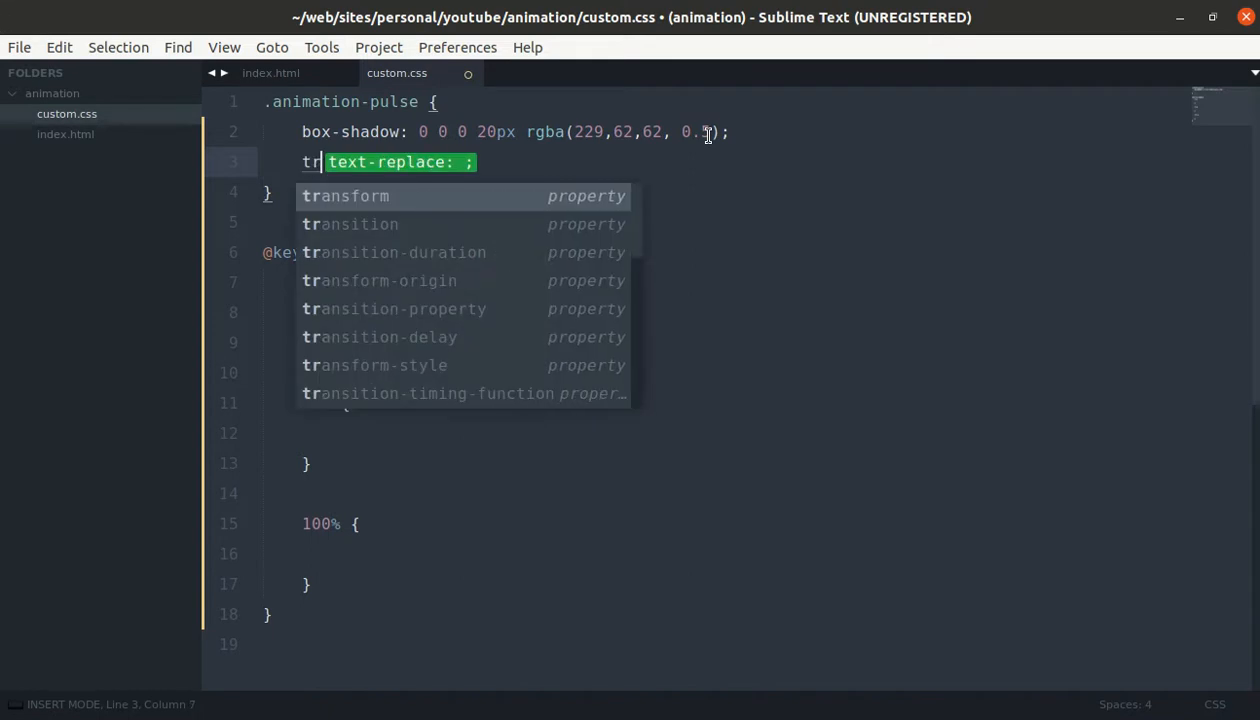
type("ansform: scale(0.8);")
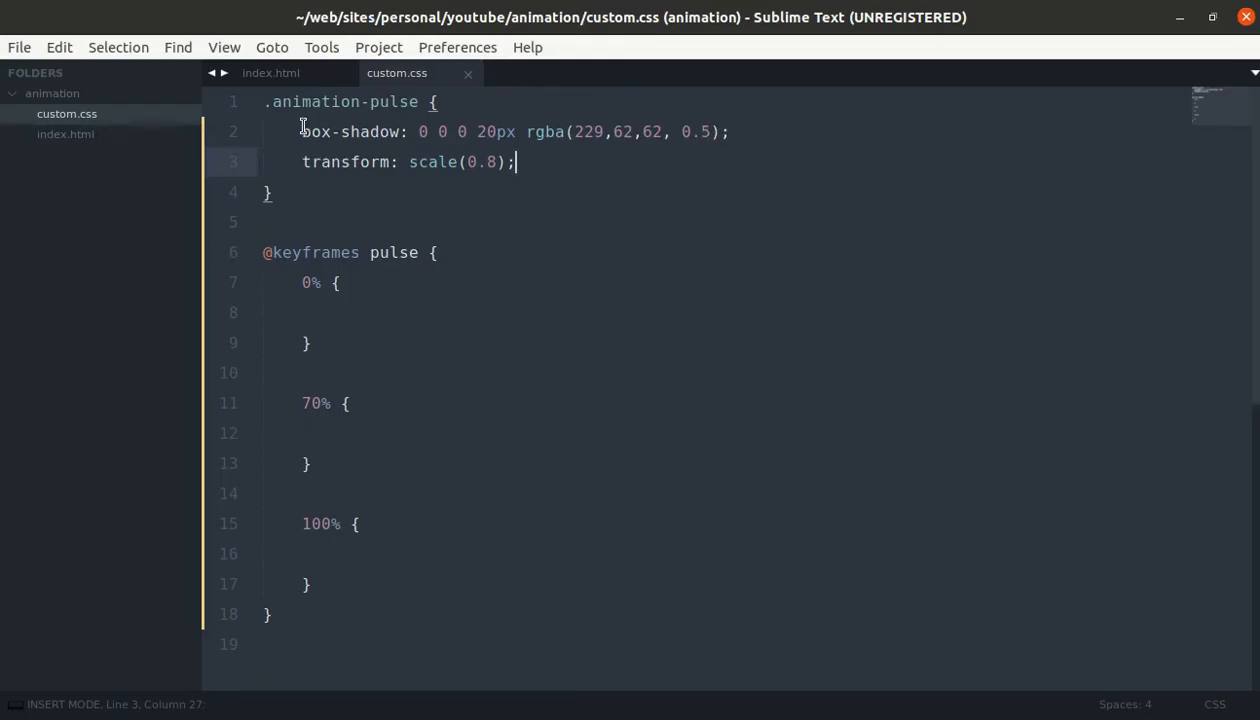
double_click(350, 131)
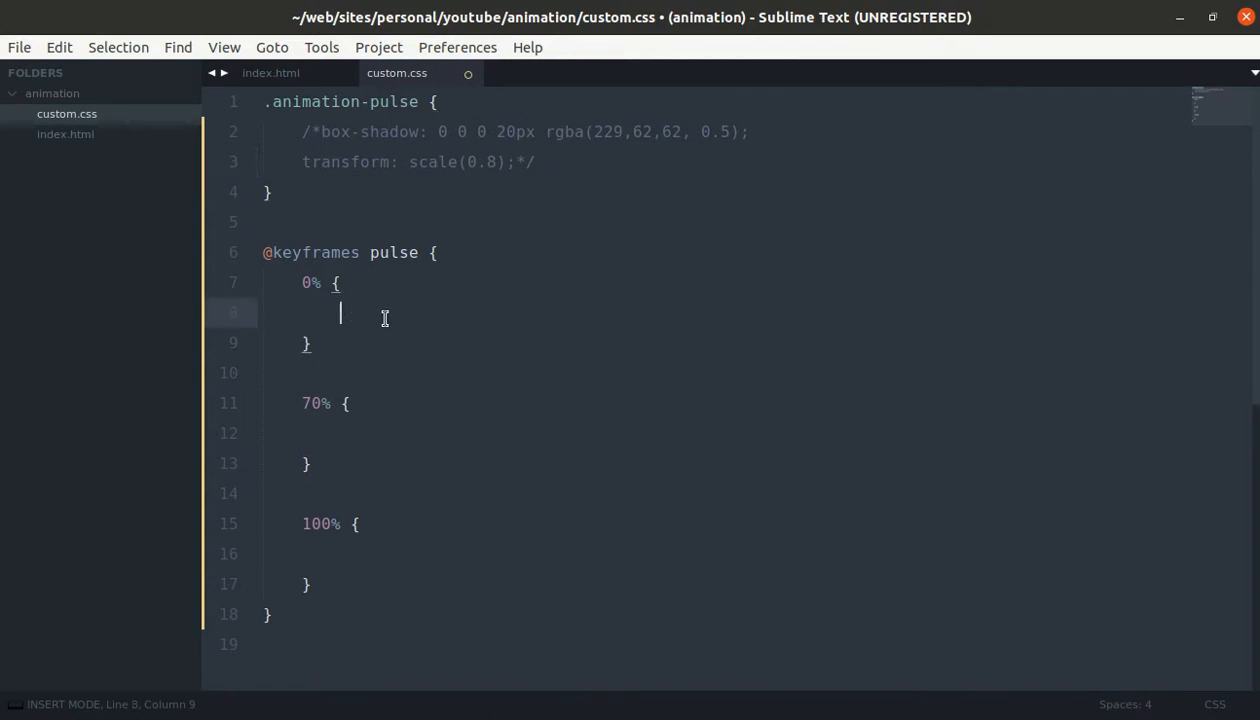
mouse_move(707, 363)
type("transform:")
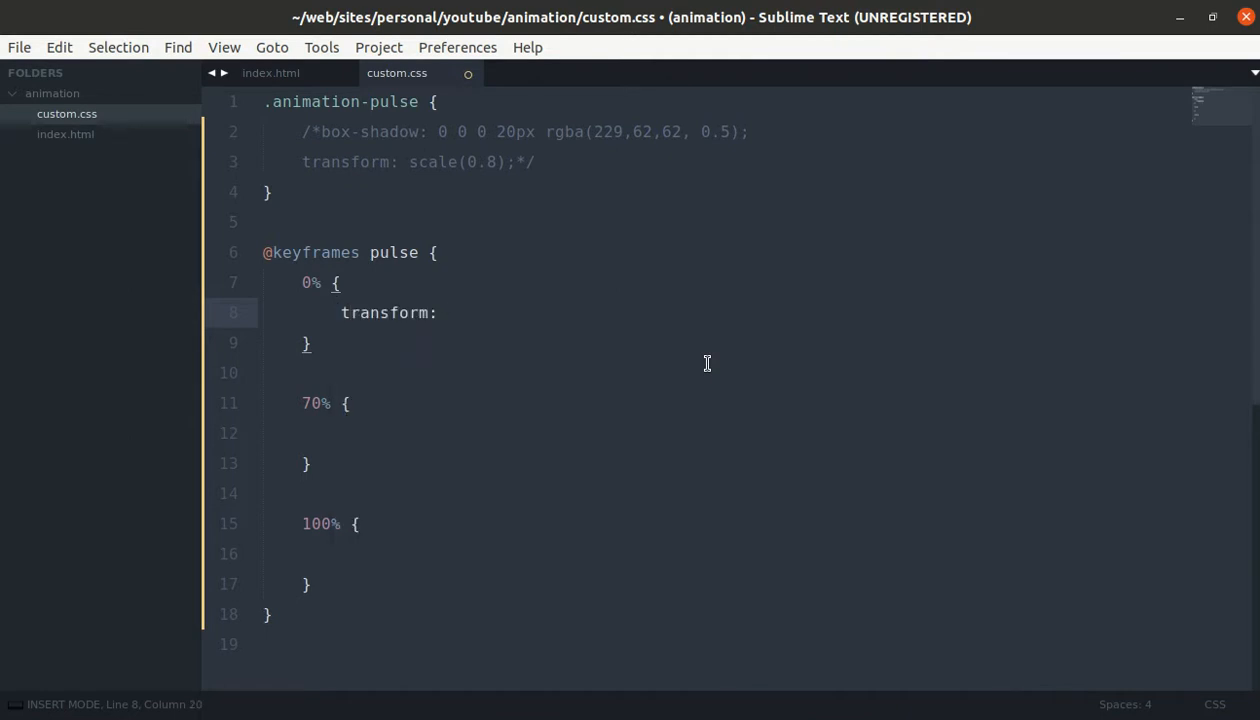
Step: Give the pulse keyframes transform scale 0.8 at 0%, 1 at 70%, and 0.8 at 100%
type("s")
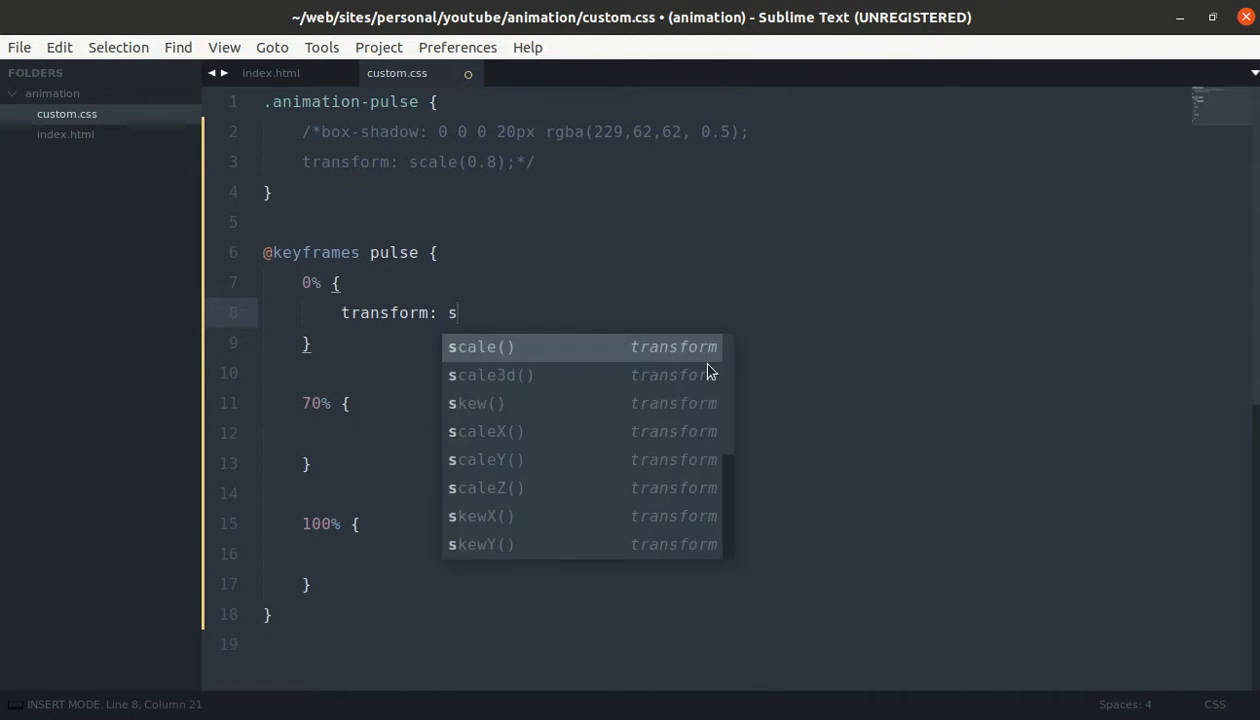
left_click(480, 347)
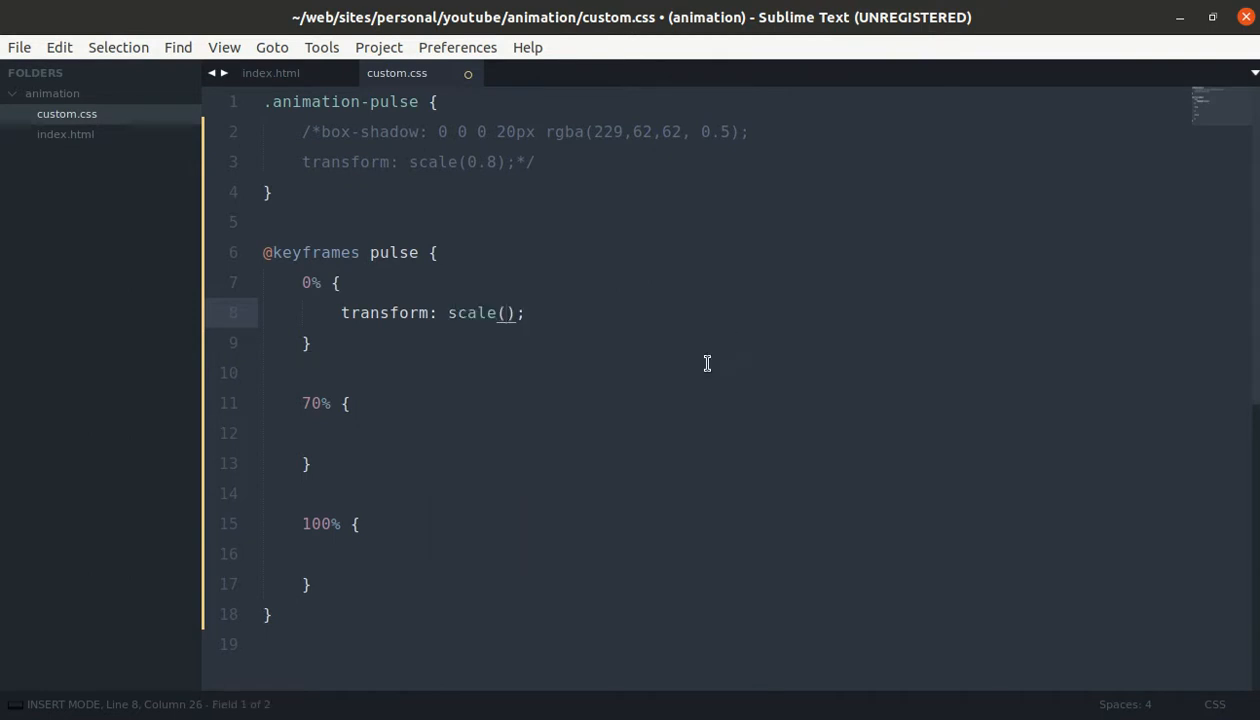
type("0.8")
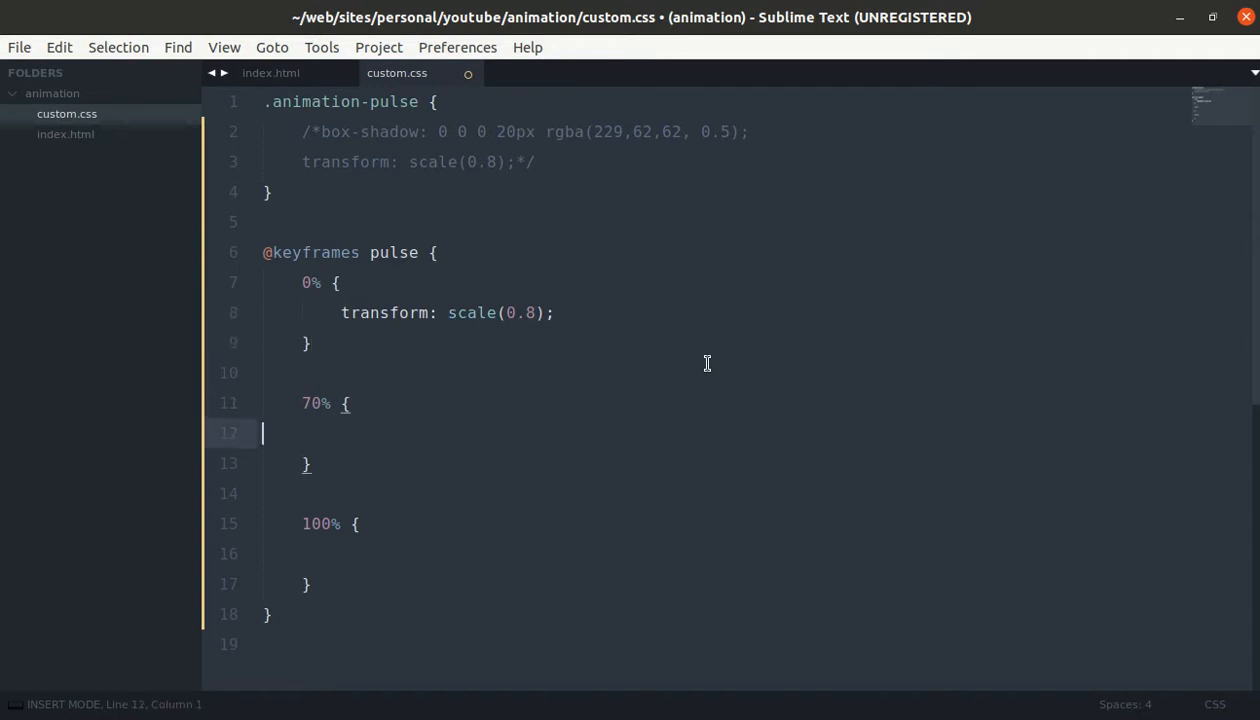
type("transform: scale();")
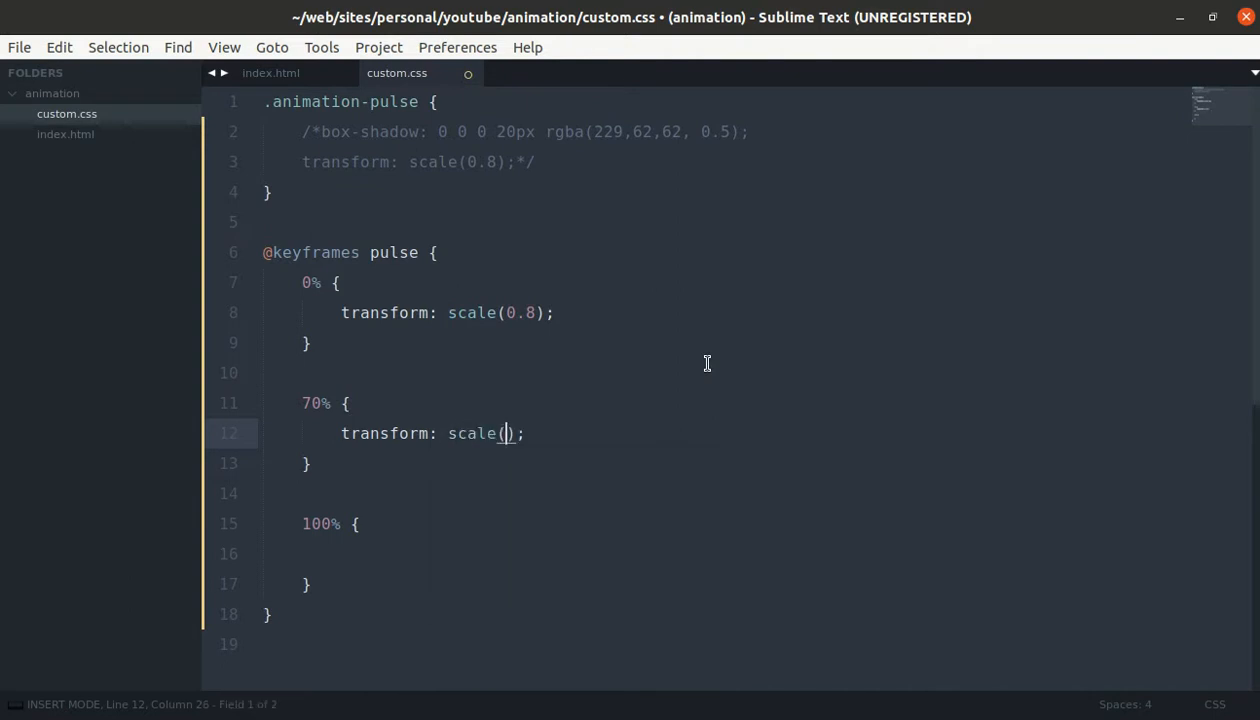
type("1")
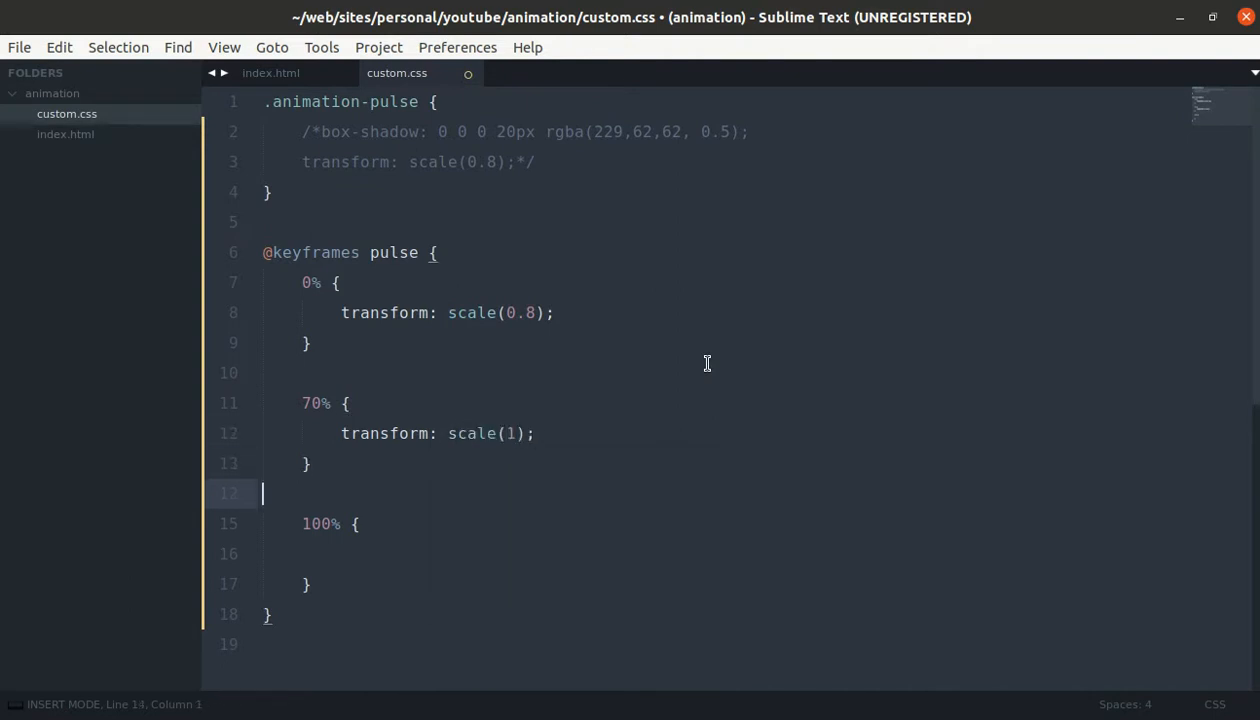
type("transform: scale();")
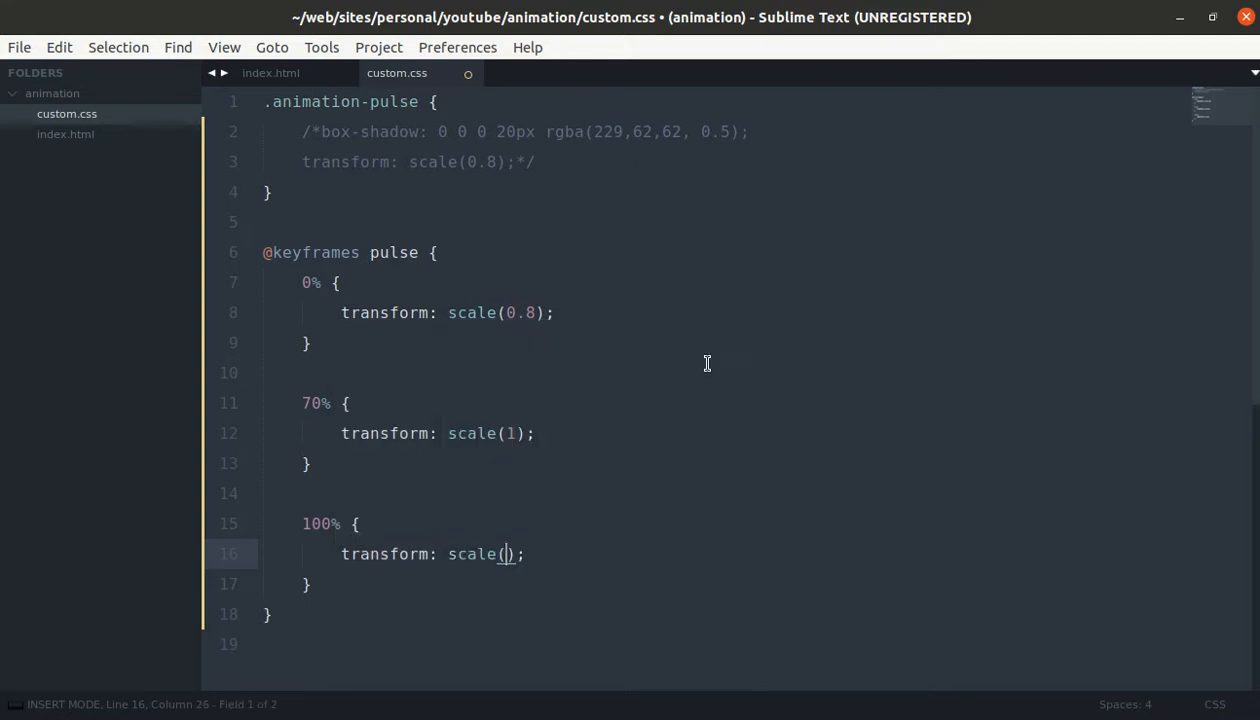
type("0.8")
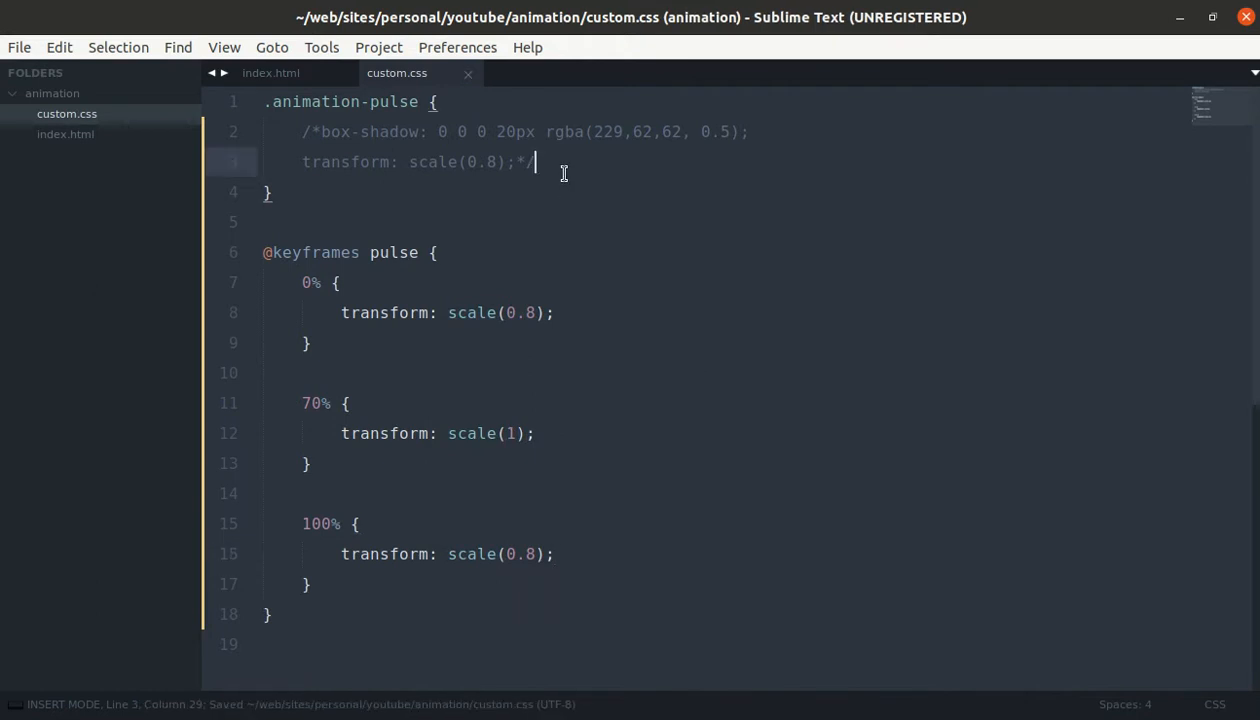
Step: Add 'animation: pulse 2s infinite;' to the .animation-pulse rule
type("animation:")
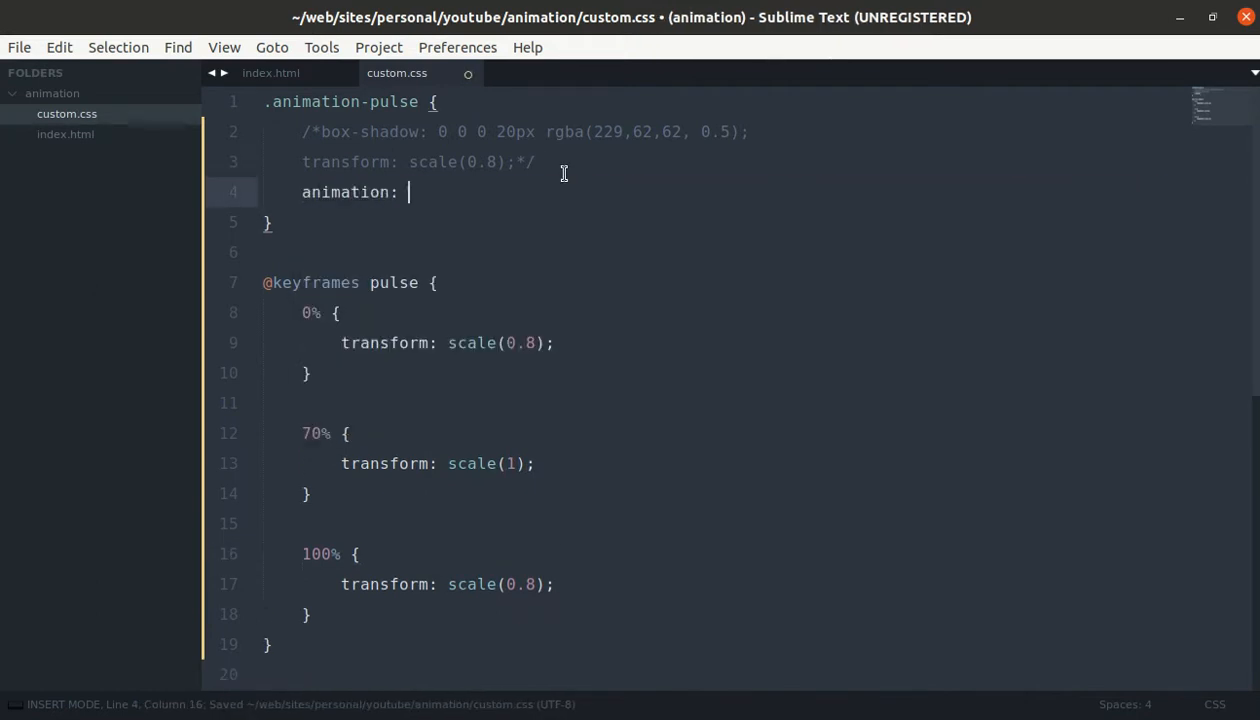
type("pul")
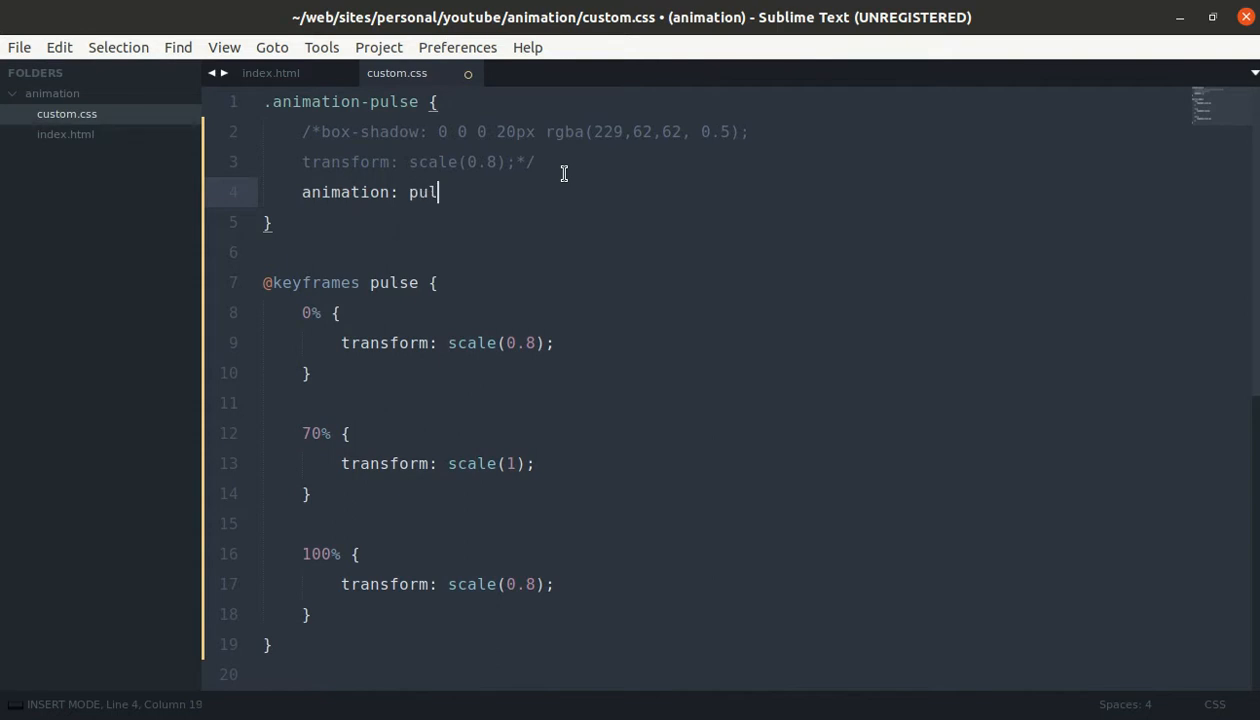
type("se 2")
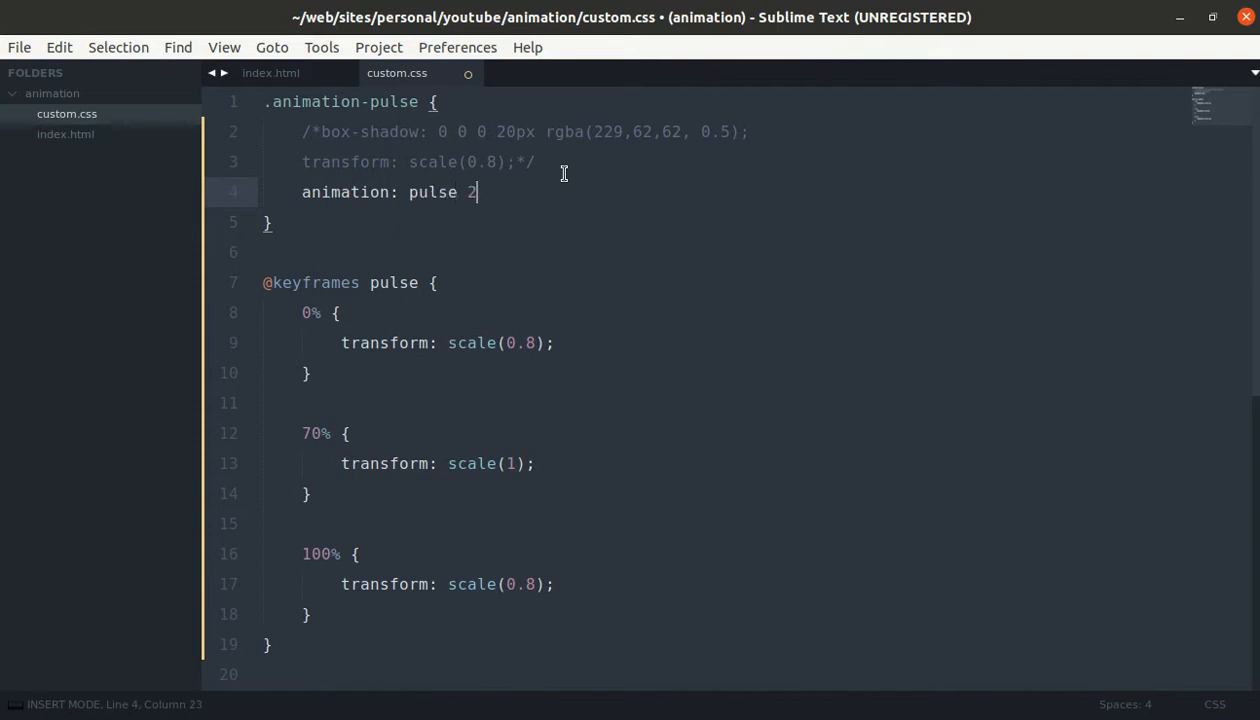
type("s inf")
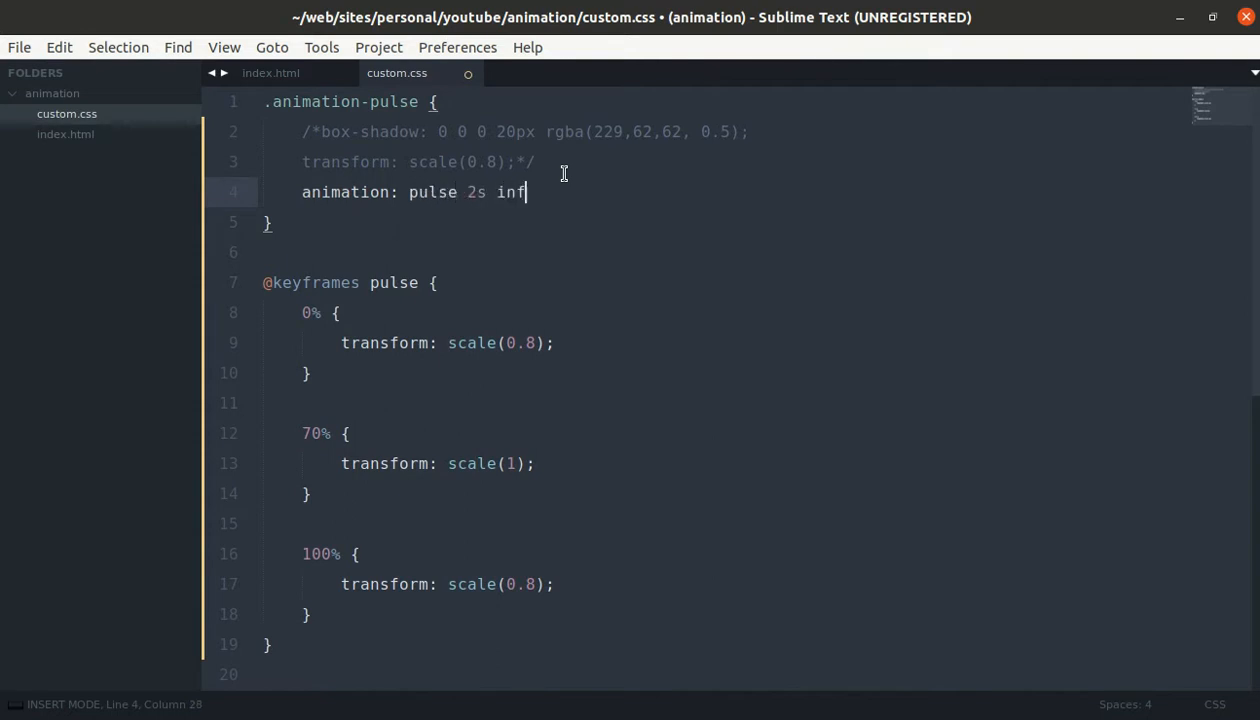
type("inite;")
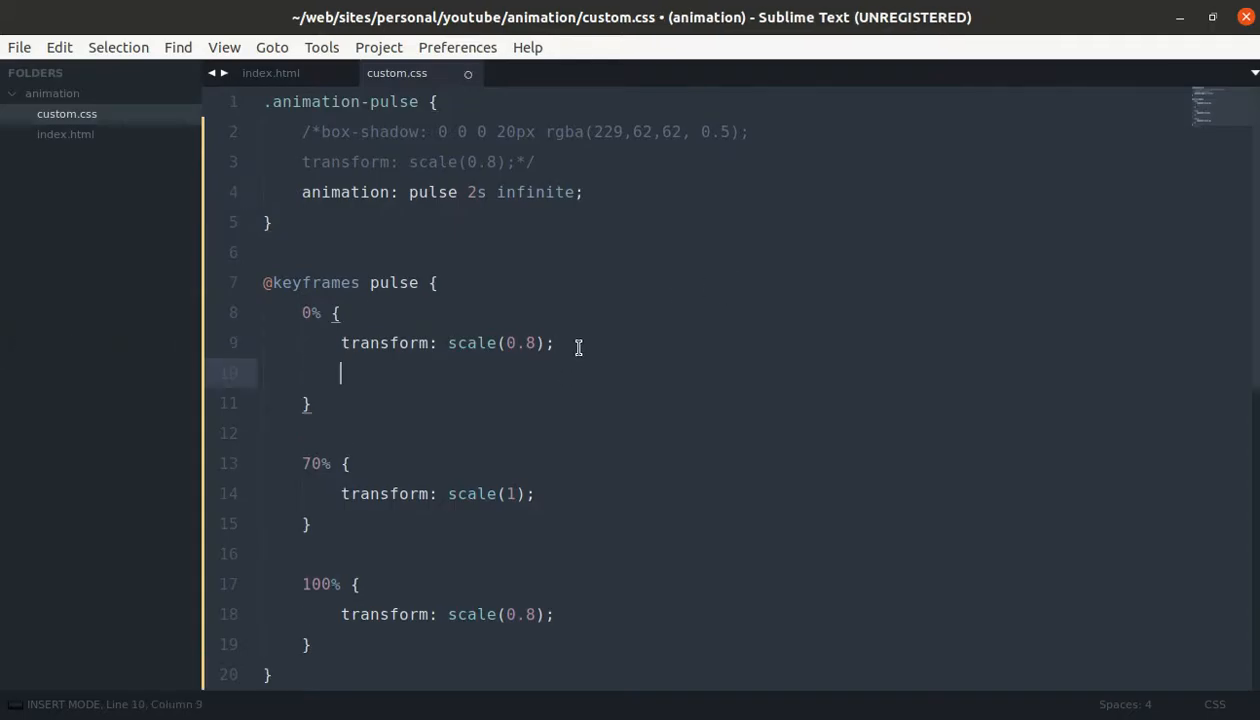
Step: In the 0% keyframe, add box-shadow: 0 0 0 0 rgba(229, 62, 62, 1)
type("box-shadow:")
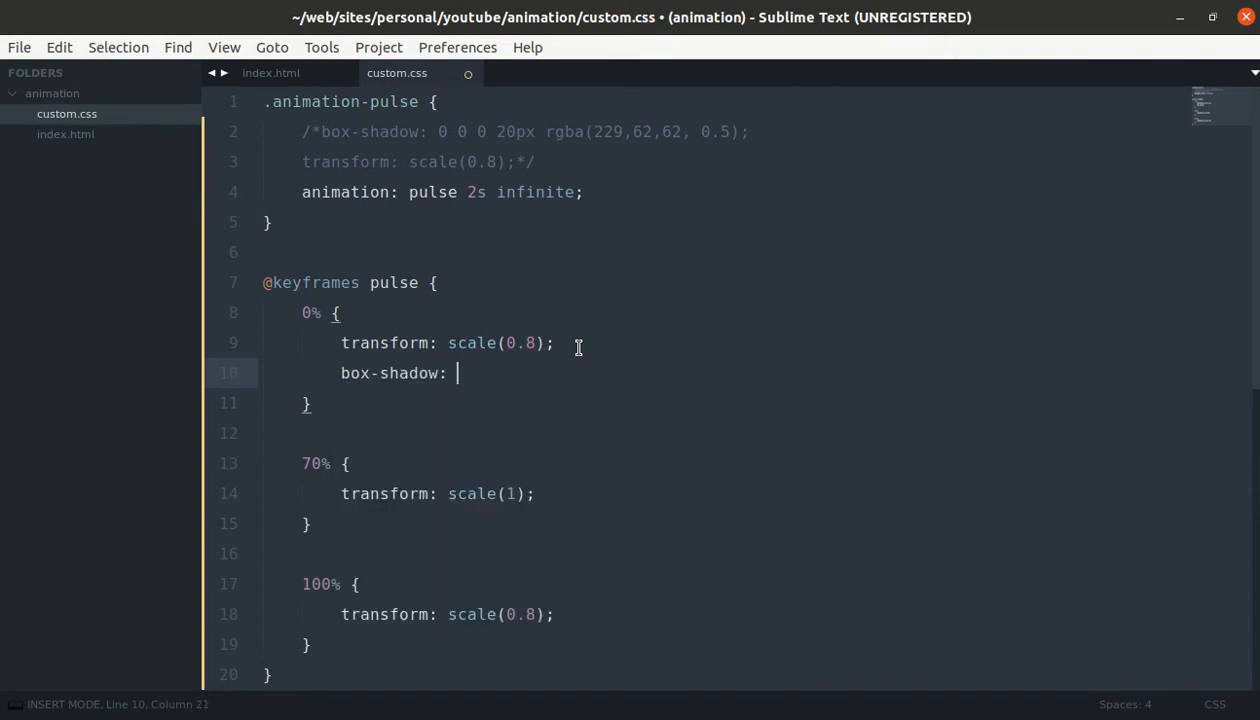
type("0 0 0 0 rgba")
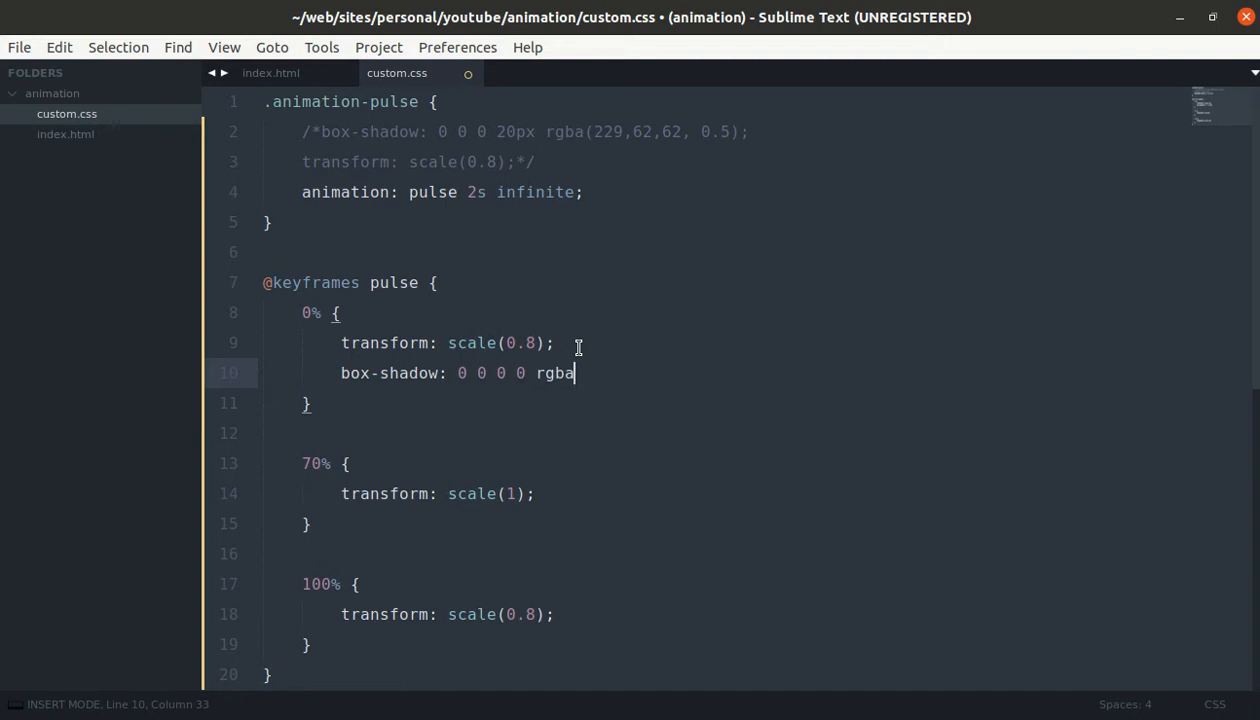
type("(229")
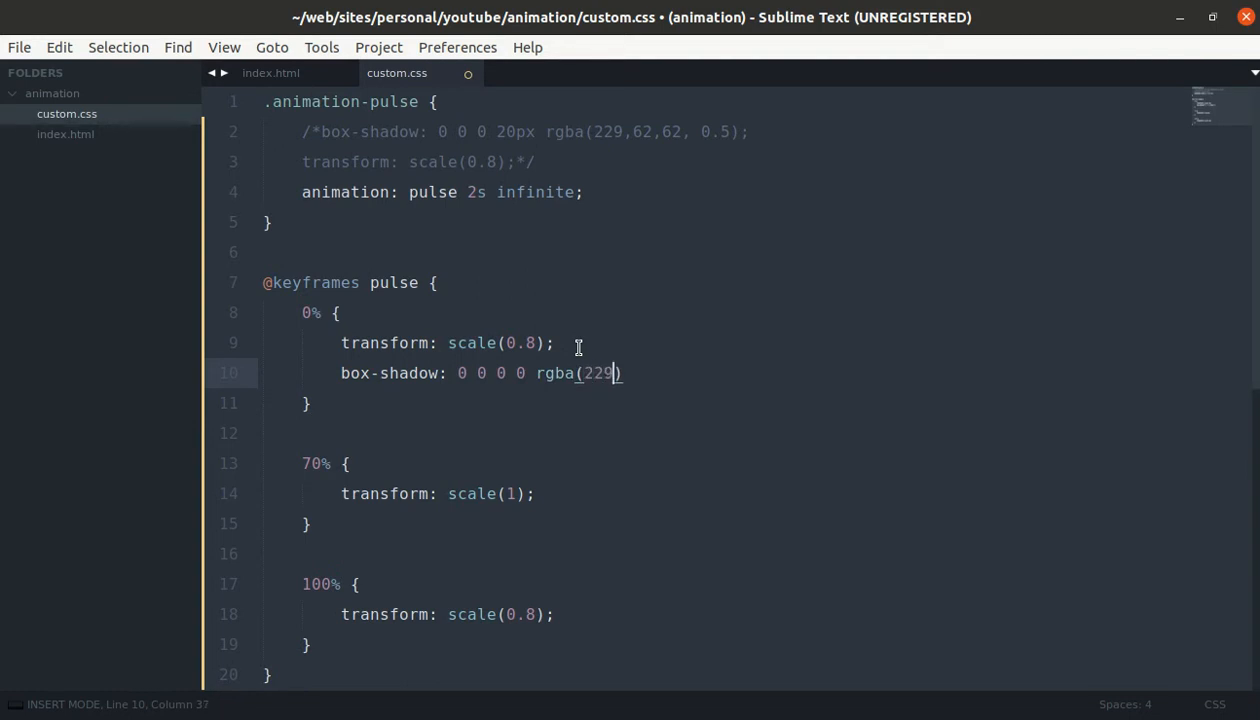
type(", 62, 62,")
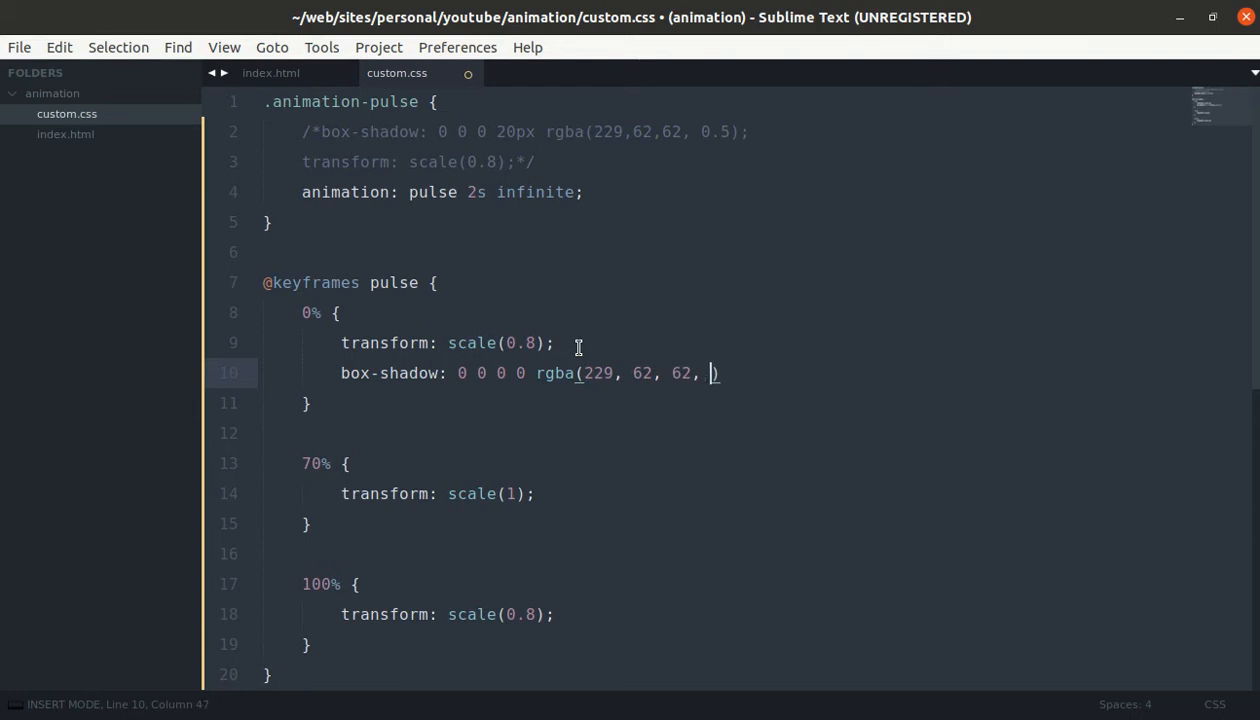
type("1);")
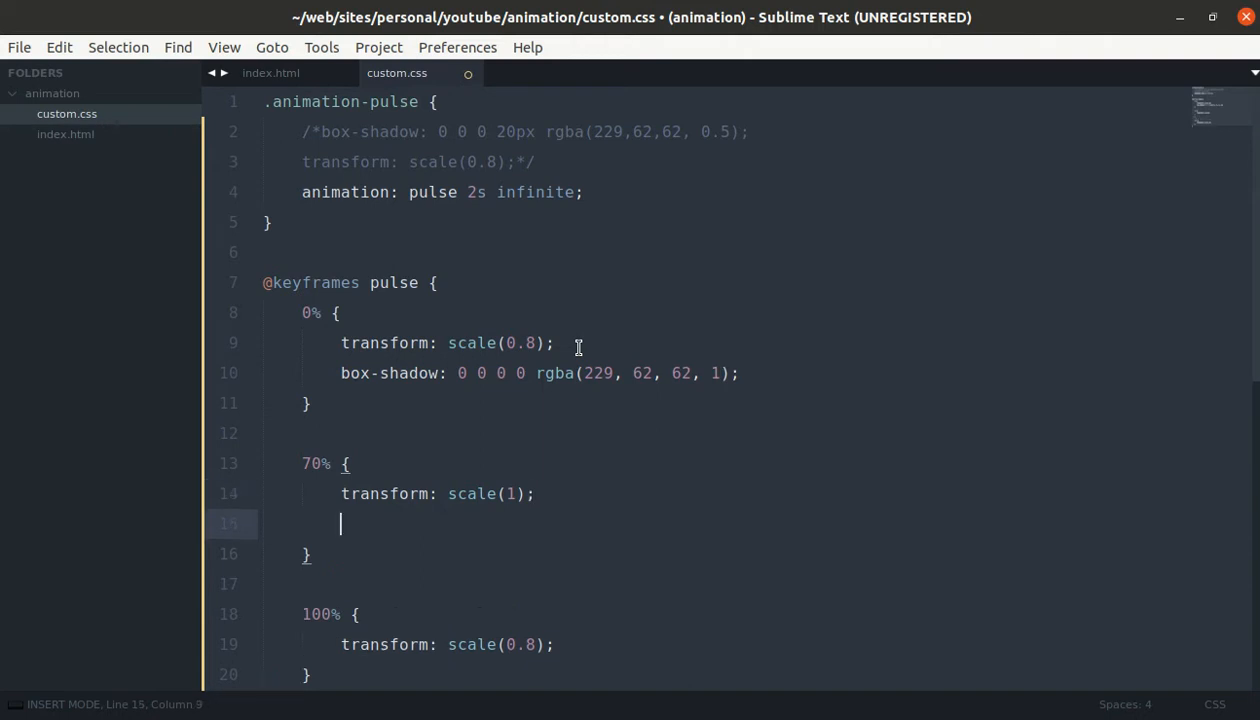
Step: In the 70% keyframe, add box-shadow: 0 0 0 60px rgba(229, 62, 62, 0)
type("bo")
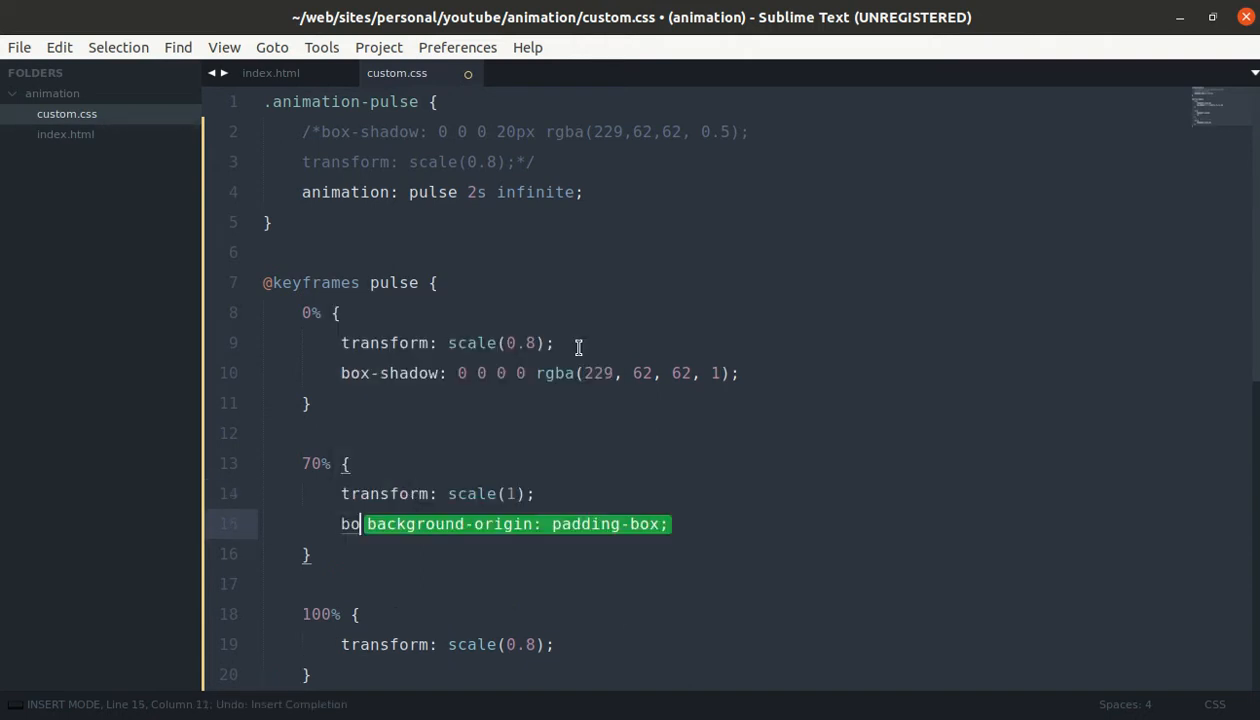
type("x-shadow: 0 0 0")
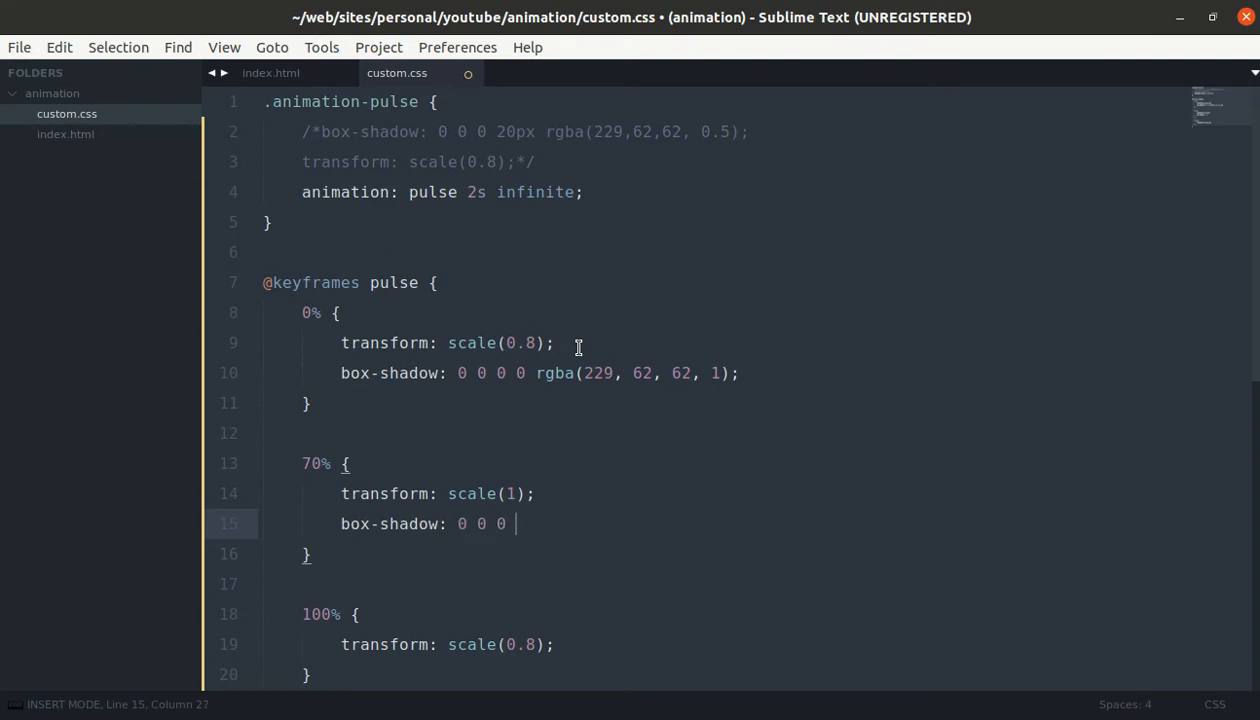
type("60px")
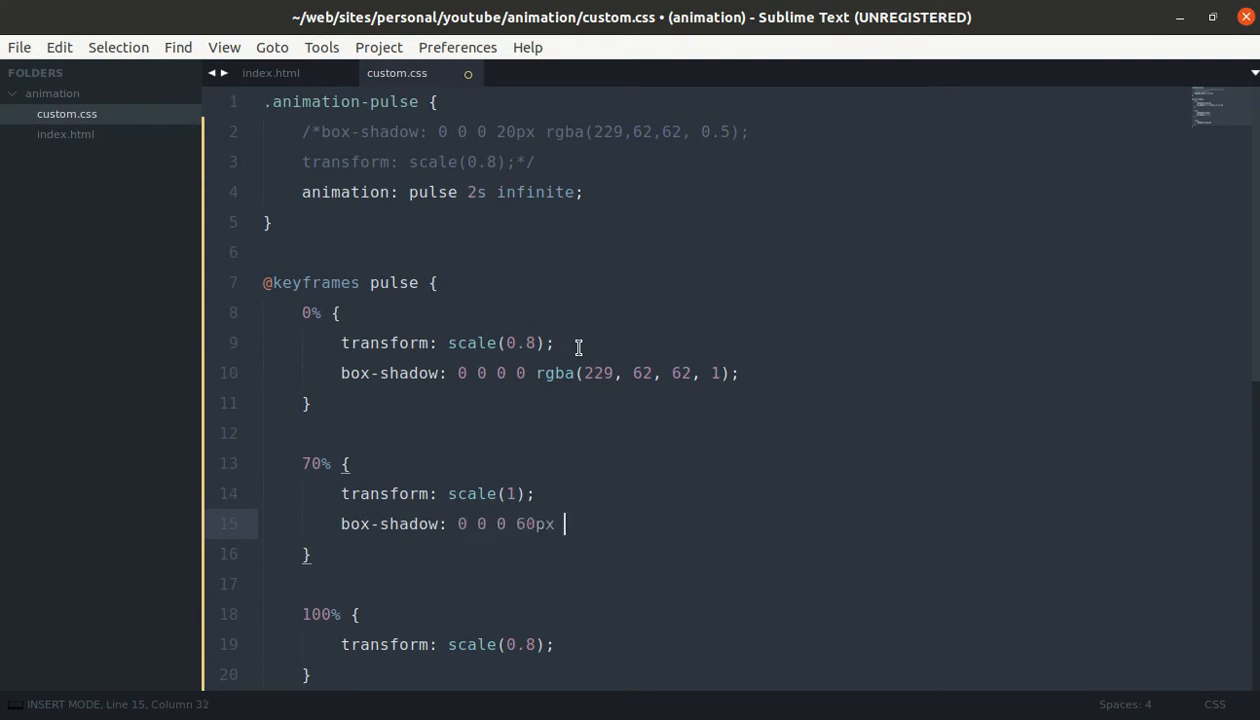
type("rgba(")
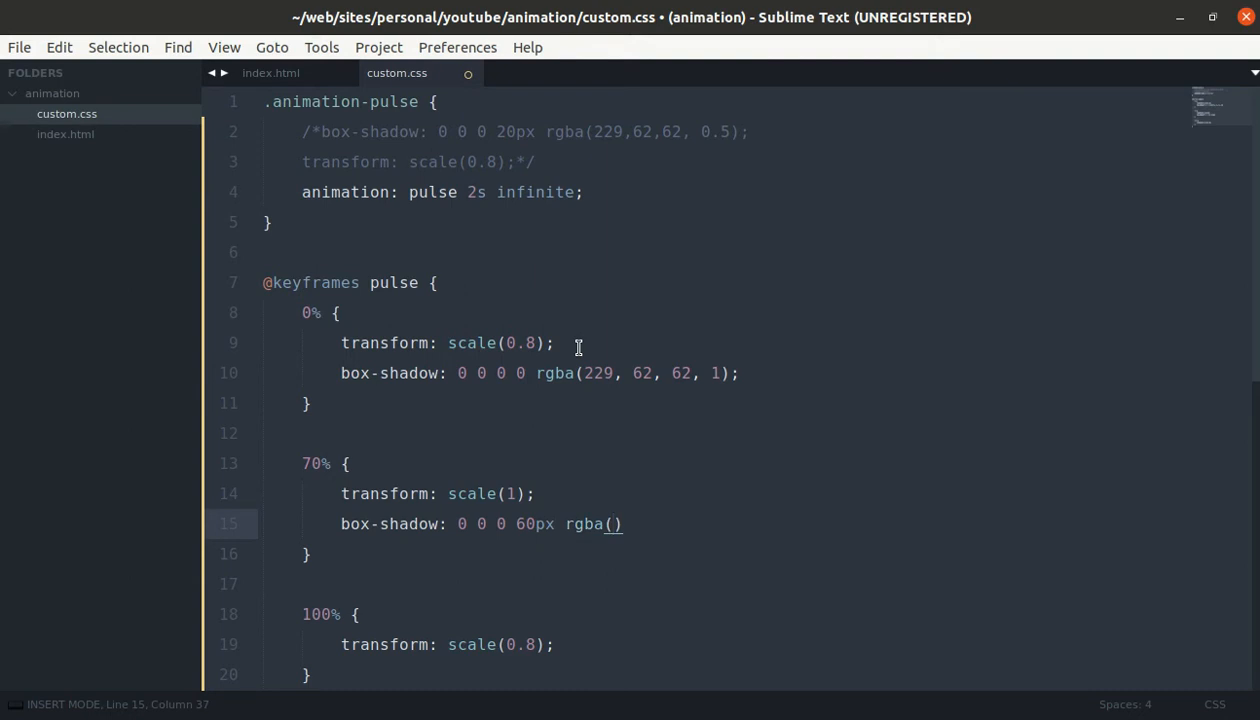
type("229, 62, 62")
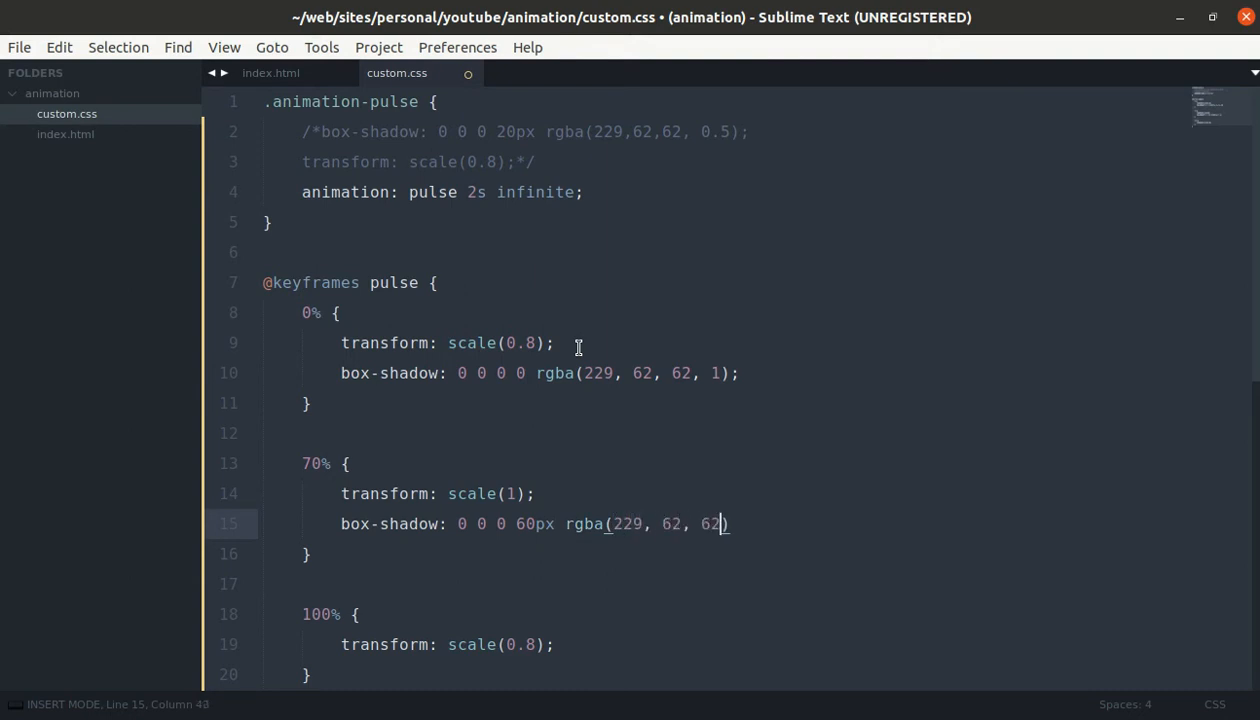
type(", 0")
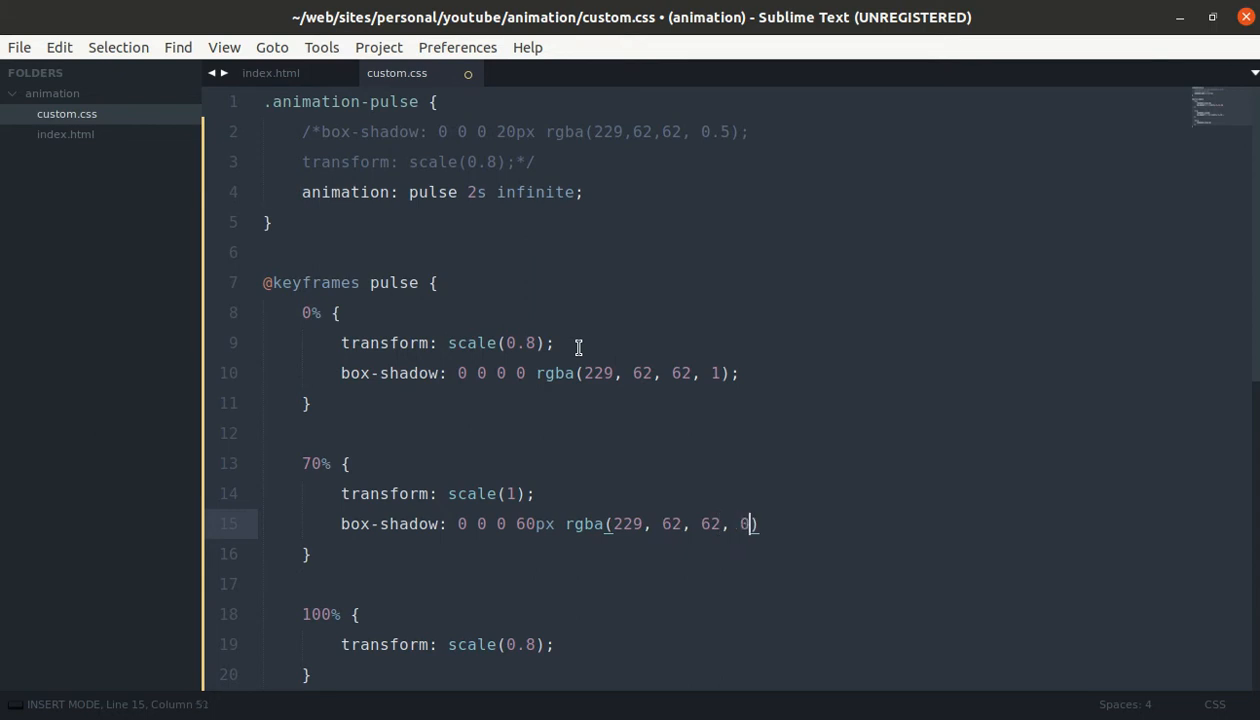